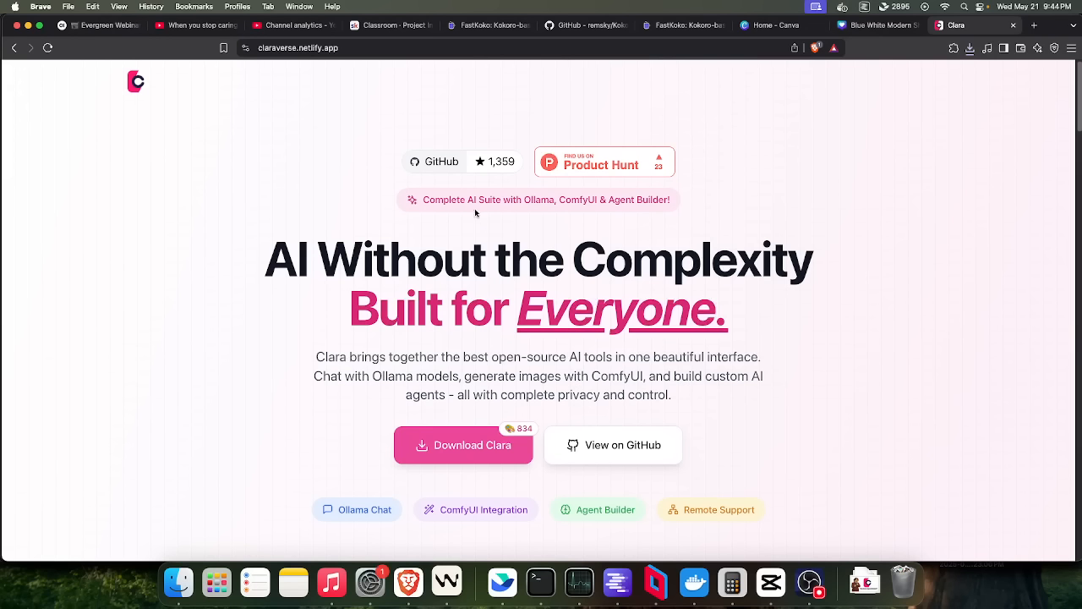
{"action": "mouse_move", "coordinate": [714, 210]}
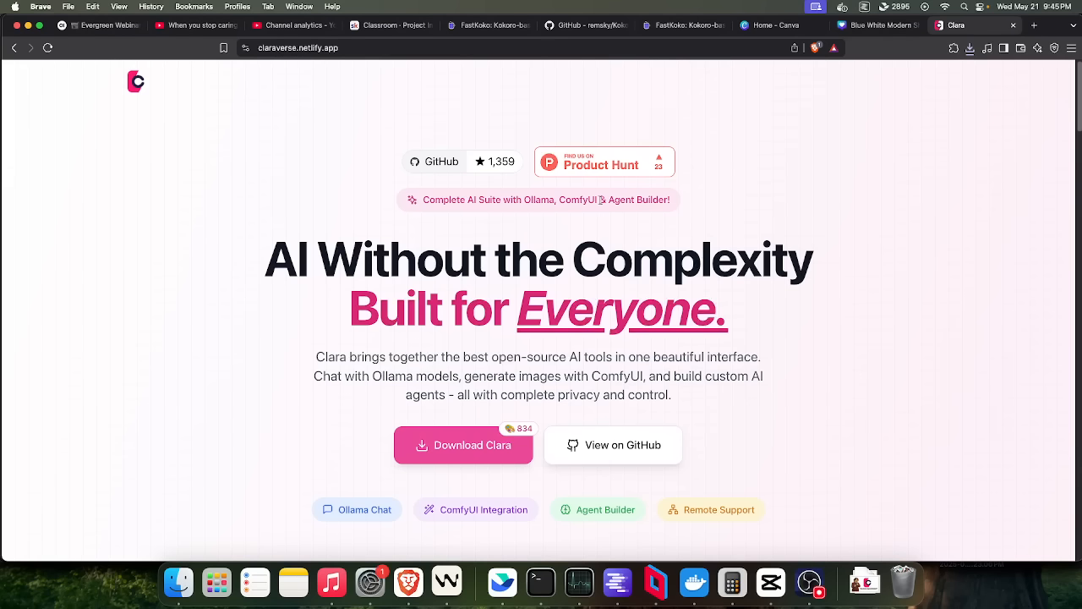
- Read down the ClaraVerse README through the Help Clara Grow and Privacy-First sections
{"action": "double_click", "coordinate": [621, 199]}
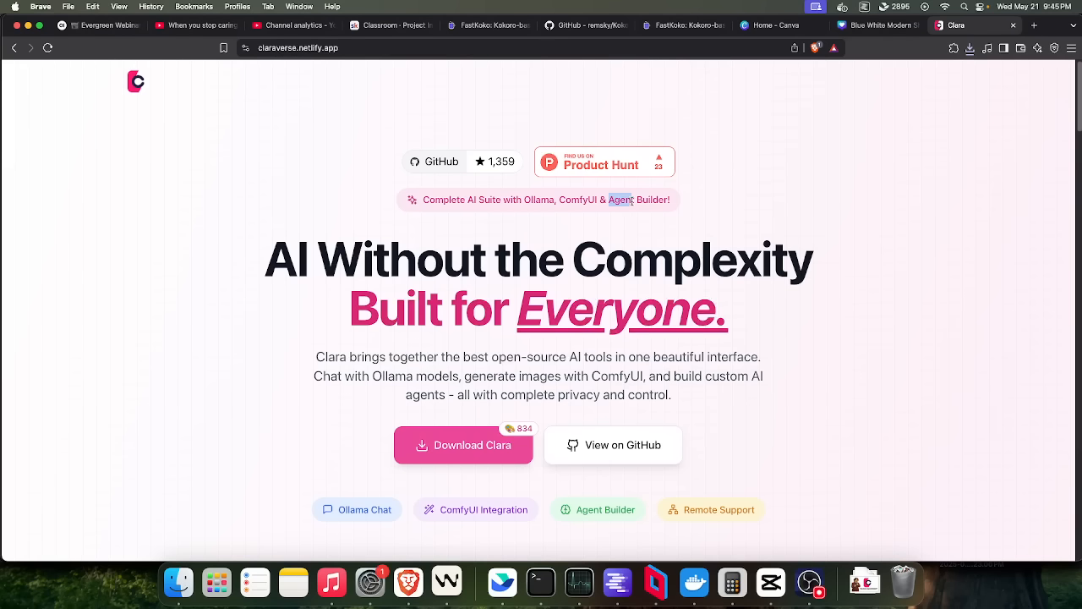
{"action": "mouse_move", "coordinate": [756, 206]}
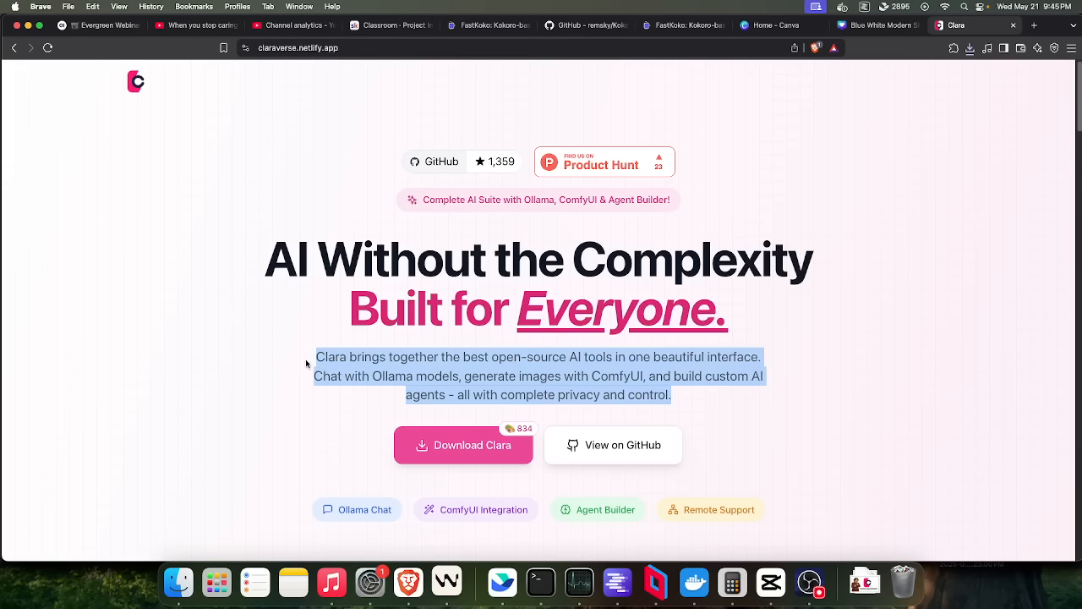
{"action": "scroll", "scroll_direction": "down", "scroll_amount": 3}
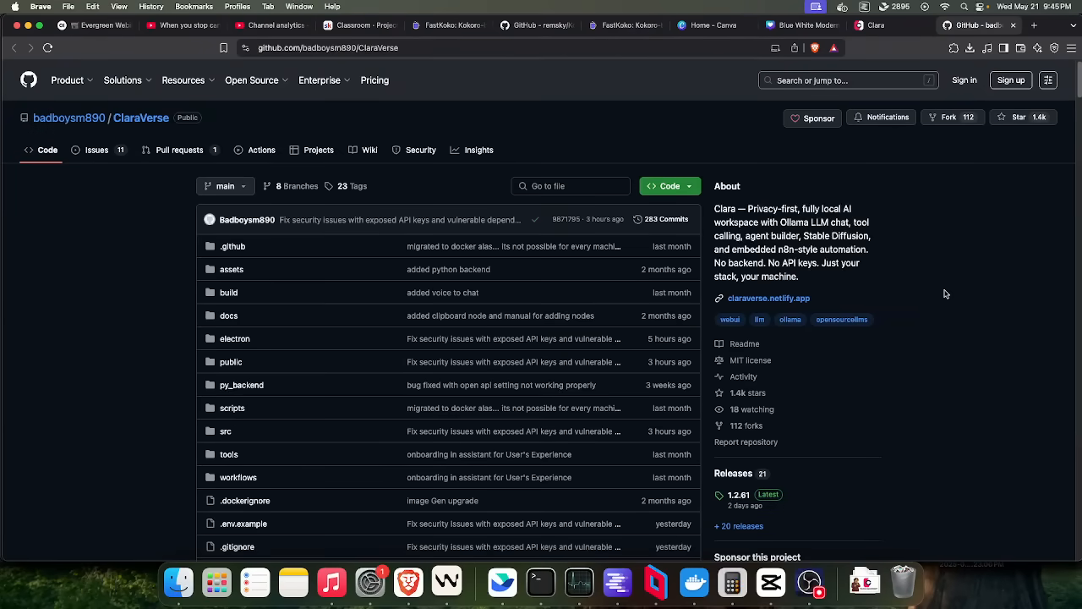
{"action": "mouse_move", "coordinate": [829, 282]}
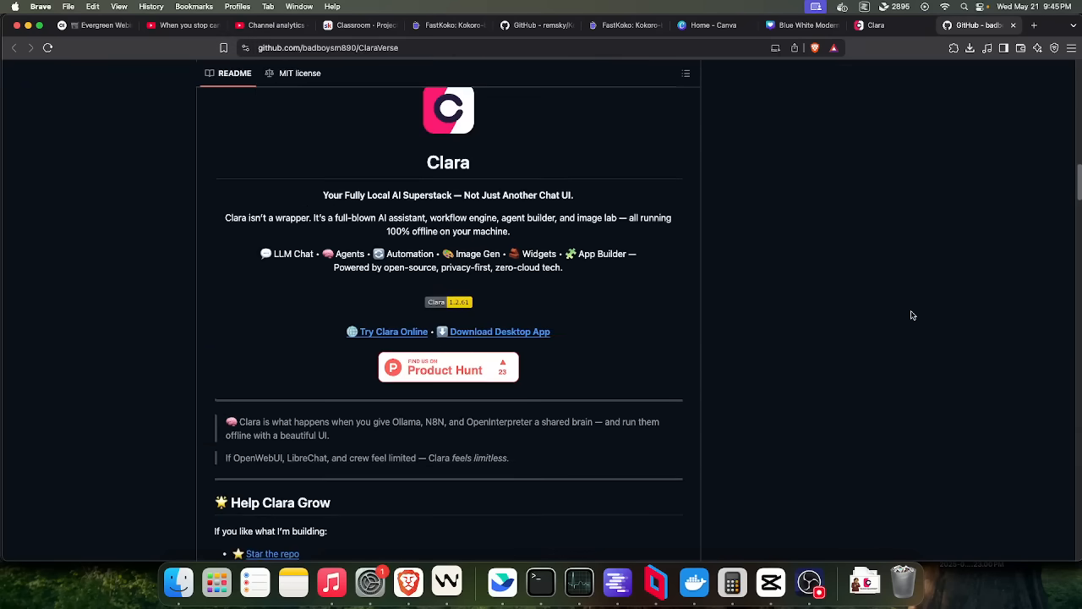
{"action": "scroll", "scroll_direction": "down", "scroll_amount": 3}
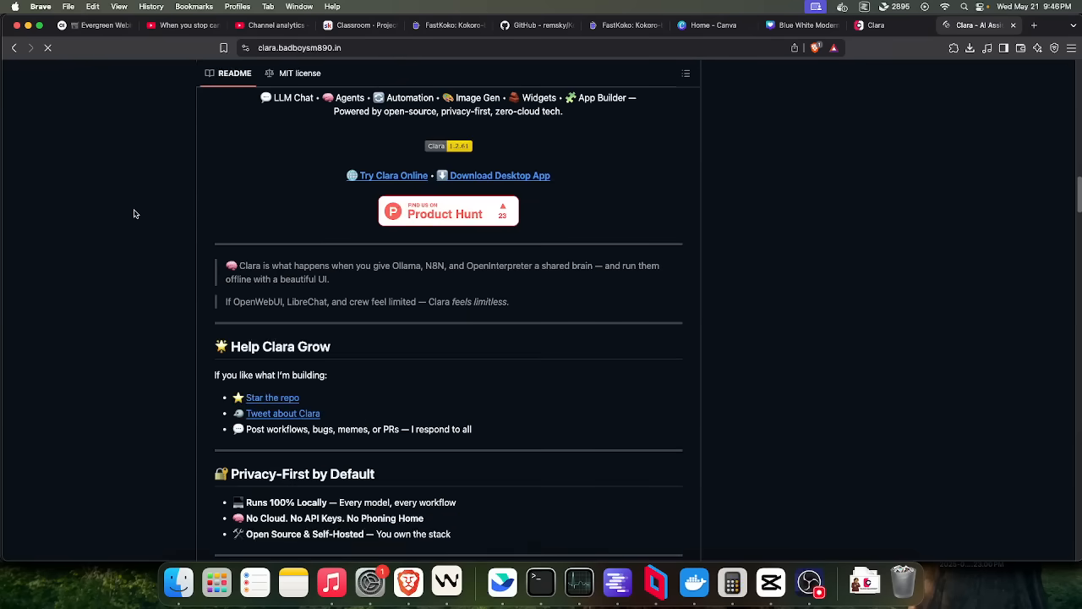
- Go to the Download section of claraverse.netlify.app showing Windows, macOS and Linux installers
{"action": "left_click", "coordinate": [500, 174]}
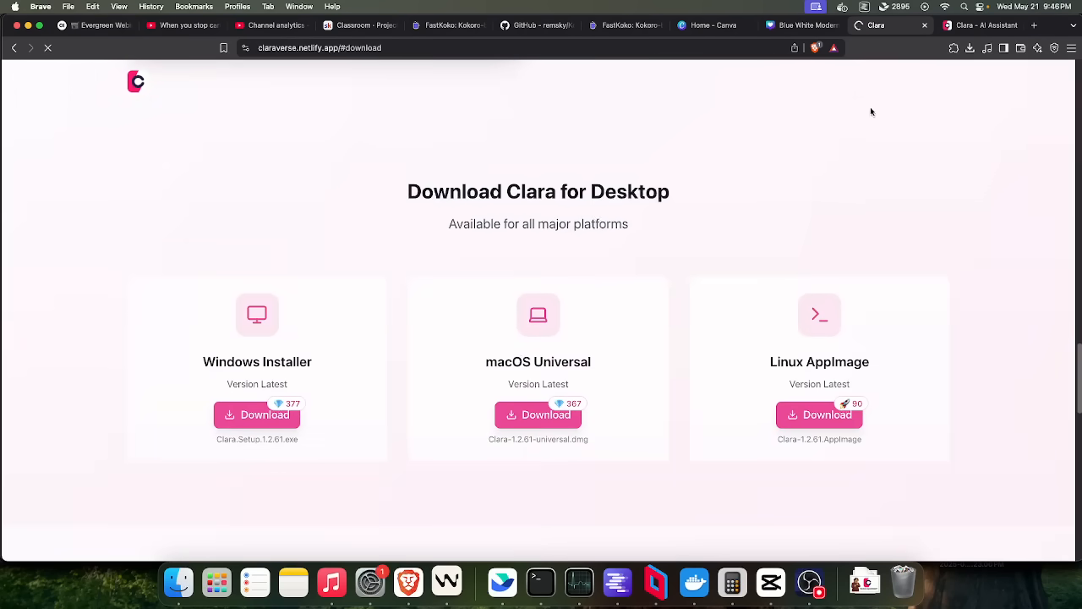
- Download the macOS Universal Clara installer into the Downloads folder
{"action": "left_click", "coordinate": [545, 415]}
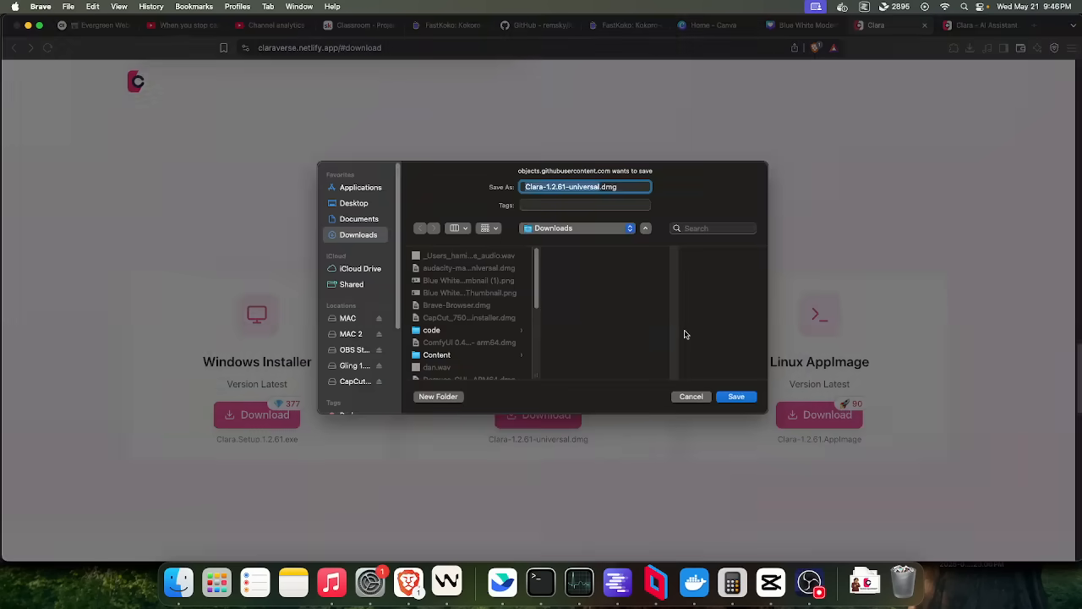
{"action": "left_click", "coordinate": [734, 395]}
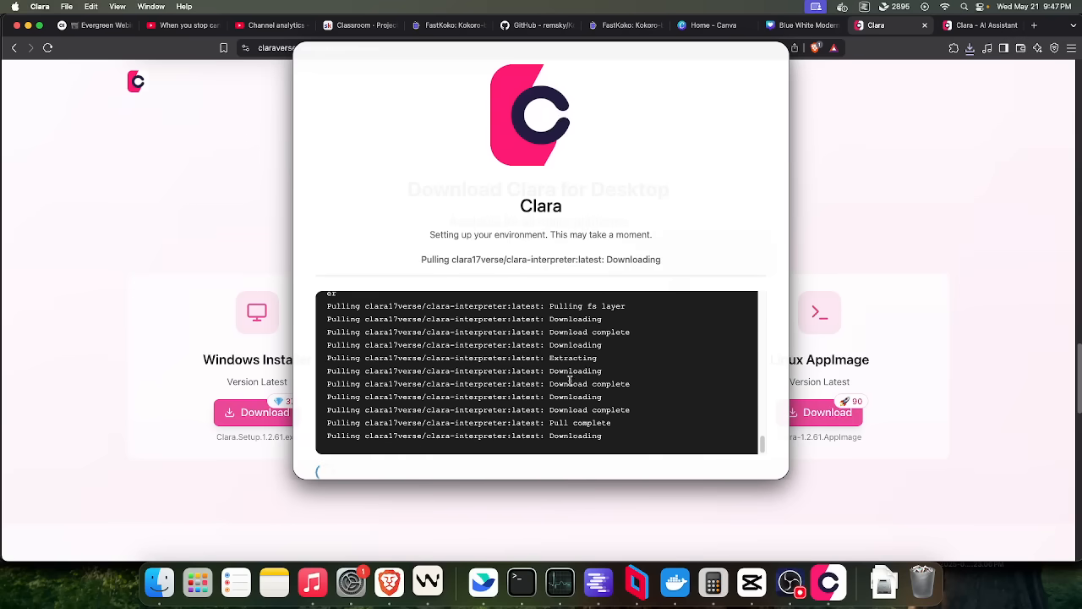
{"action": "mouse_move", "coordinate": [548, 365]}
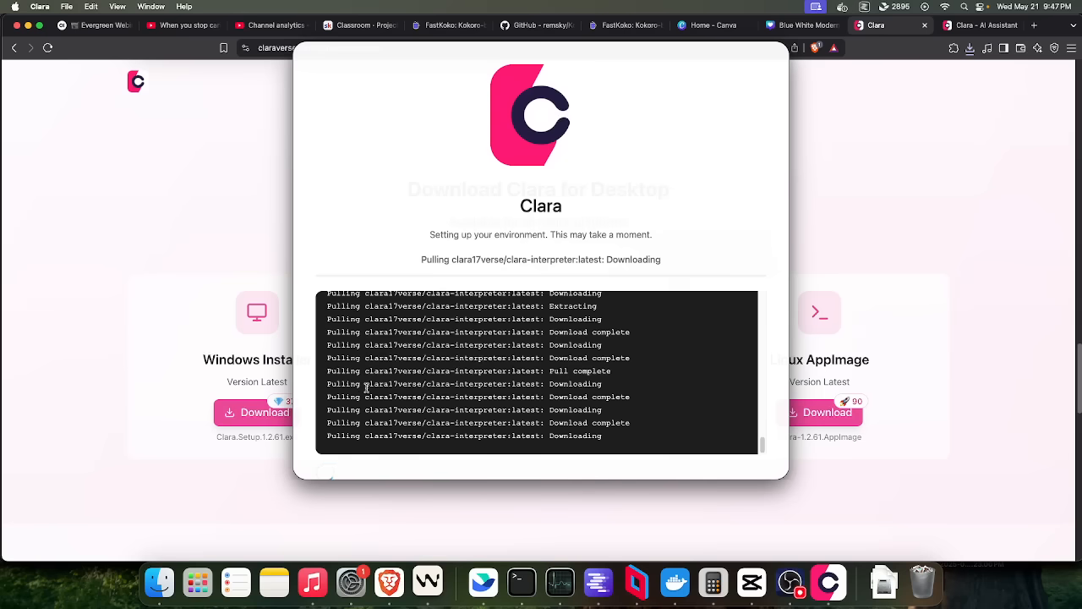
- Launch the installed Clara app and let it pull containers and start its services
{"action": "double_click", "coordinate": [455, 384]}
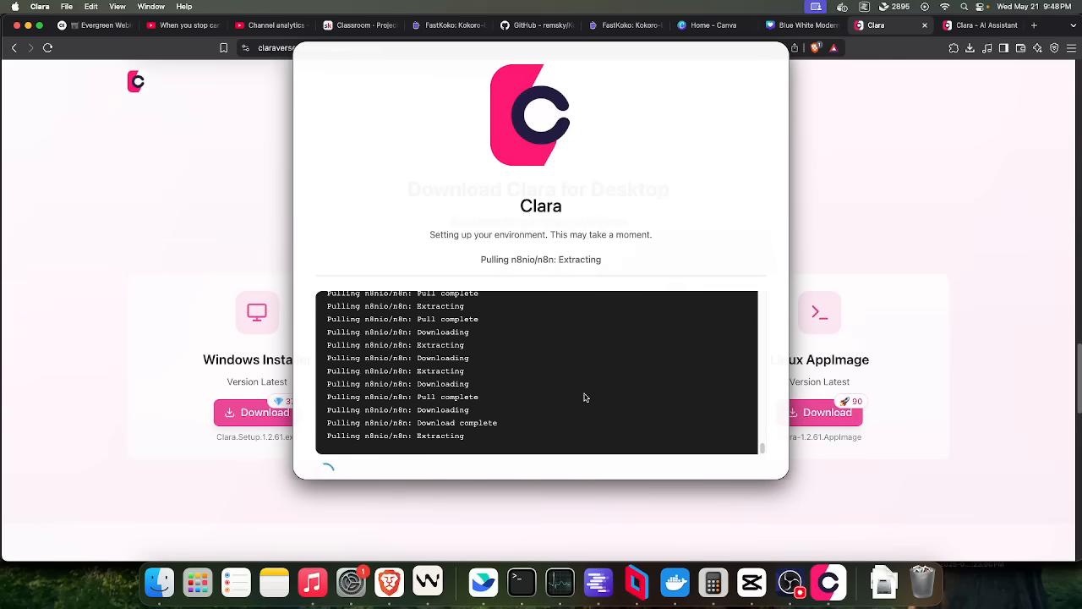
{"action": "mouse_move", "coordinate": [372, 397]}
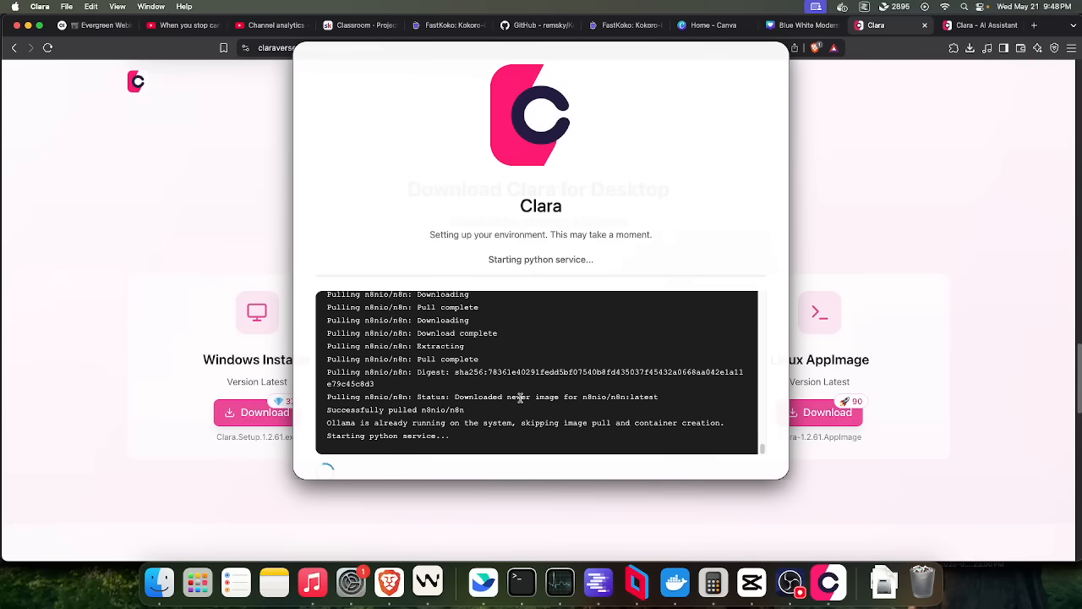
{"action": "left_click_drag", "start_coordinate": [328, 423], "coordinate": [480, 423]}
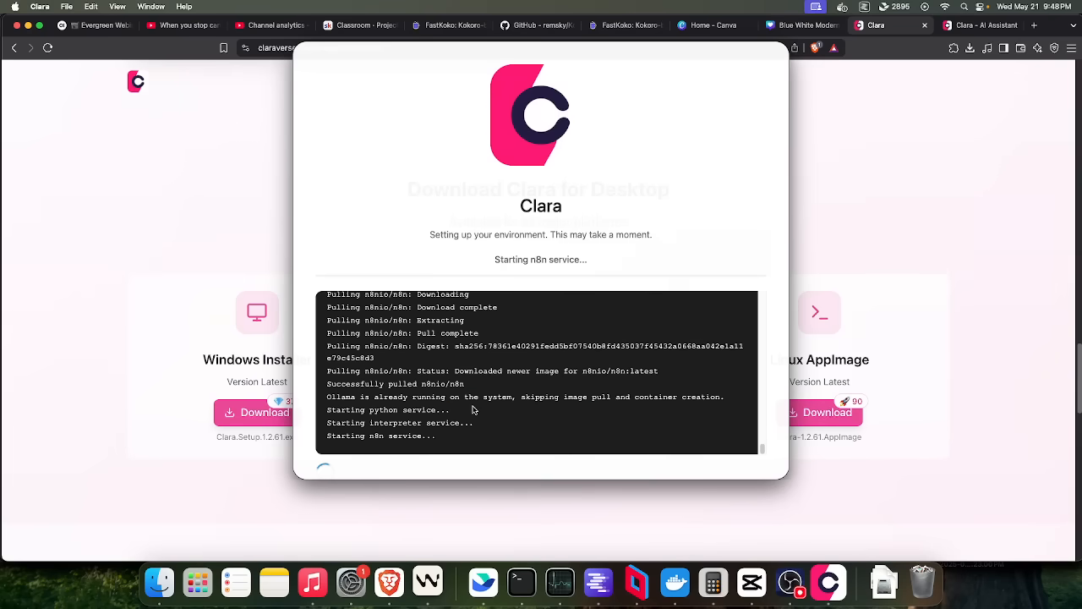
{"action": "mouse_move", "coordinate": [565, 68]}
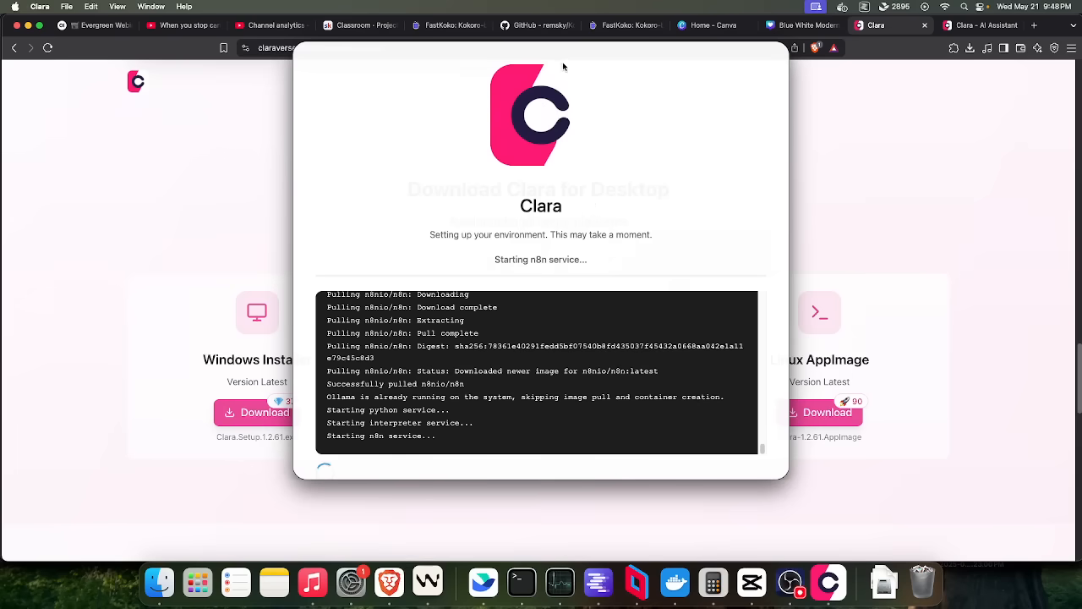
{"action": "mouse_move", "coordinate": [681, 215]}
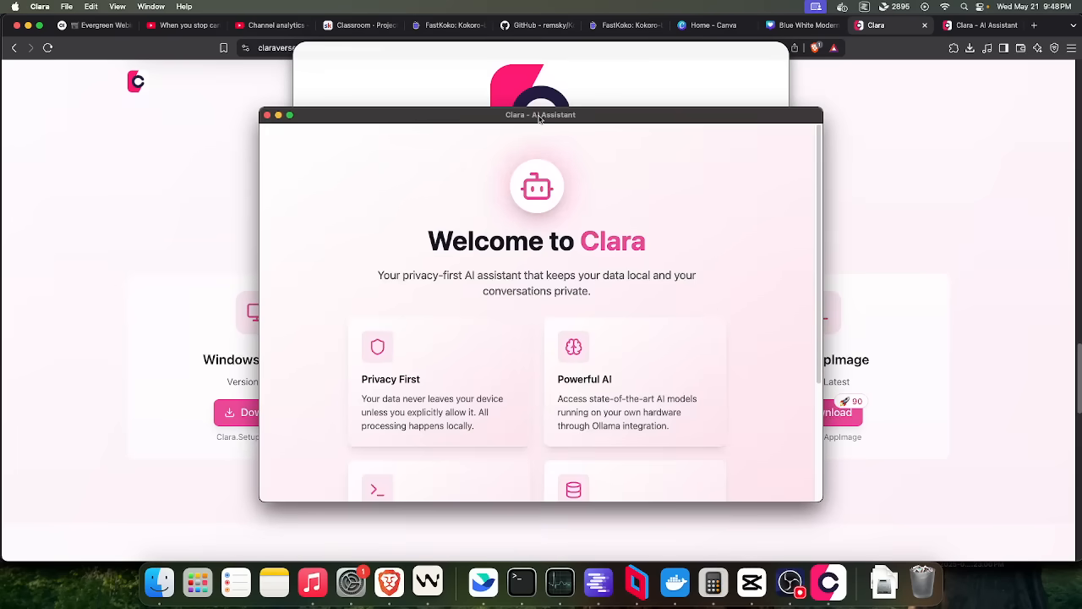
- Maximize the Clara window and move on to the Discover Clara feature overview
{"action": "left_click", "coordinate": [287, 114]}
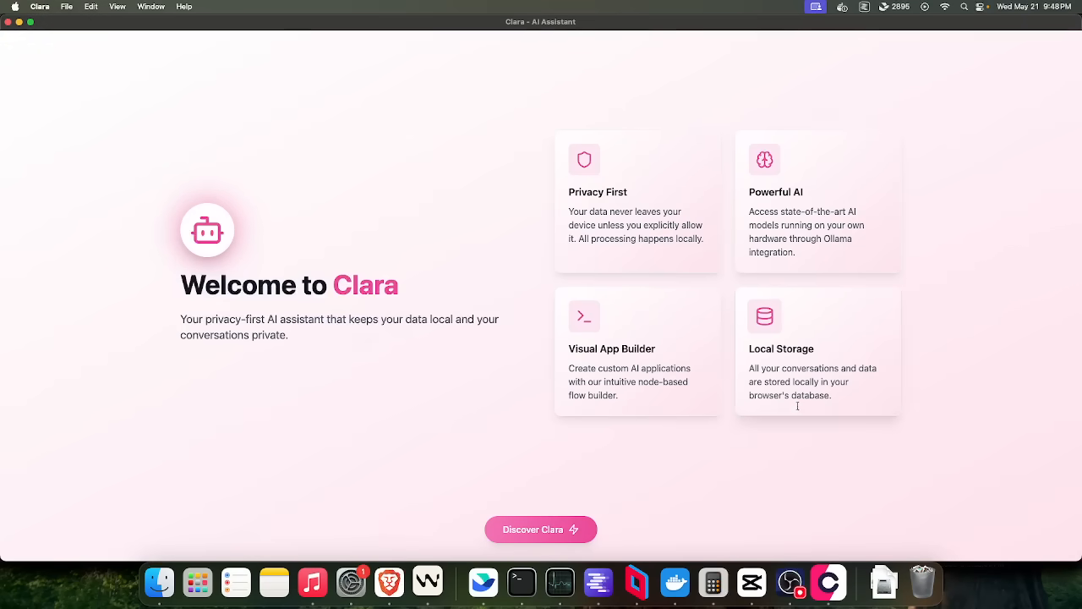
{"action": "left_click", "coordinate": [541, 527]}
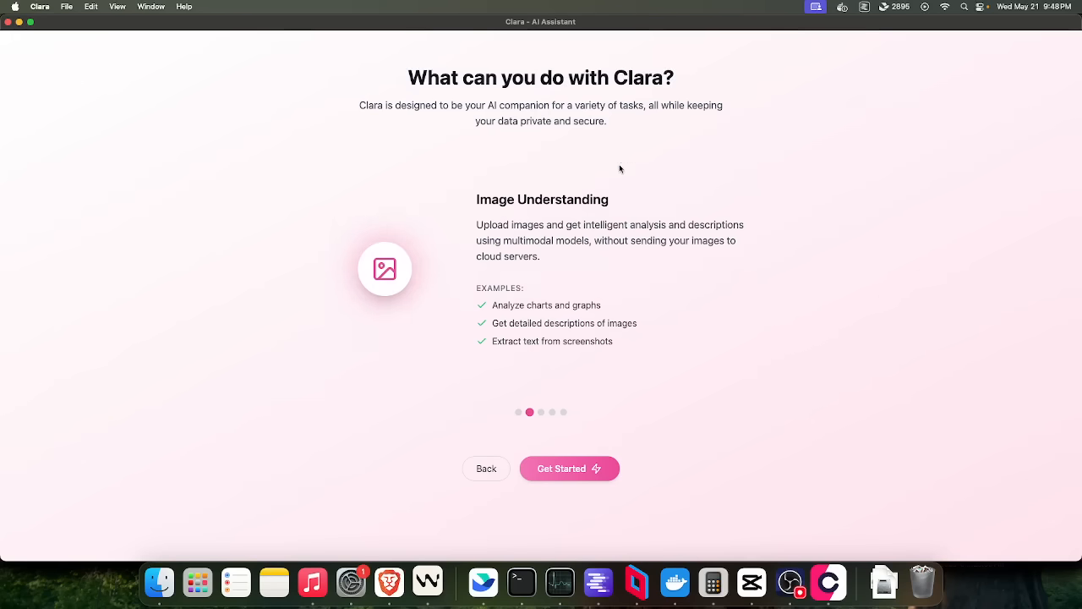
- Page through the AI Assistant, Image Understanding, Creative Writing, App Building and Code Assistant features, then Get Started
{"action": "left_click", "coordinate": [517, 413]}
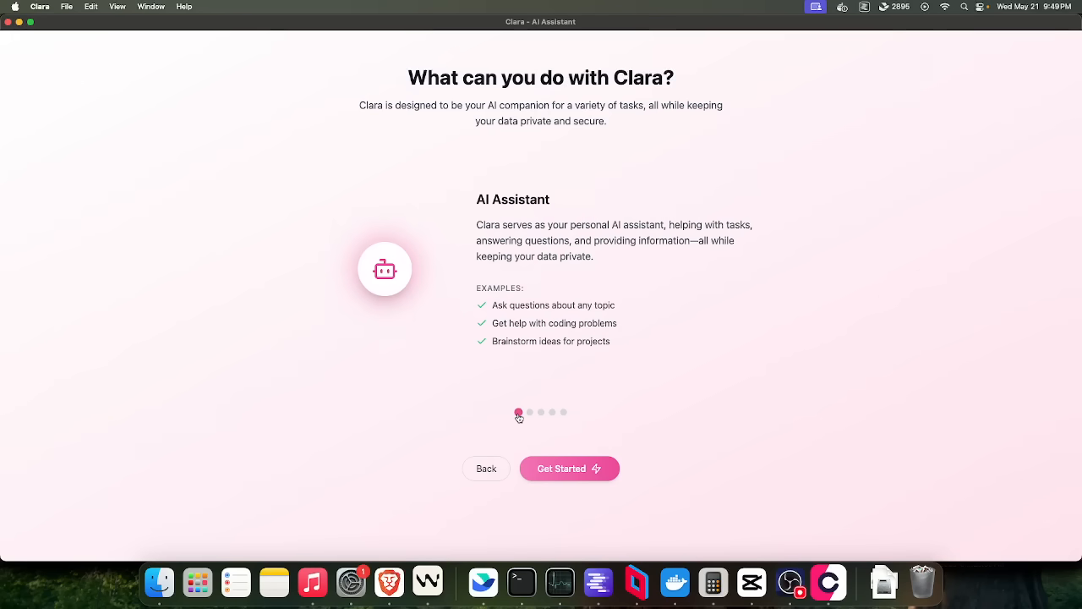
{"action": "left_click", "coordinate": [530, 413]}
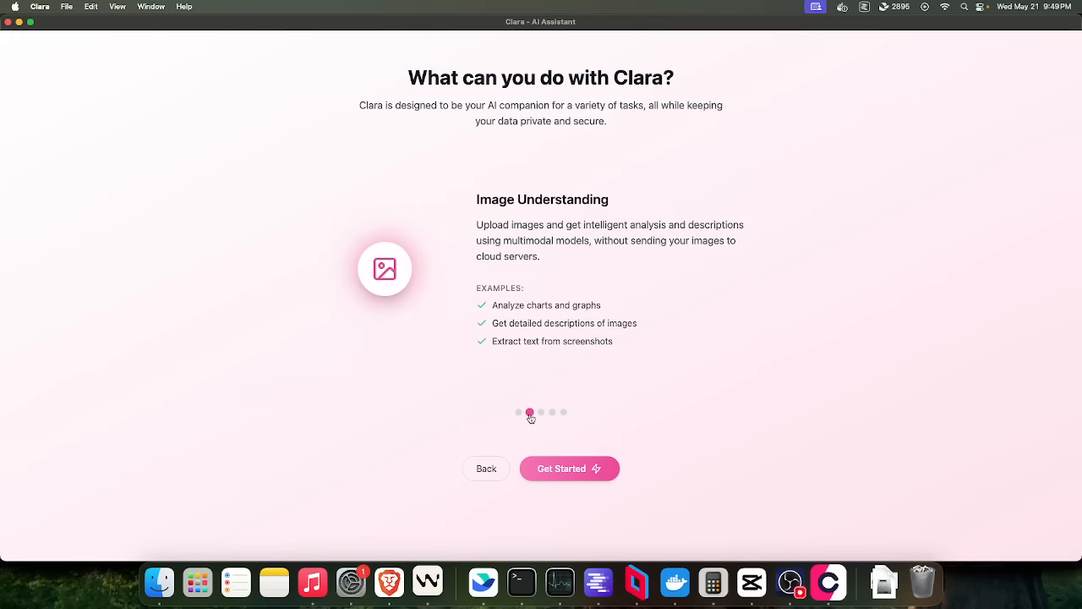
{"action": "left_click", "coordinate": [551, 412]}
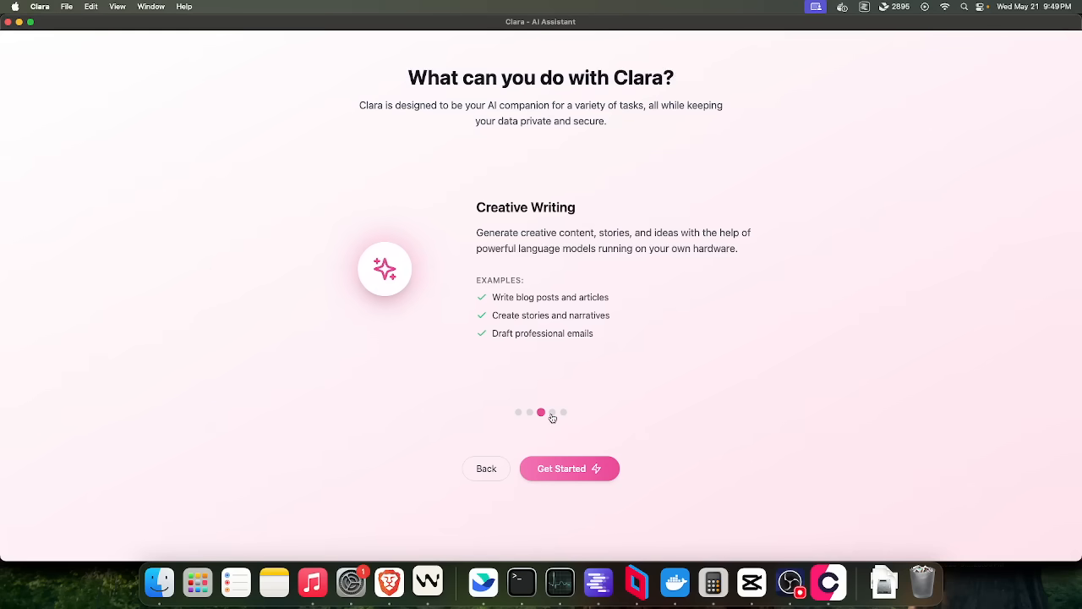
{"action": "left_click", "coordinate": [563, 412]}
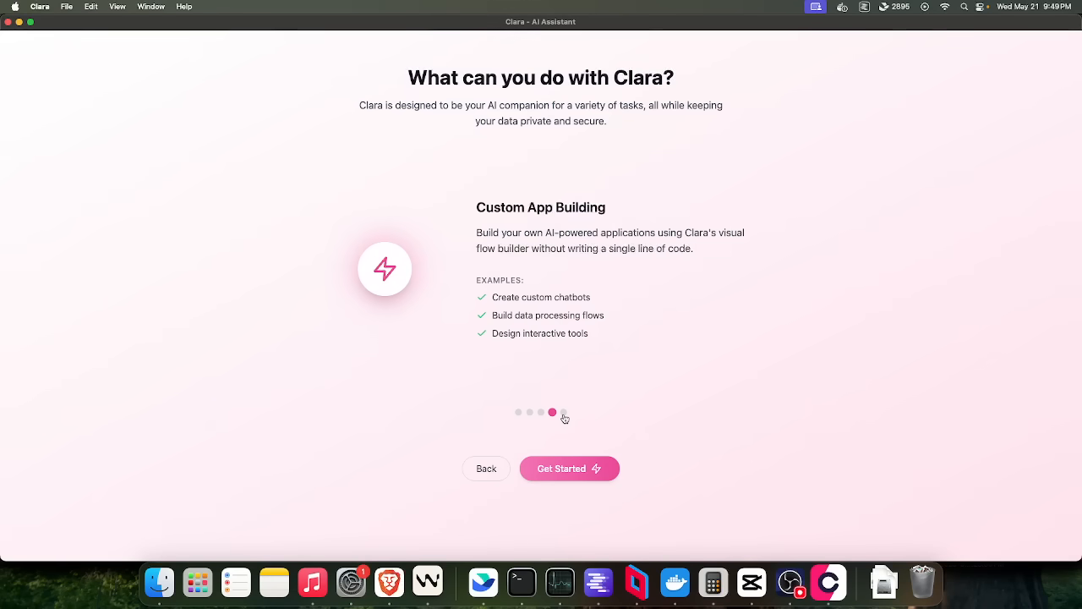
{"action": "left_click", "coordinate": [563, 413]}
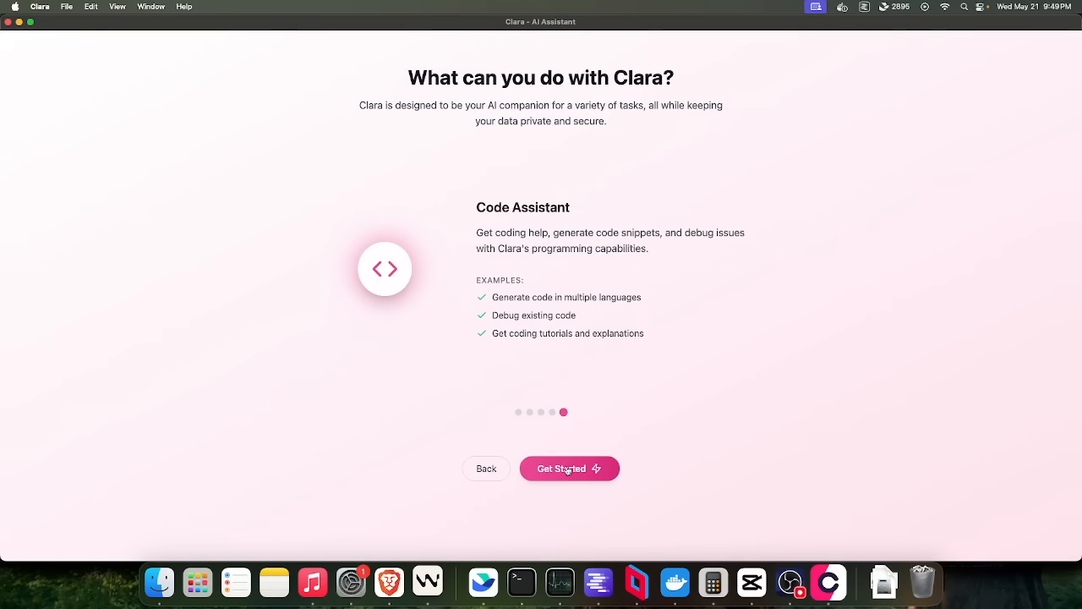
{"action": "left_click", "coordinate": [568, 468]}
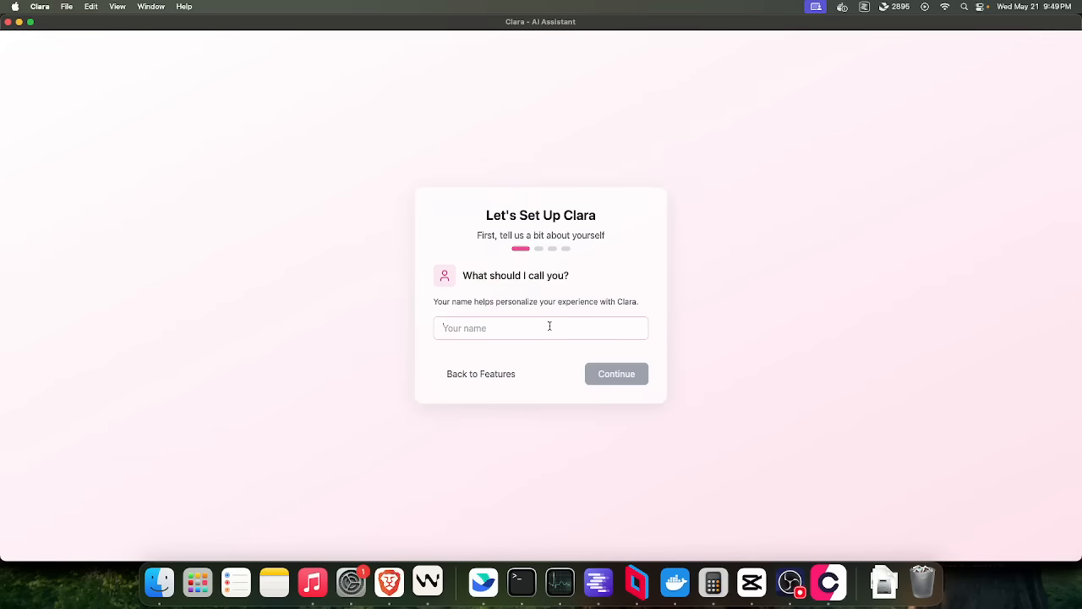
- Finish the setup wizard with light mode and default connections and reach the home dashboard
{"action": "left_click", "coordinate": [615, 373]}
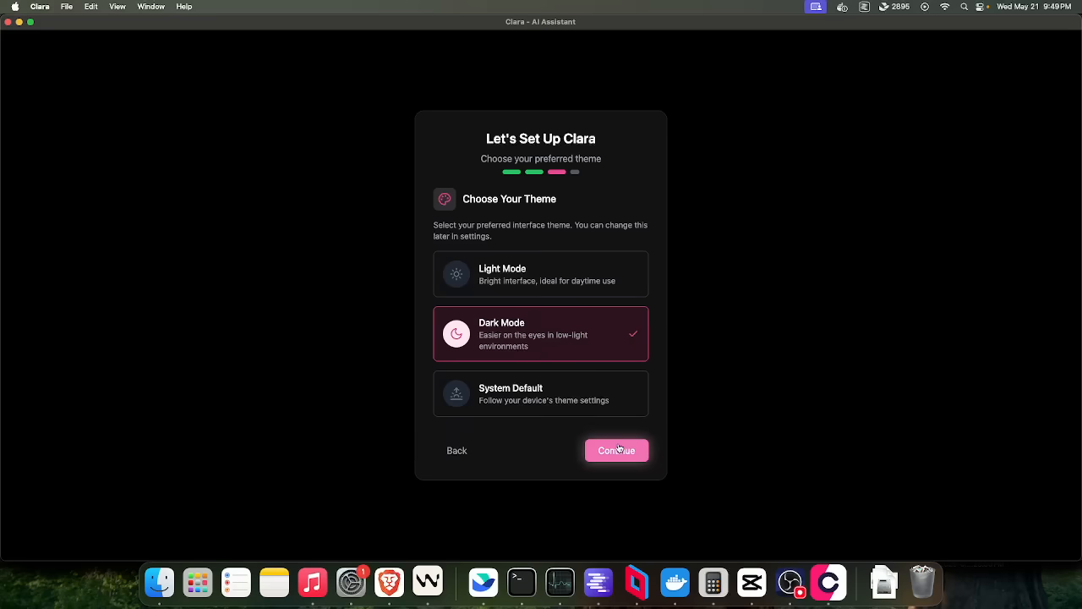
{"action": "left_click", "coordinate": [541, 277]}
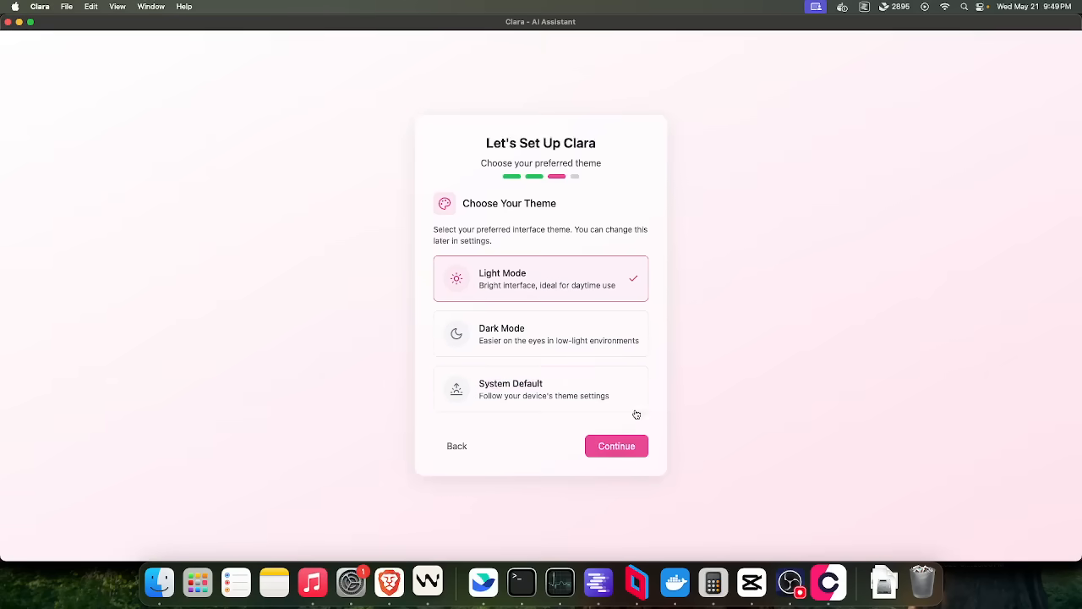
{"action": "left_click", "coordinate": [616, 446]}
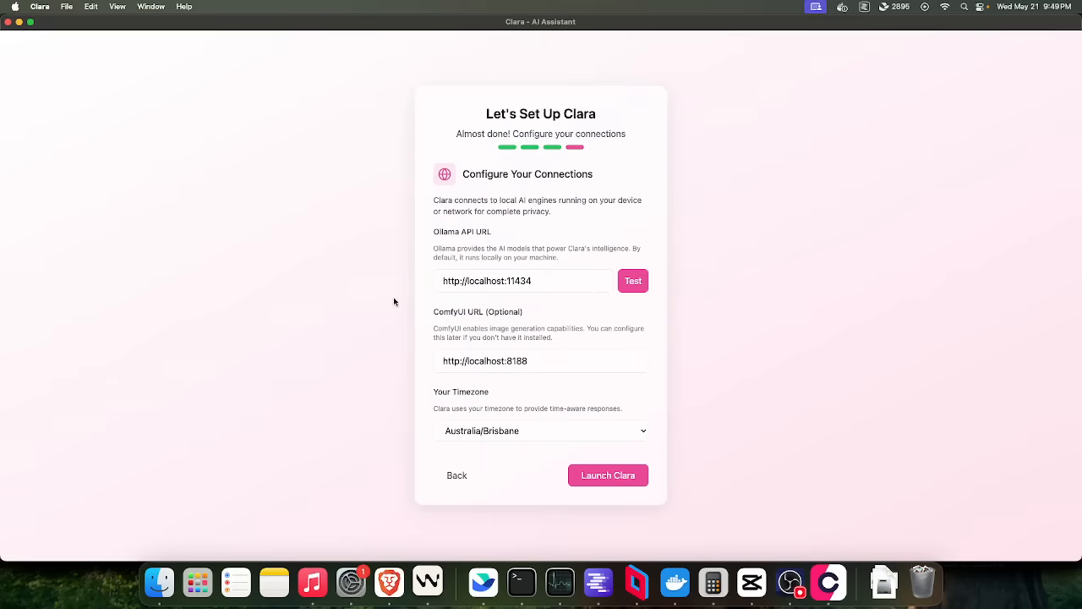
{"action": "left_click", "coordinate": [541, 361]}
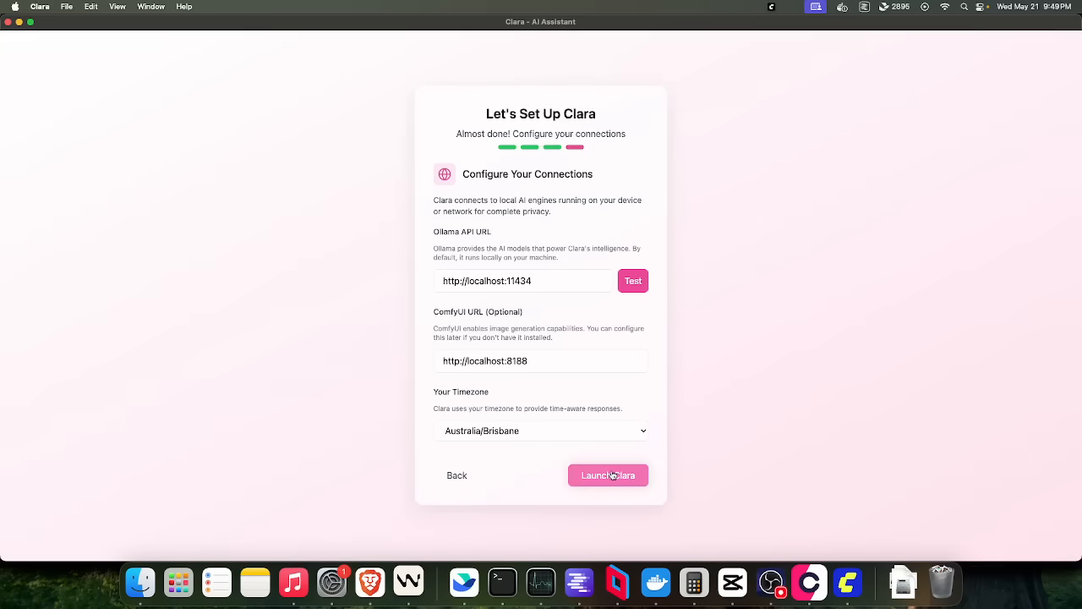
{"action": "left_click", "coordinate": [607, 474]}
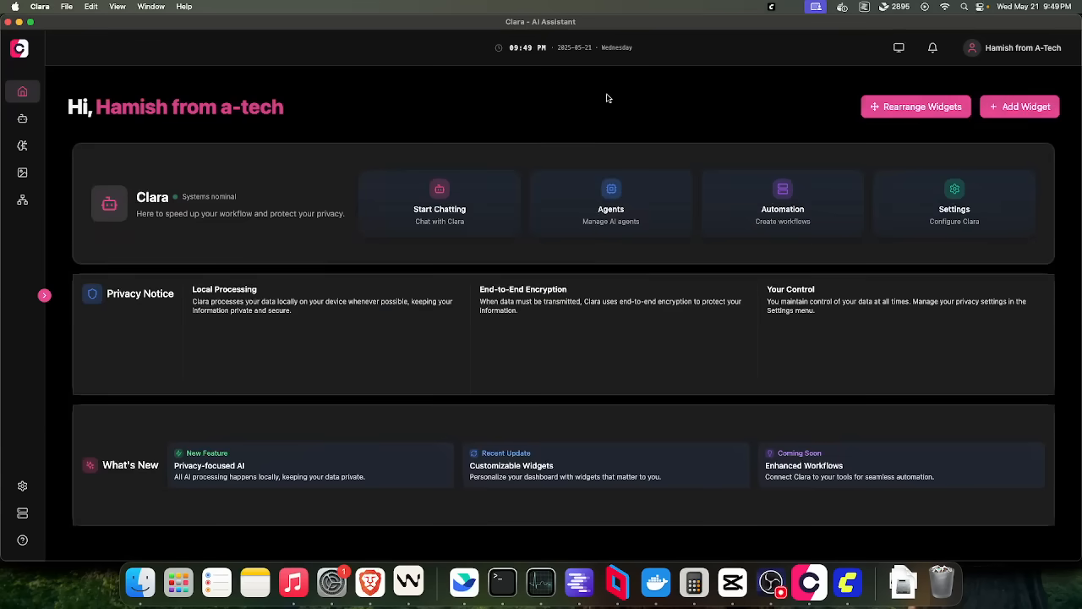
- Look at the Add Widget picker without adding one, then go to Clara's settings
{"action": "left_click", "coordinate": [1020, 105]}
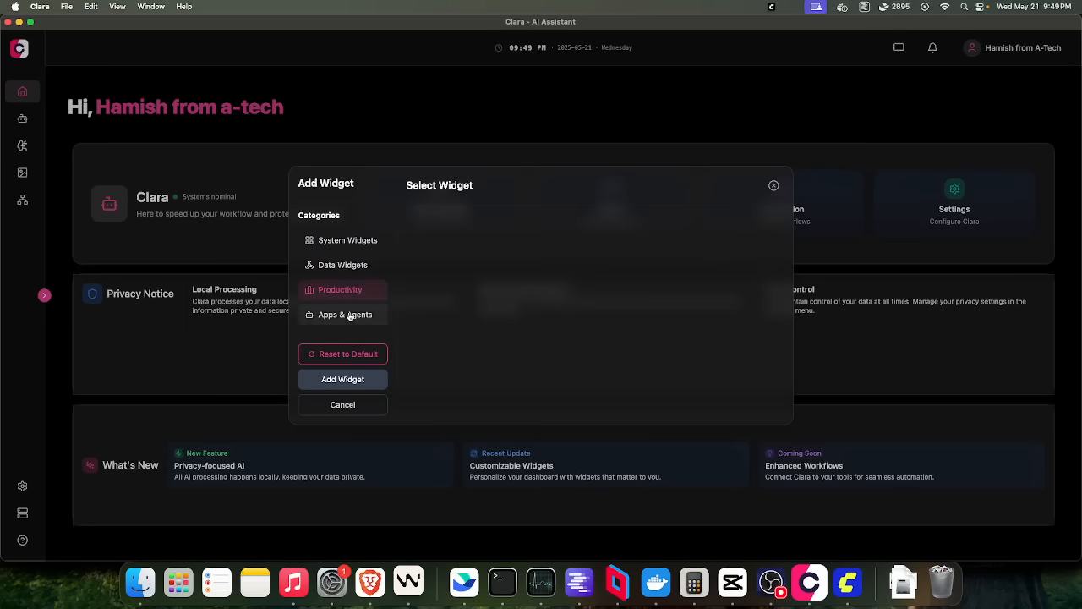
{"action": "left_click", "coordinate": [341, 404]}
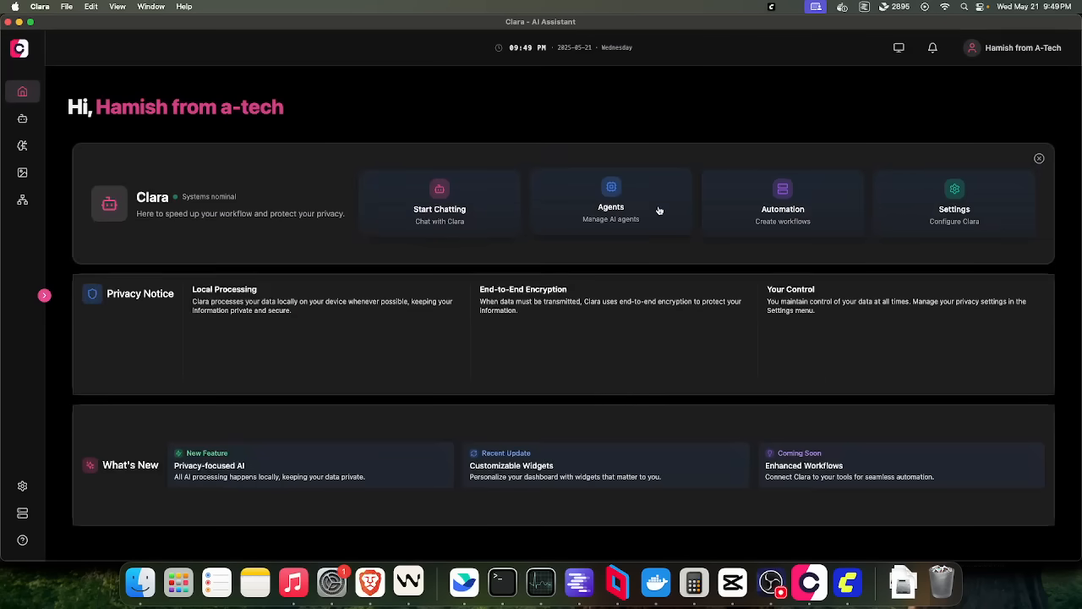
{"action": "left_click", "coordinate": [954, 203]}
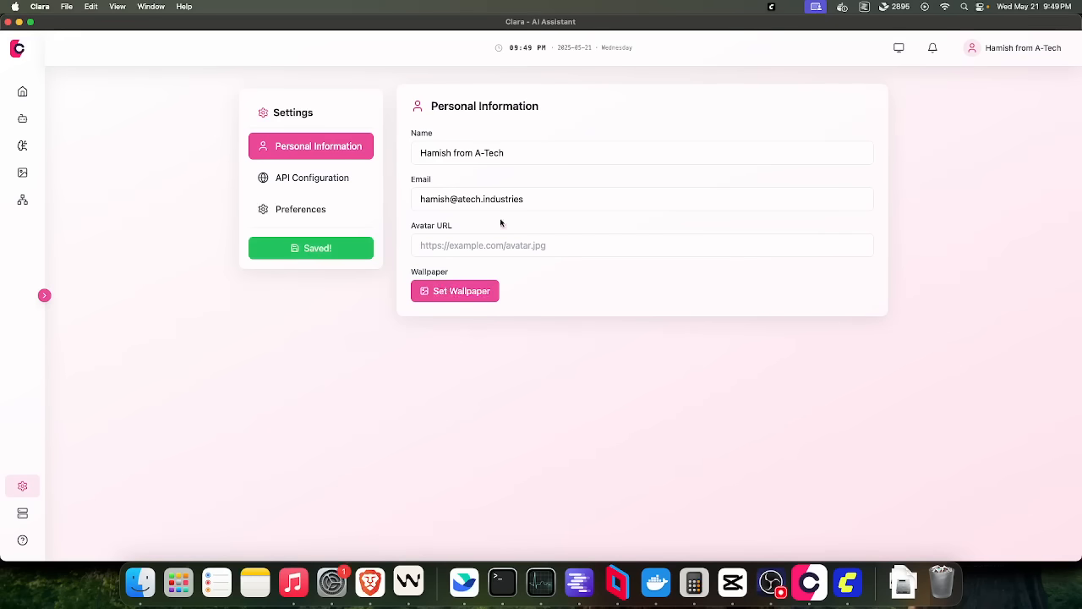
- Preview the OpenAI-like API option in API Configuration and keep Ollama as the local engine
{"action": "left_click", "coordinate": [311, 177]}
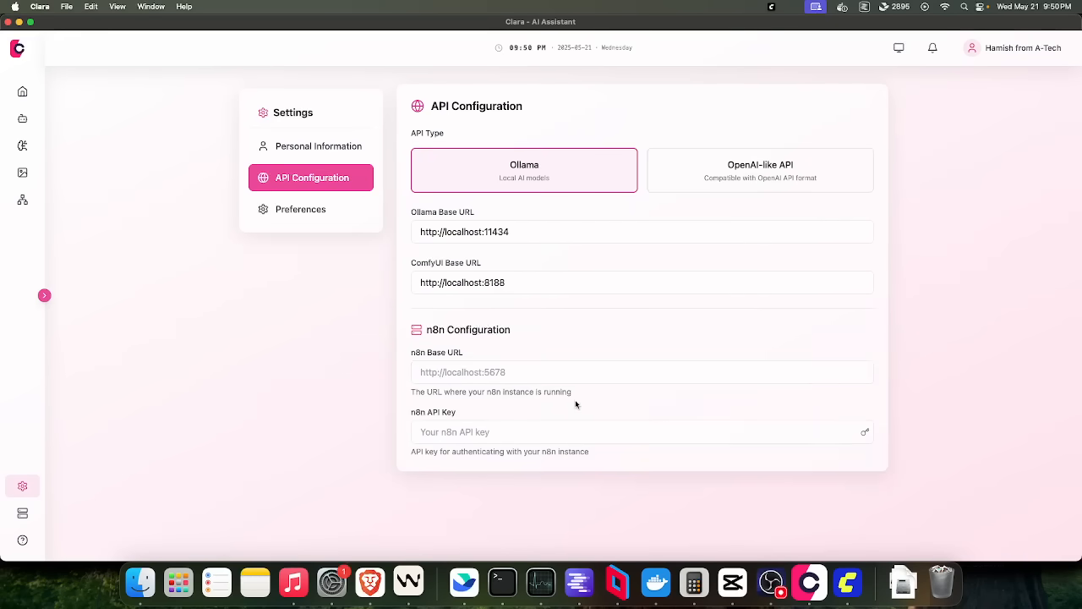
{"action": "left_click", "coordinate": [759, 169]}
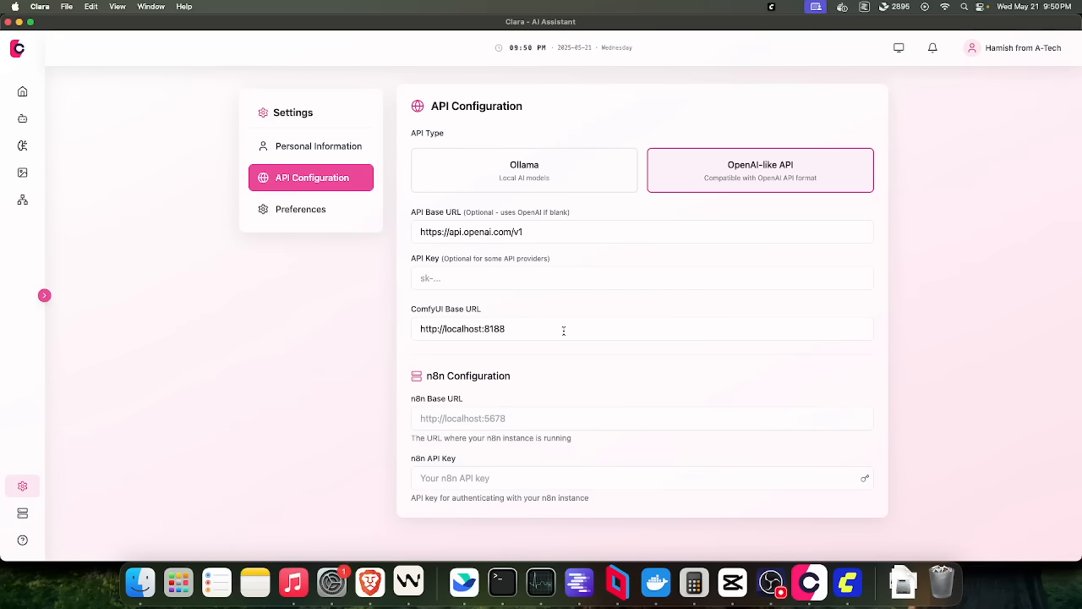
{"action": "left_click", "coordinate": [525, 169]}
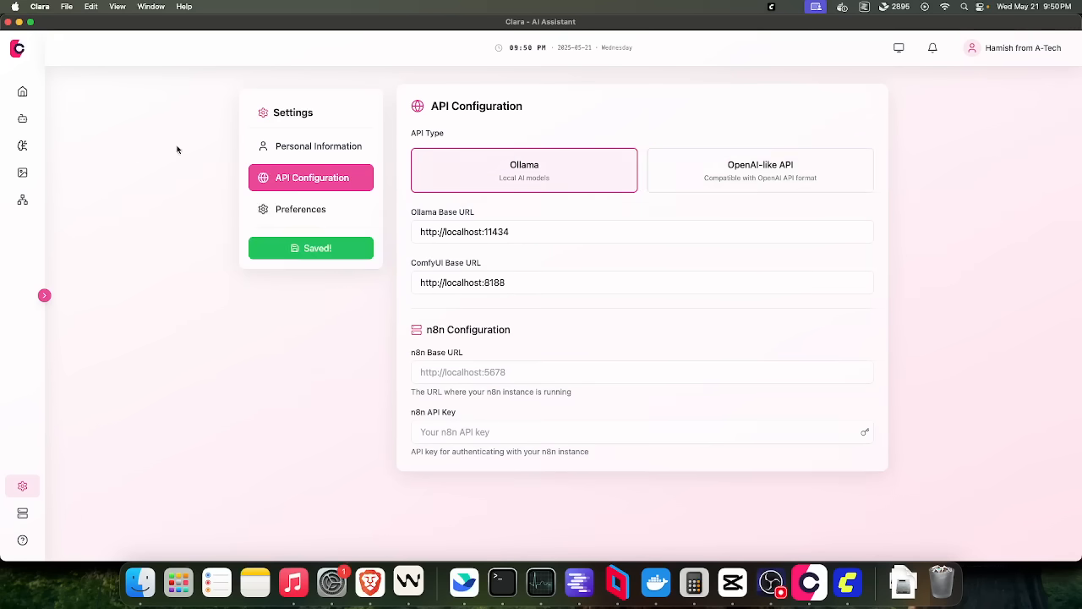
{"action": "left_click", "coordinate": [24, 91]}
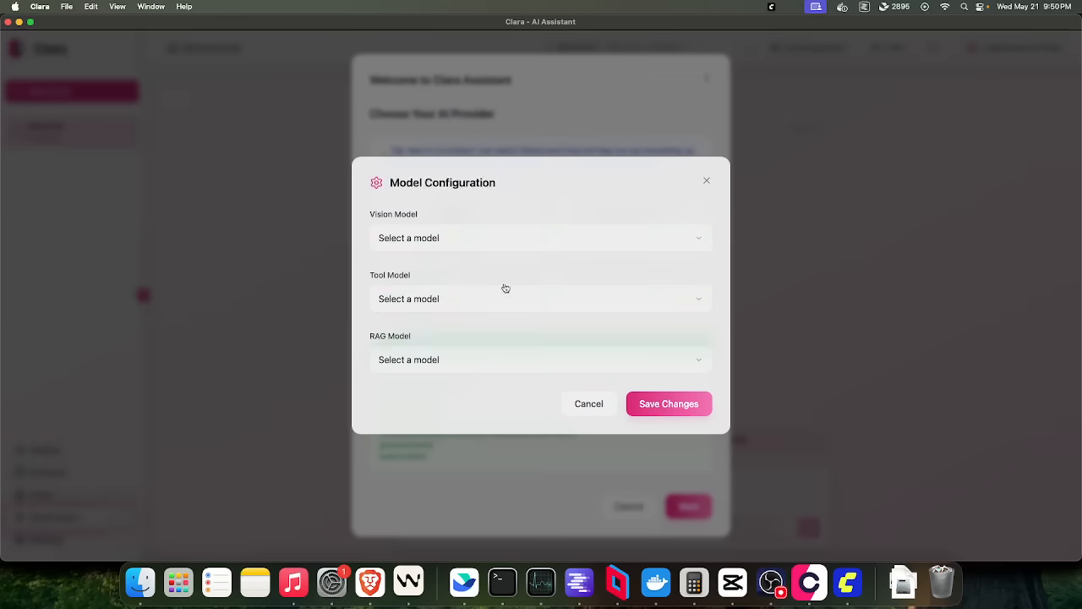
- Choose qwen2.5vl:3b as the vision model and smollm2:360m as the tool model
{"action": "left_click", "coordinate": [539, 237]}
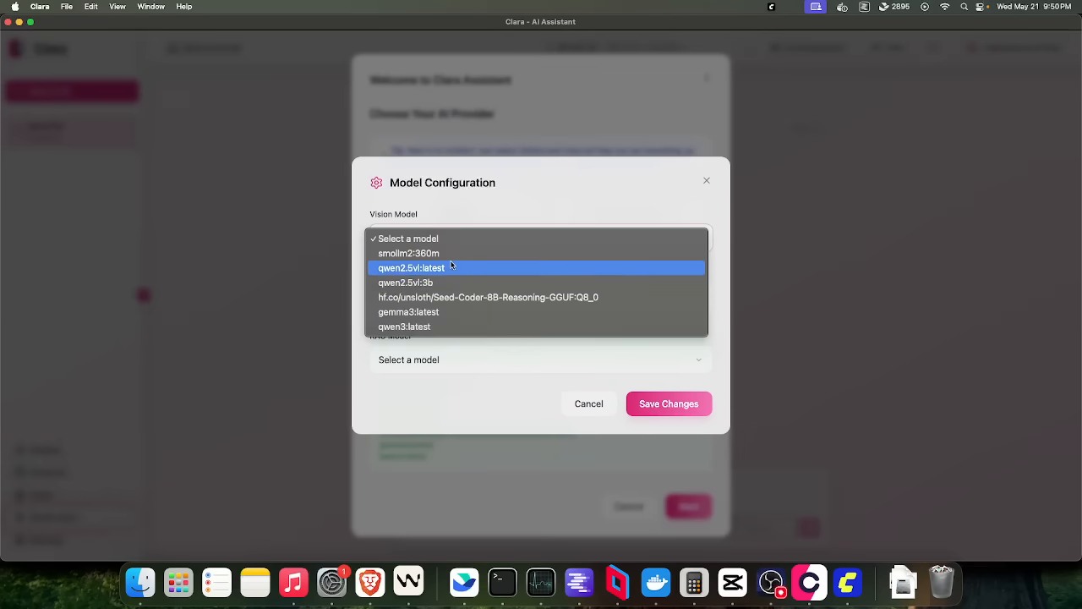
{"action": "left_click", "coordinate": [406, 282]}
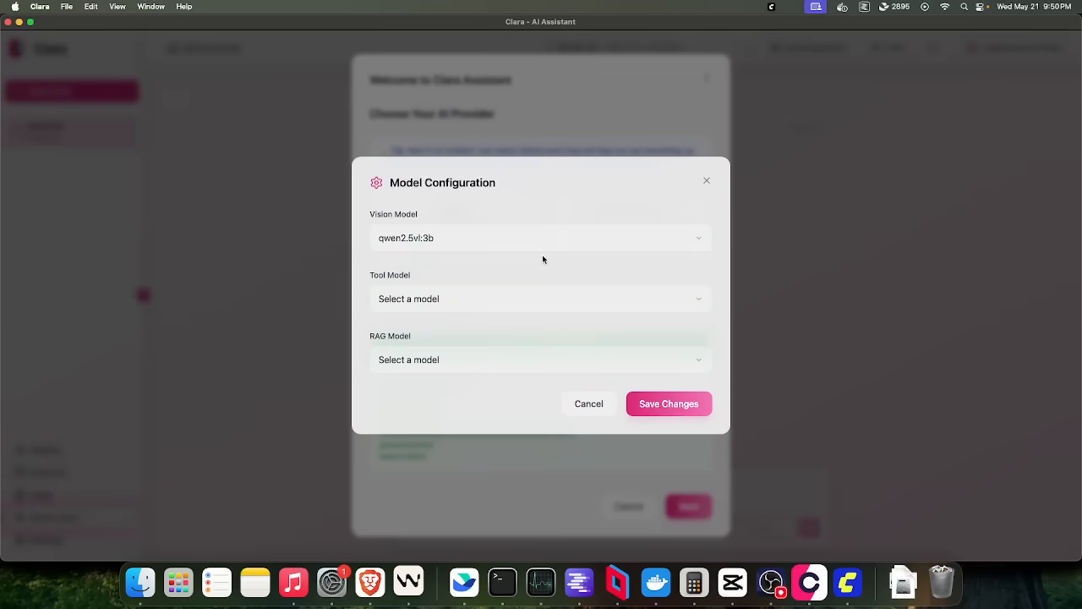
{"action": "left_click", "coordinate": [542, 297]}
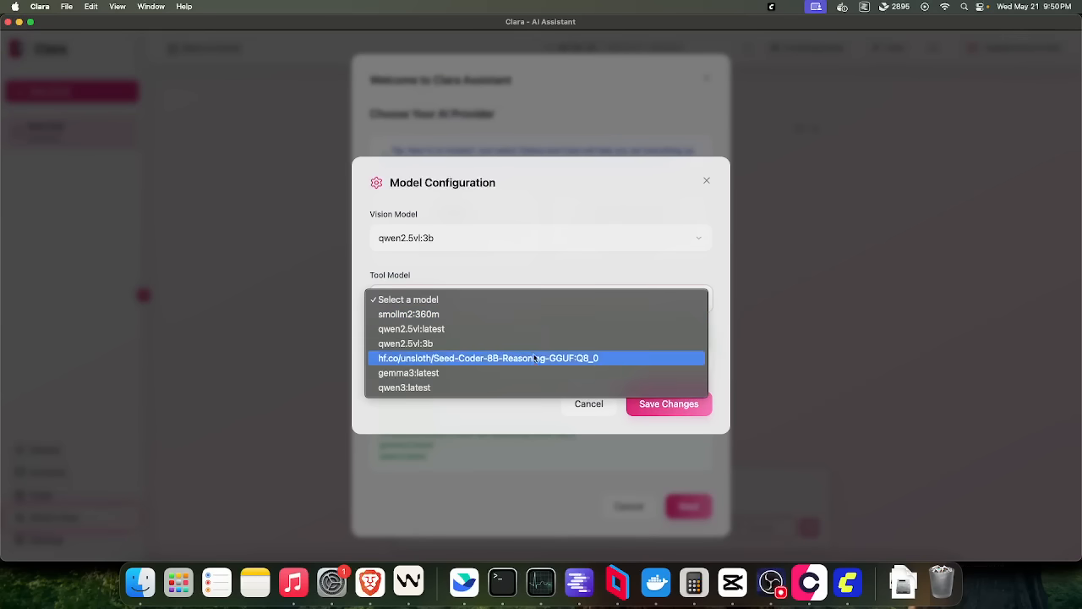
{"action": "mouse_move", "coordinate": [511, 319]}
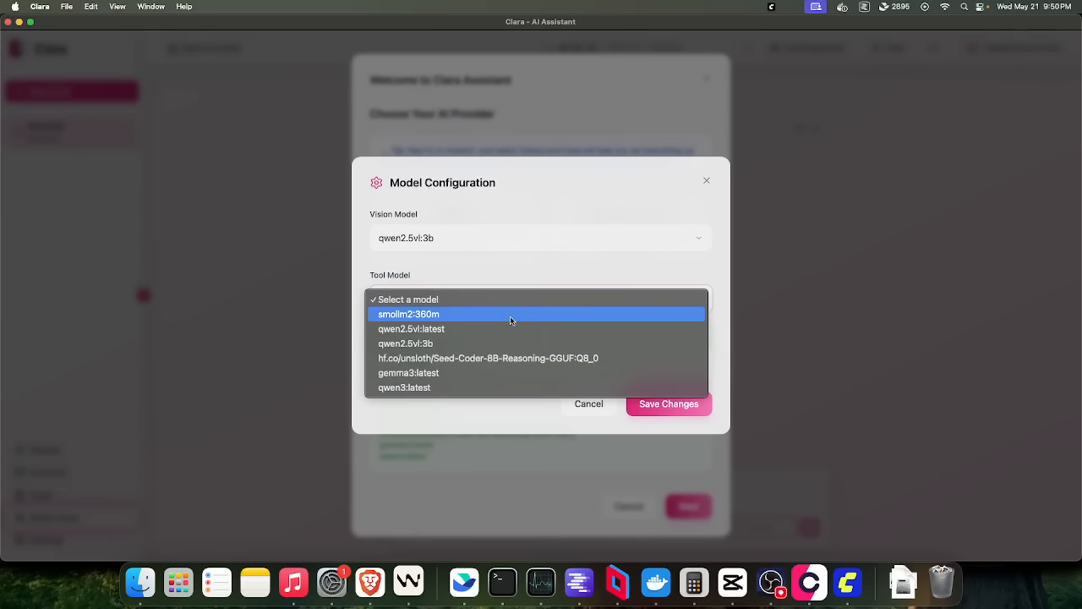
{"action": "left_click", "coordinate": [409, 313]}
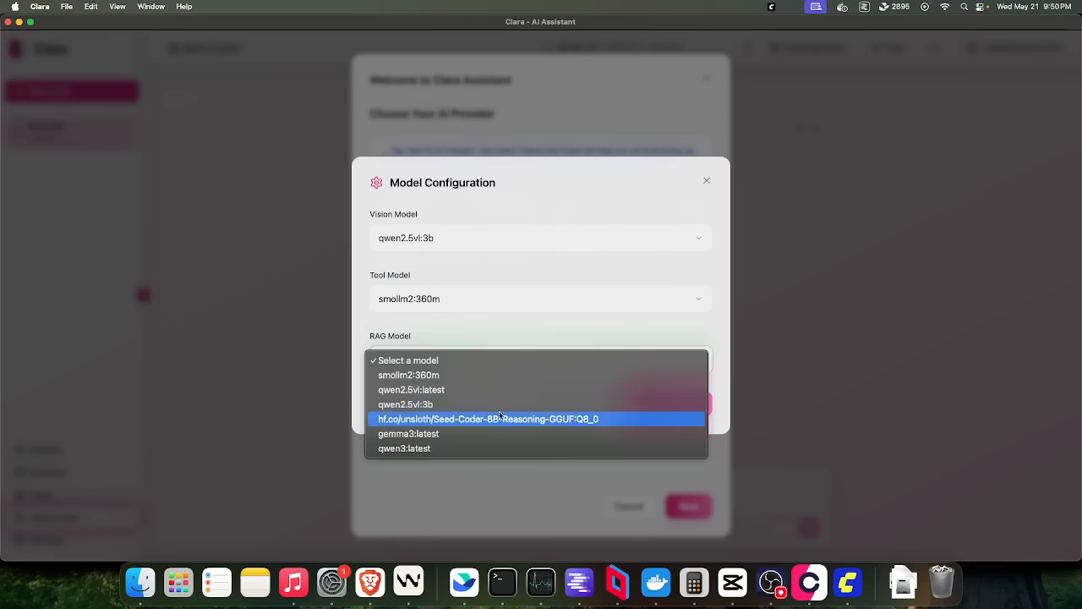
{"action": "mouse_move", "coordinate": [489, 446]}
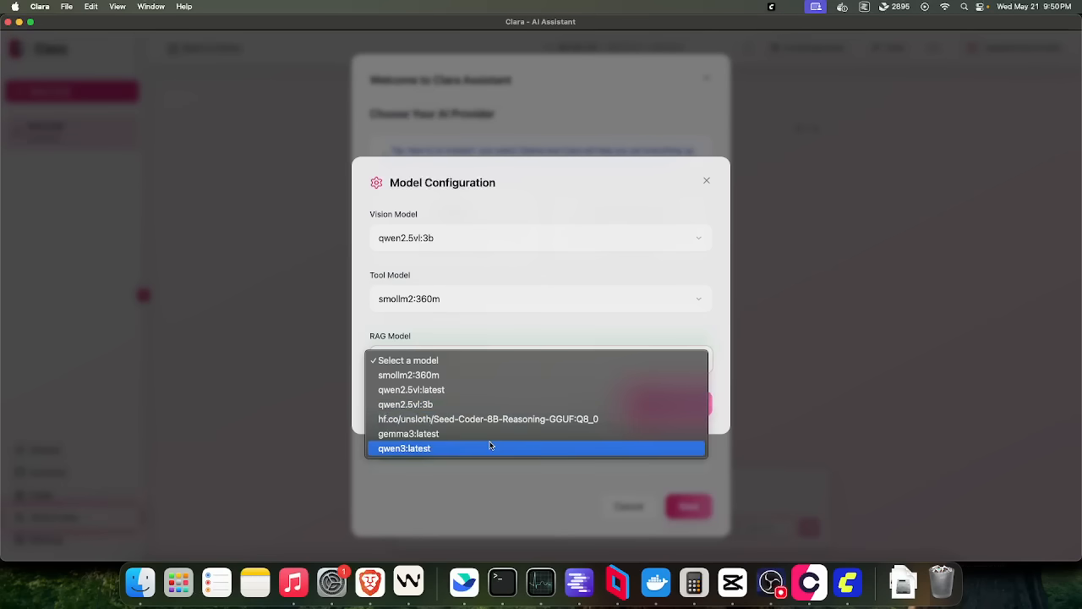
{"action": "mouse_move", "coordinate": [453, 376]}
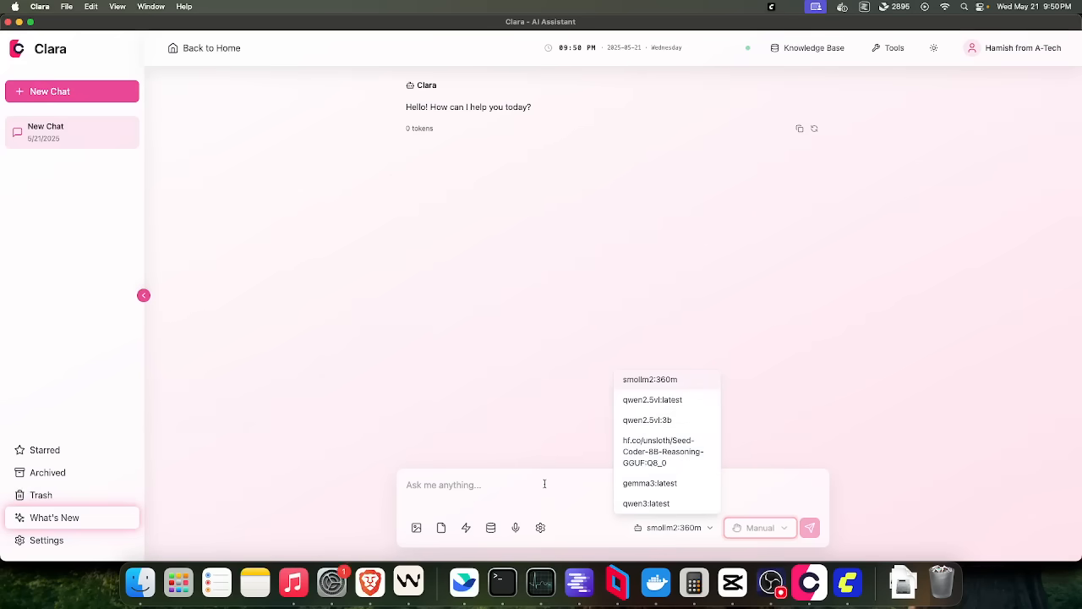
- Switch the chat to Manual model selection and send a first message to smollm2:360m
{"action": "left_click", "coordinate": [760, 528]}
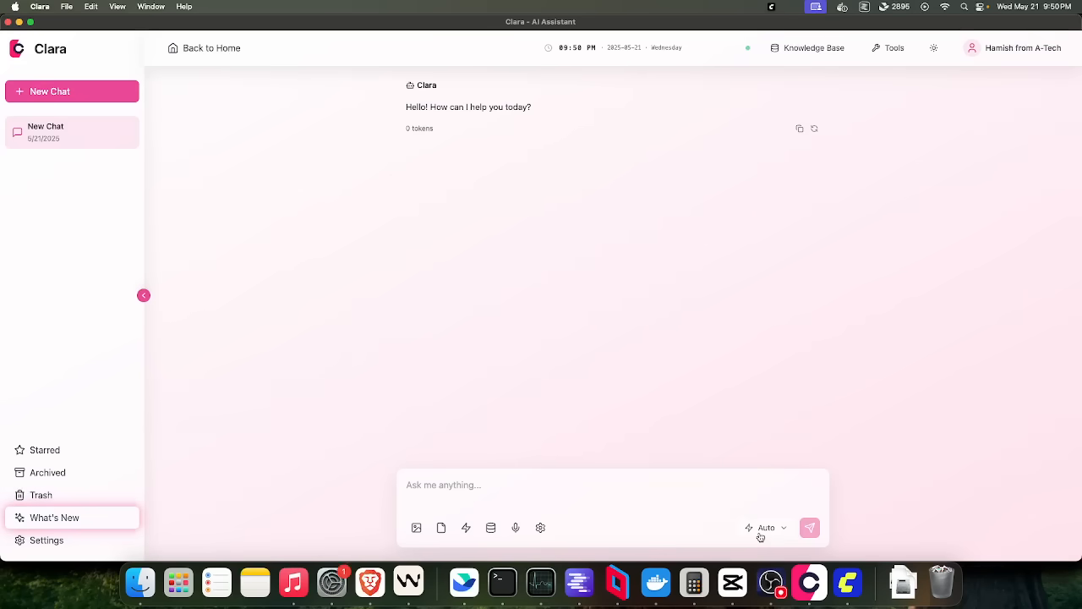
{"action": "left_click", "coordinate": [765, 527]}
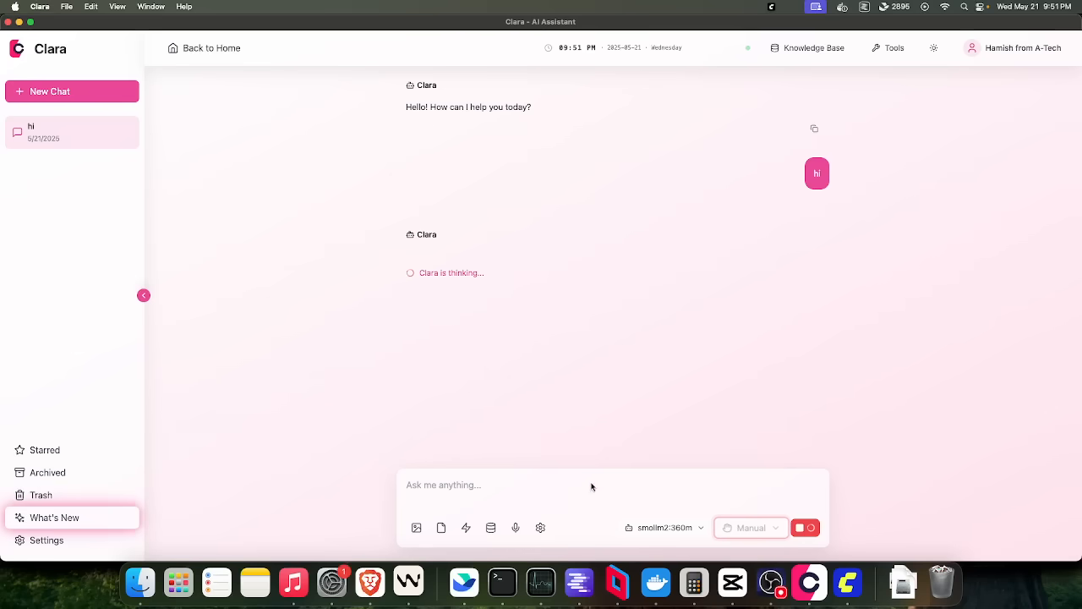
{"action": "type", "text": "no"}
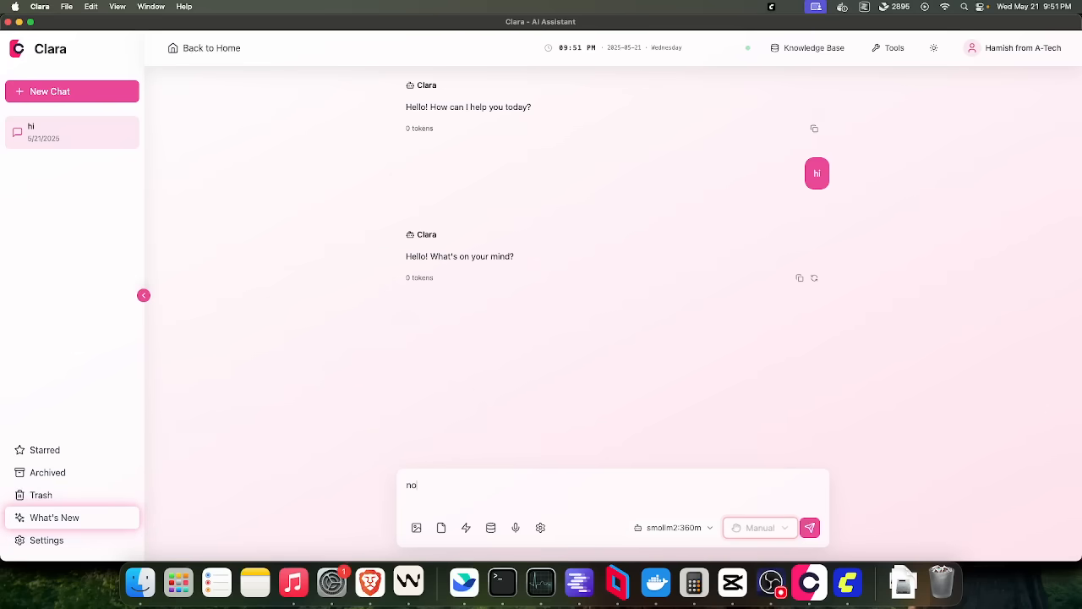
{"action": "left_click", "coordinate": [808, 528]}
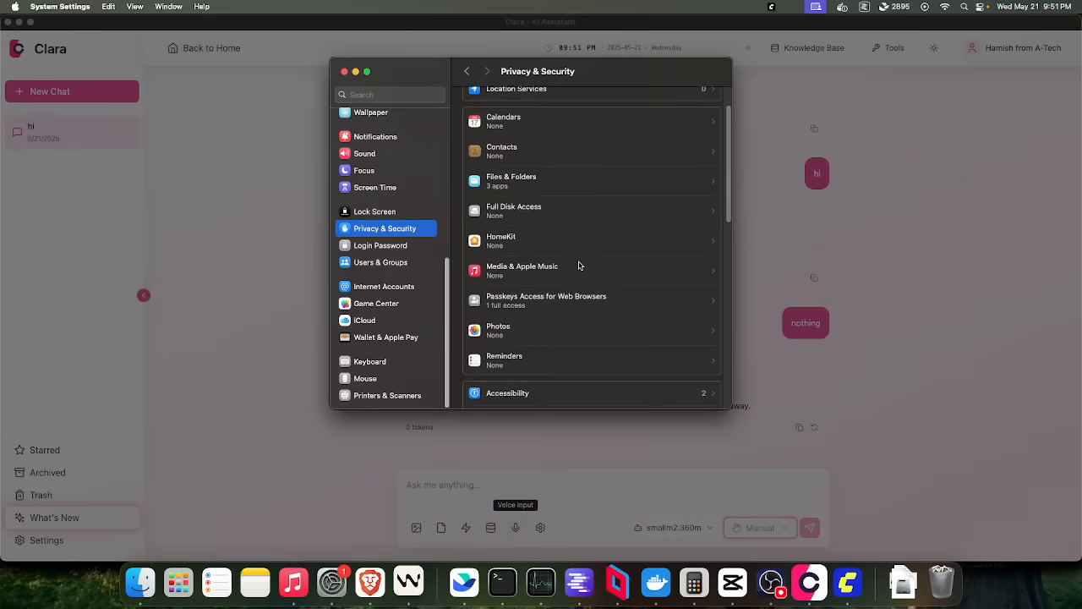
- Check microphone access in Privacy & Security, then dismiss Clara's microphone notice
{"action": "scroll", "scroll_direction": "down", "scroll_amount": 3}
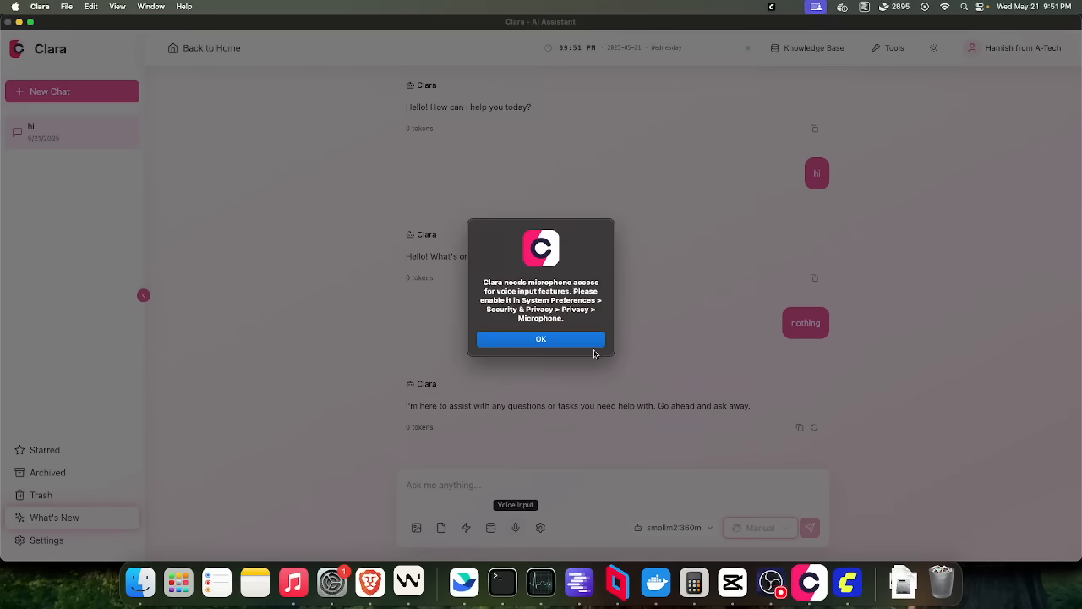
{"action": "left_click", "coordinate": [541, 338]}
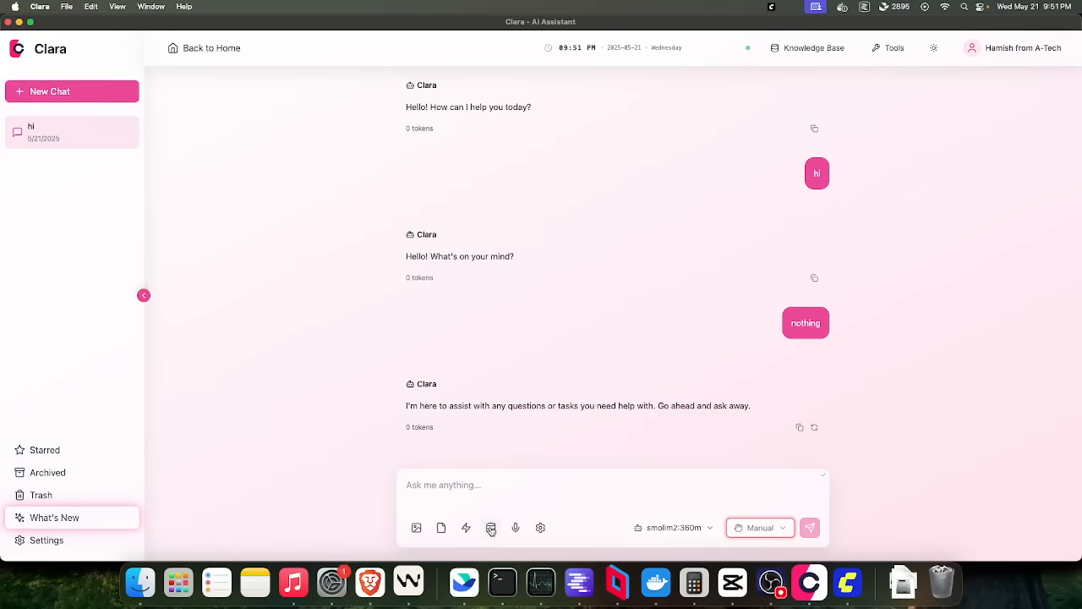
{"action": "mouse_move", "coordinate": [467, 528]}
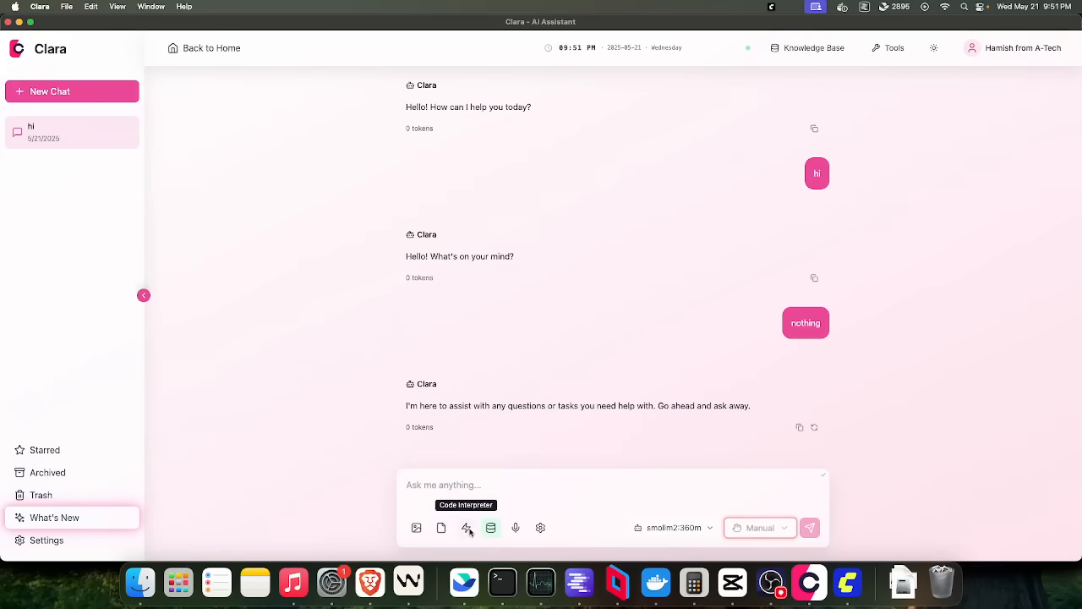
- Review the chat model configuration unchanged, then bring up the Knowledge Base panel
{"action": "left_click", "coordinate": [466, 528]}
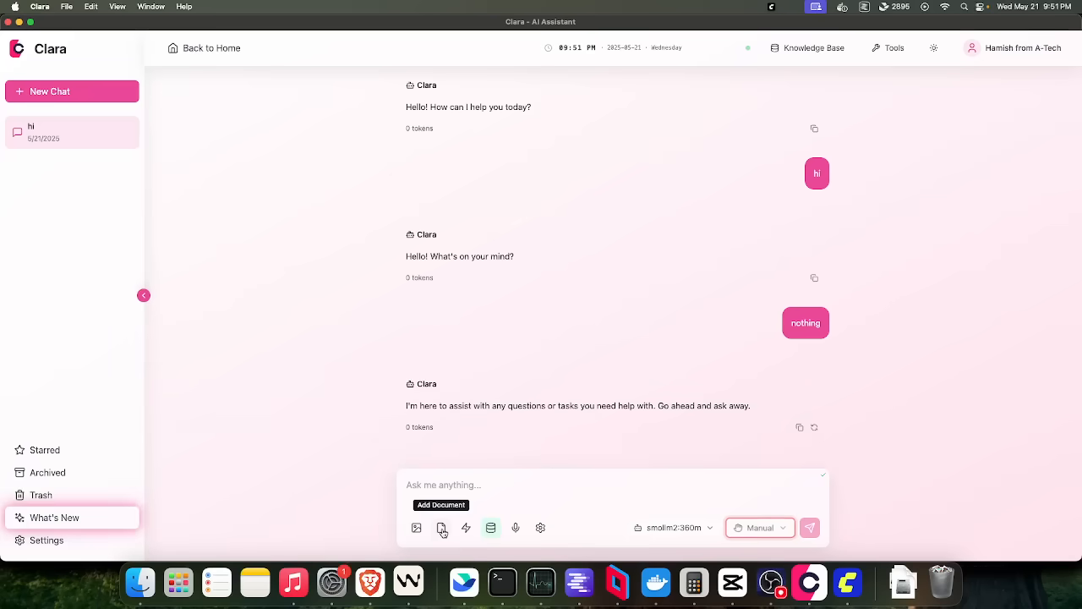
{"action": "left_click", "coordinate": [541, 528]}
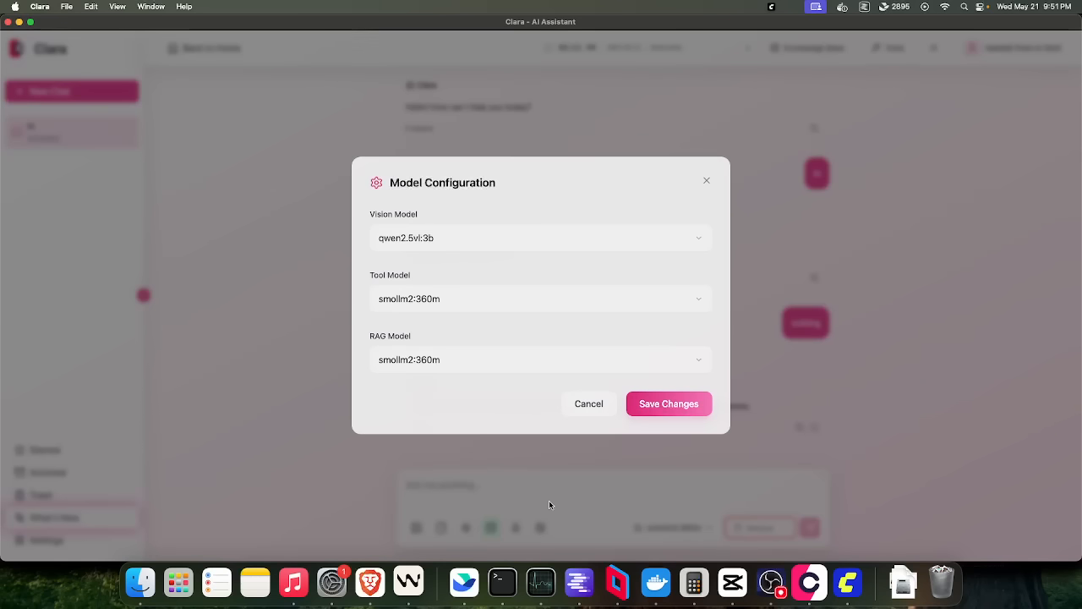
{"action": "left_click", "coordinate": [669, 402]}
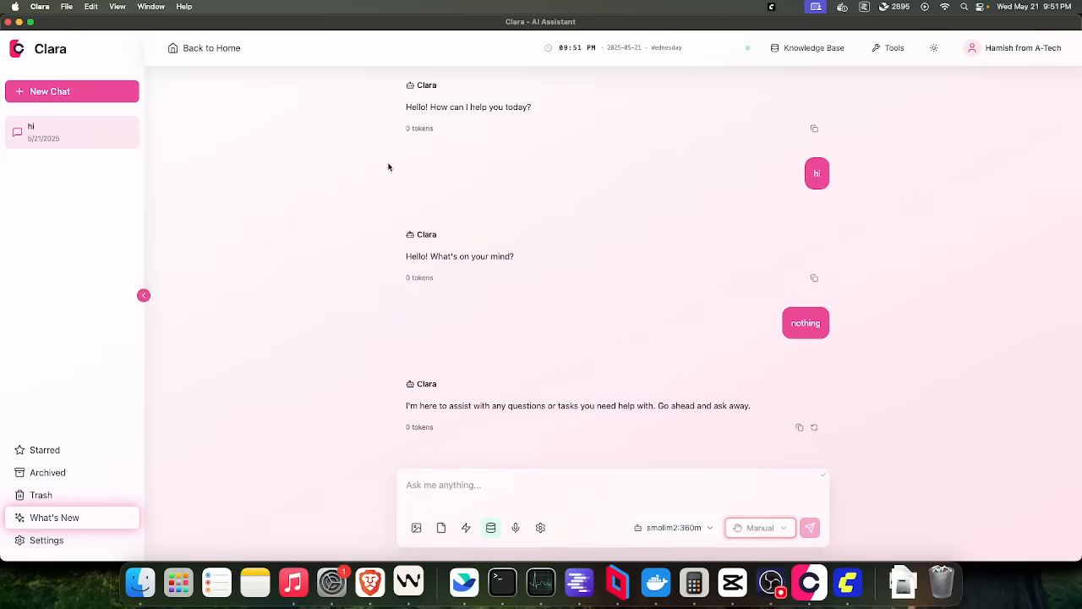
{"action": "left_click", "coordinate": [812, 48]}
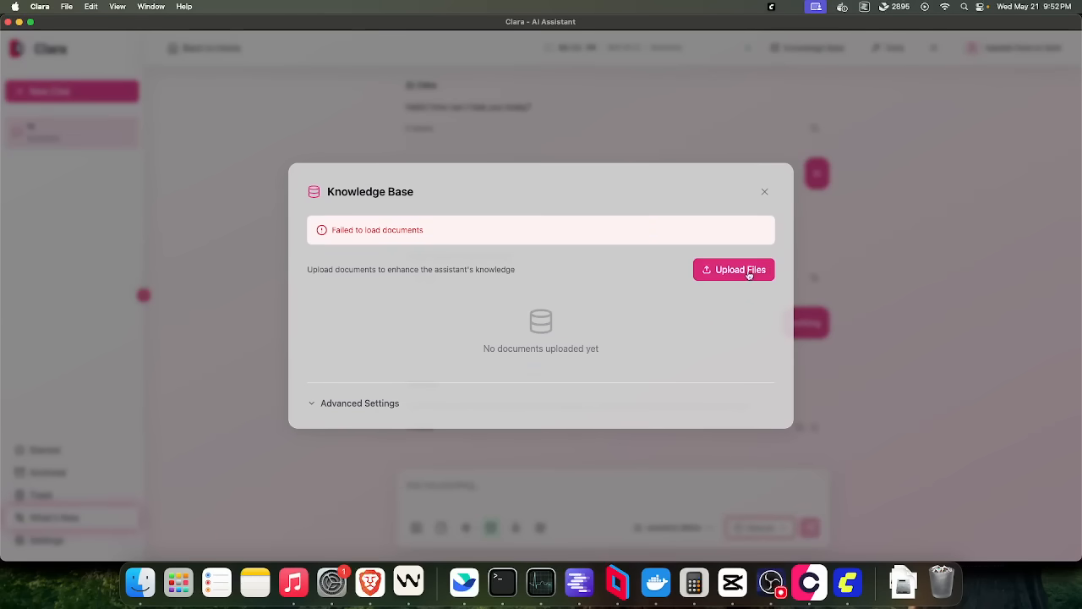
- Attempt uploading Module Two.pdf from Downloads to the knowledge base, then close it after the error
{"action": "left_click", "coordinate": [733, 269]}
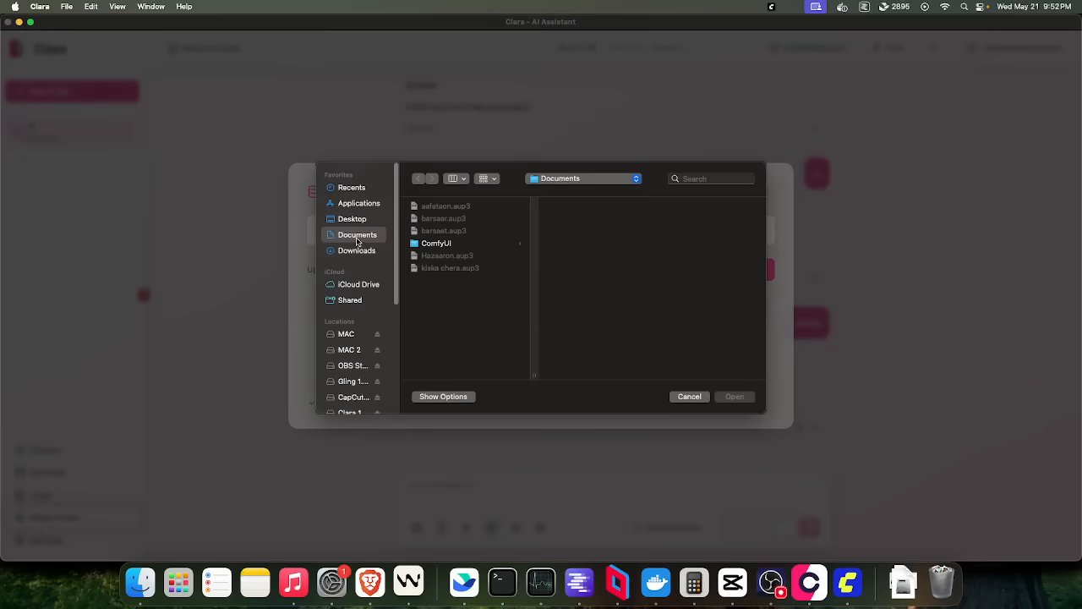
{"action": "left_click", "coordinate": [355, 251]}
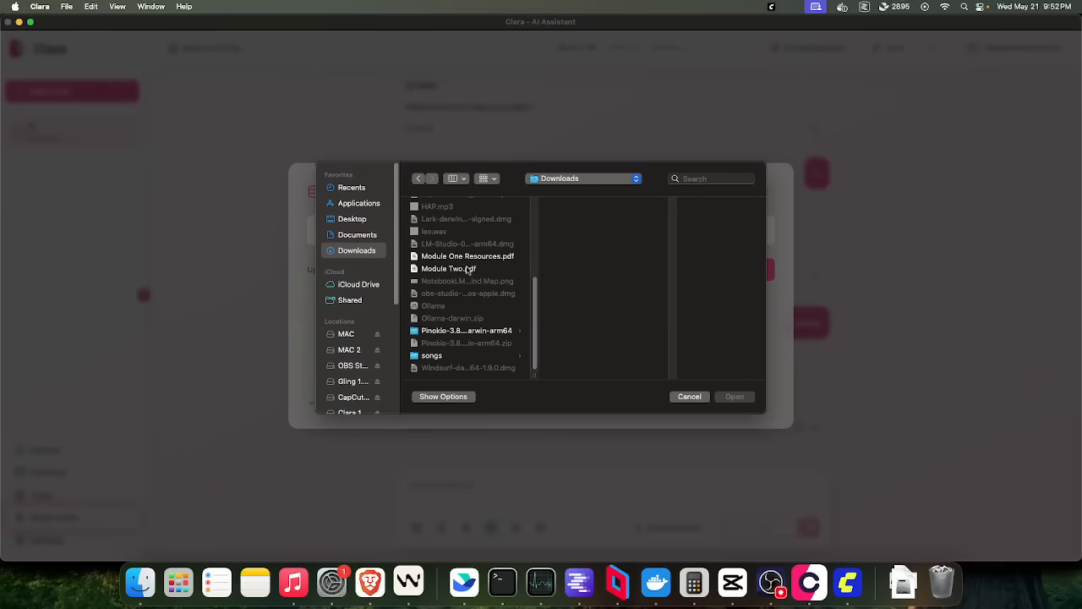
{"action": "left_click", "coordinate": [734, 395]}
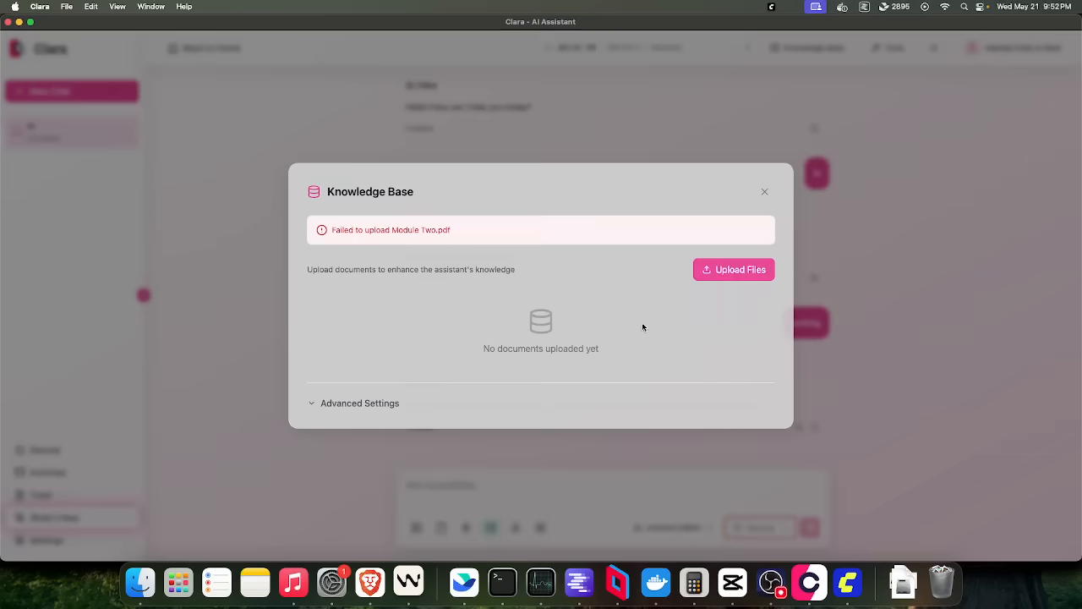
{"action": "left_click", "coordinate": [732, 269]}
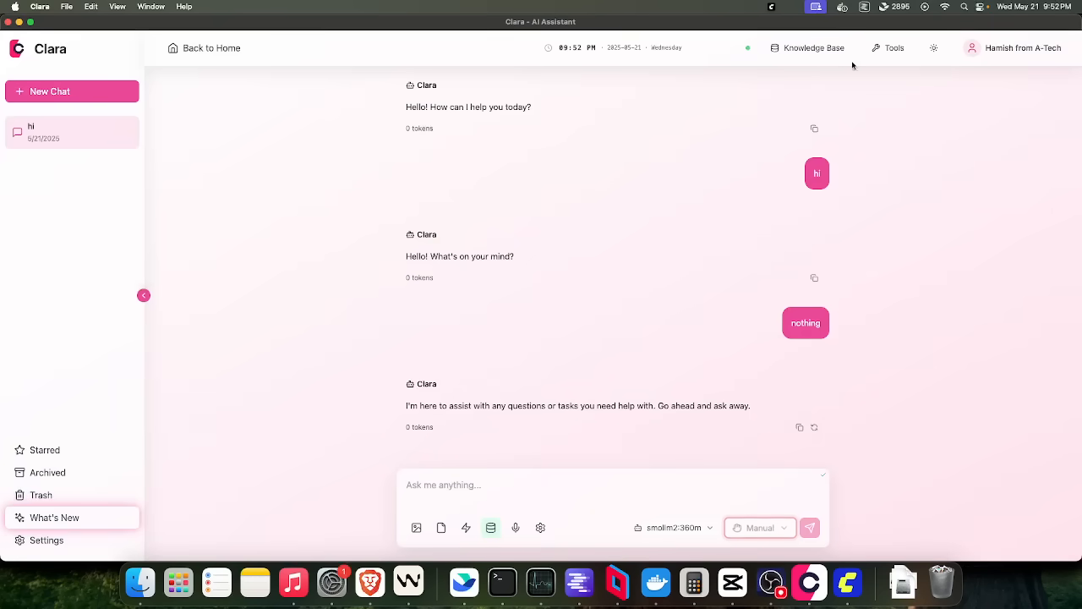
- View the Tool Management list and the What's New notes, closing each afterwards
{"action": "left_click", "coordinate": [893, 48]}
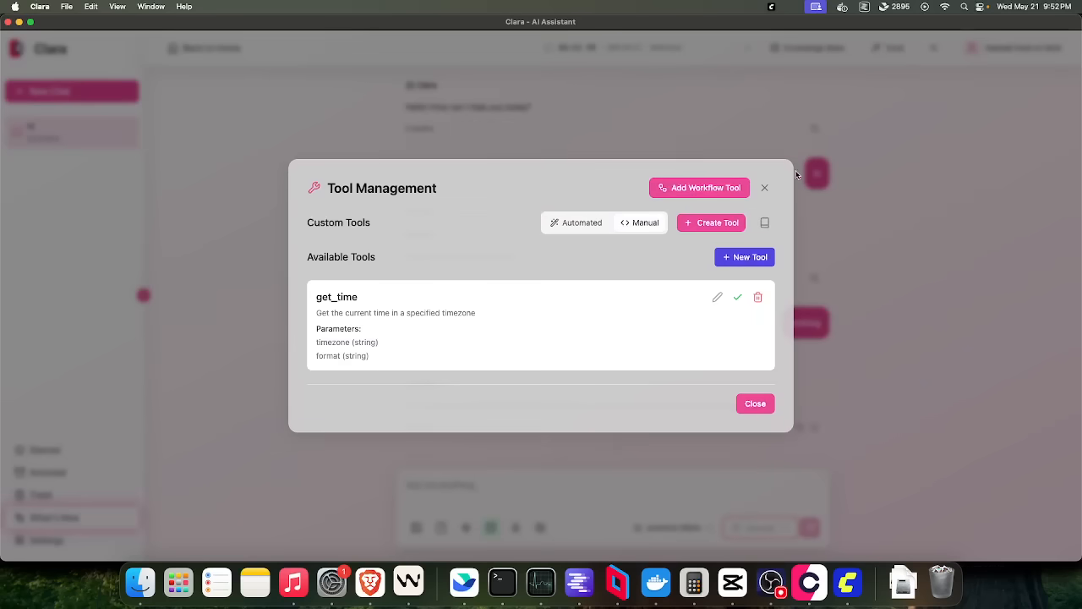
{"action": "mouse_move", "coordinate": [860, 267]}
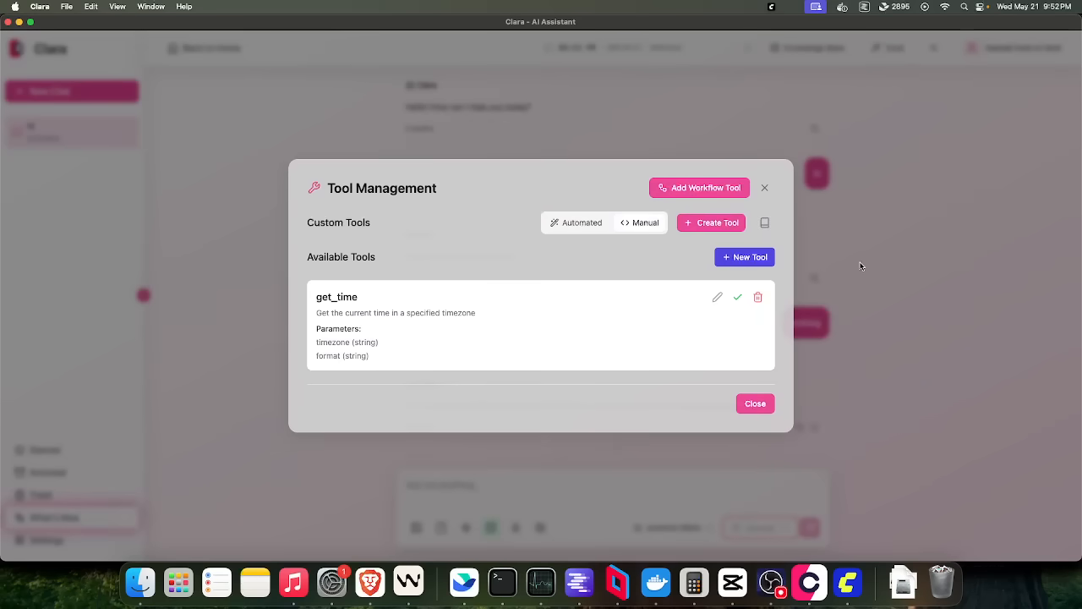
{"action": "mouse_move", "coordinate": [904, 260]}
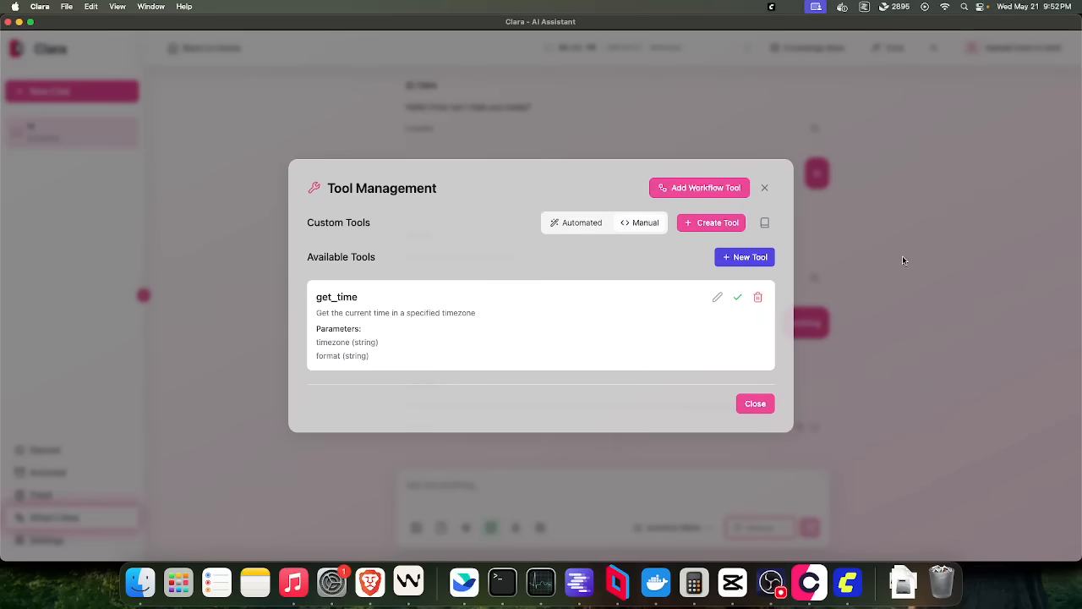
{"action": "left_click", "coordinate": [754, 402]}
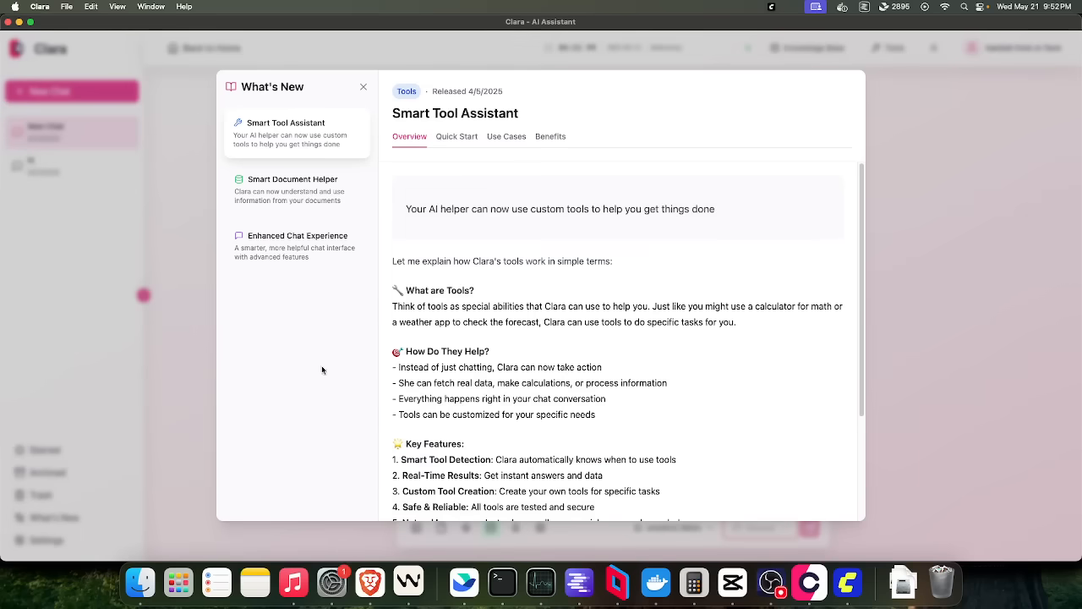
{"action": "left_click", "coordinate": [363, 88]}
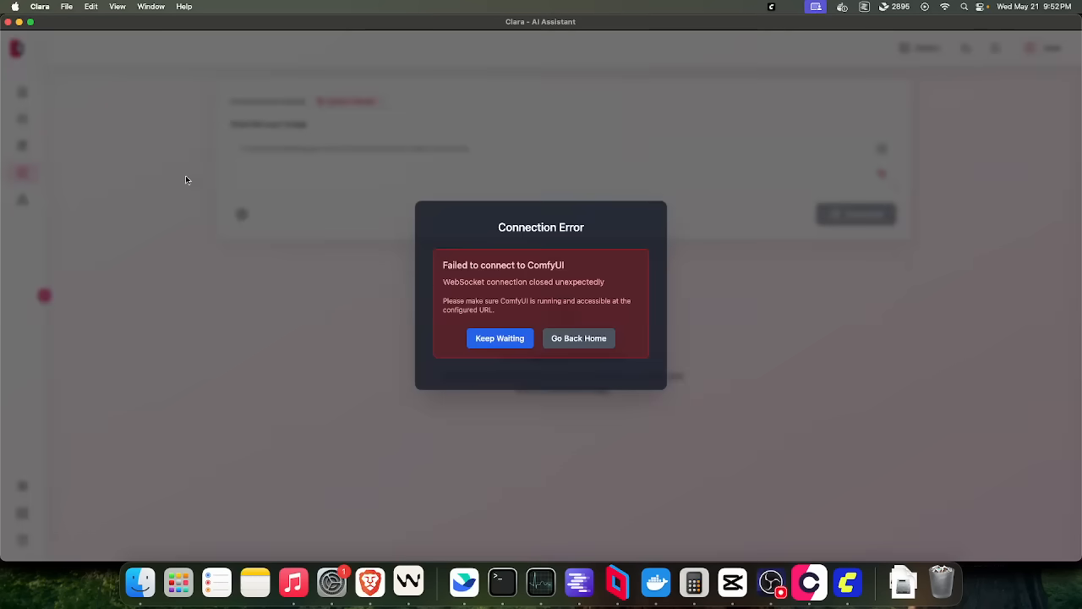
{"action": "mouse_move", "coordinate": [845, 582]}
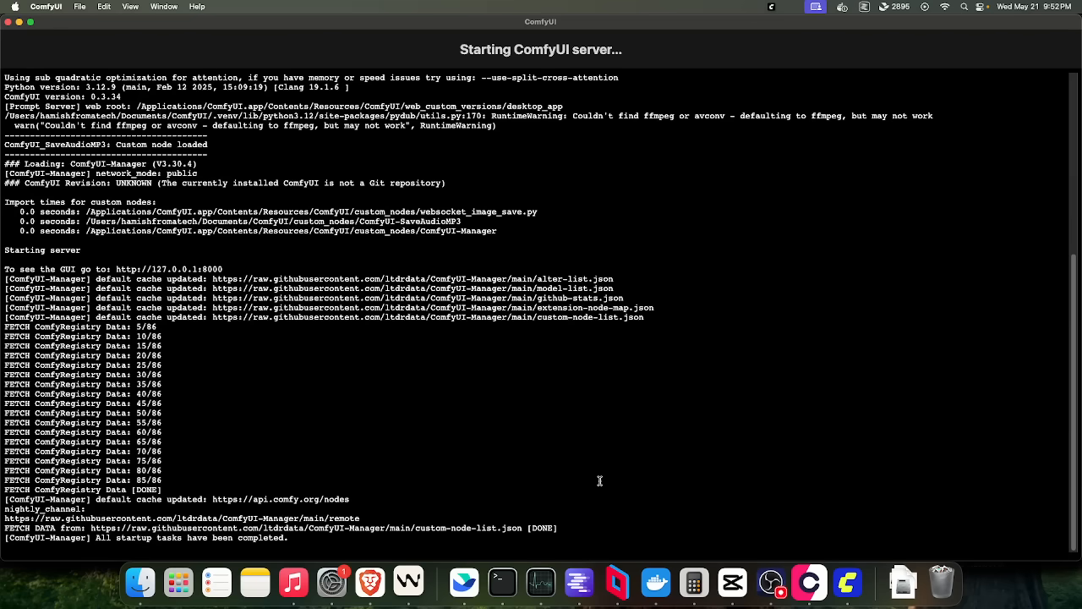
{"action": "mouse_move", "coordinate": [614, 523]}
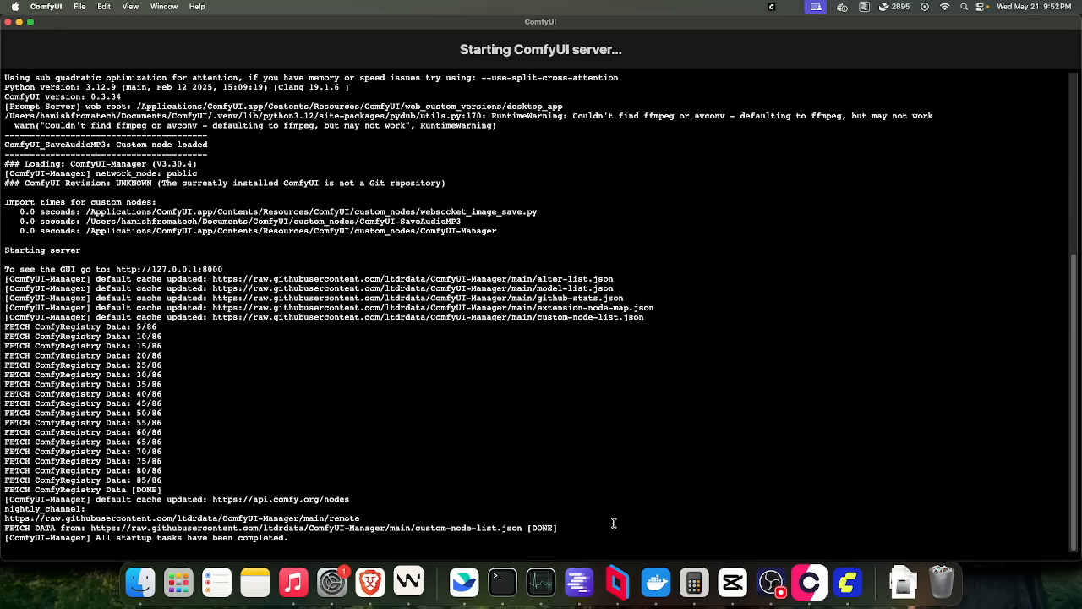
{"action": "mouse_move", "coordinate": [761, 453]}
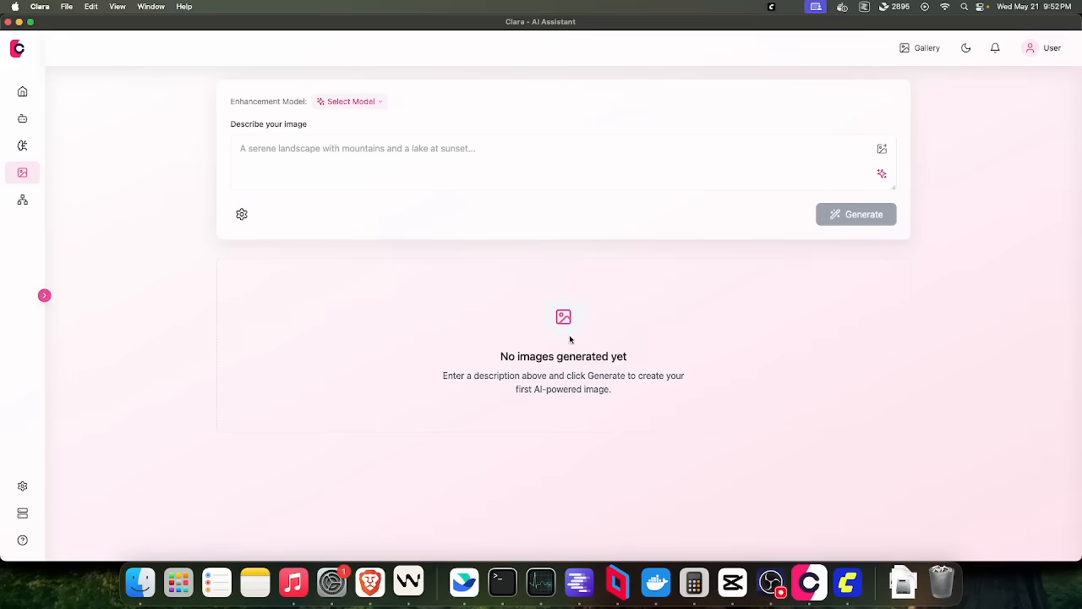
- Create a new agent, opening a blank New App canvas in the builder
{"action": "left_click", "coordinate": [348, 102]}
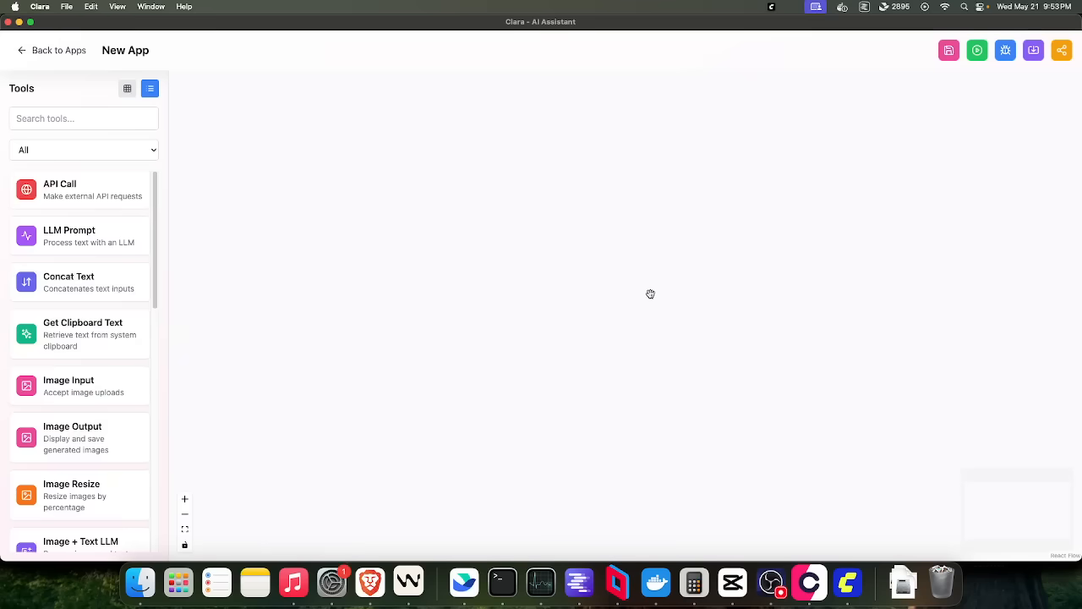
{"action": "mouse_move", "coordinate": [578, 216]}
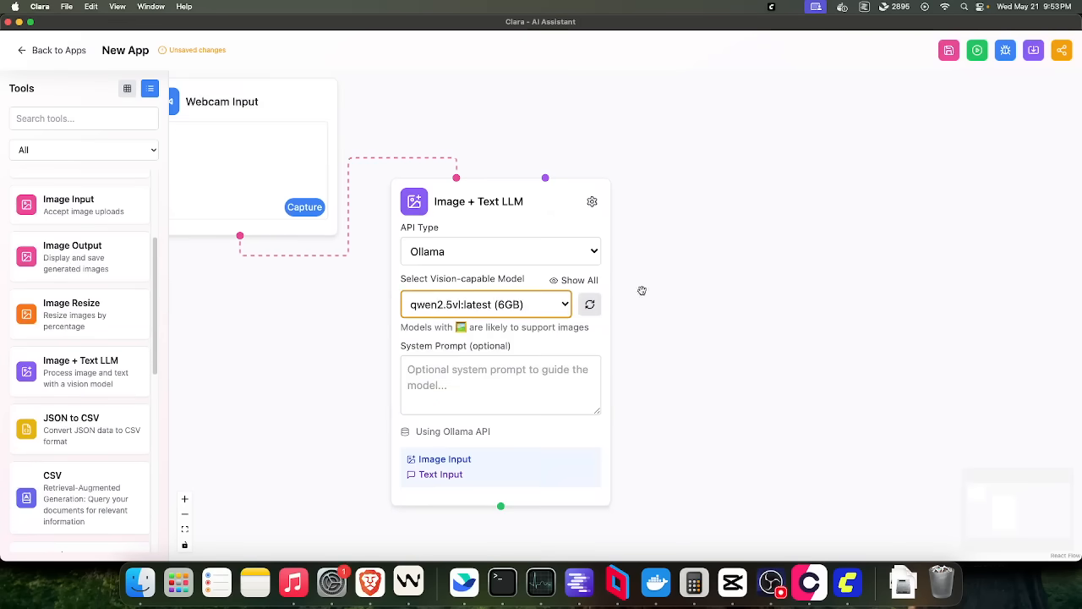
- Set the Image + Text LLM node to the qwen2.5vl:3b model on Ollama
{"action": "left_click", "coordinate": [485, 305]}
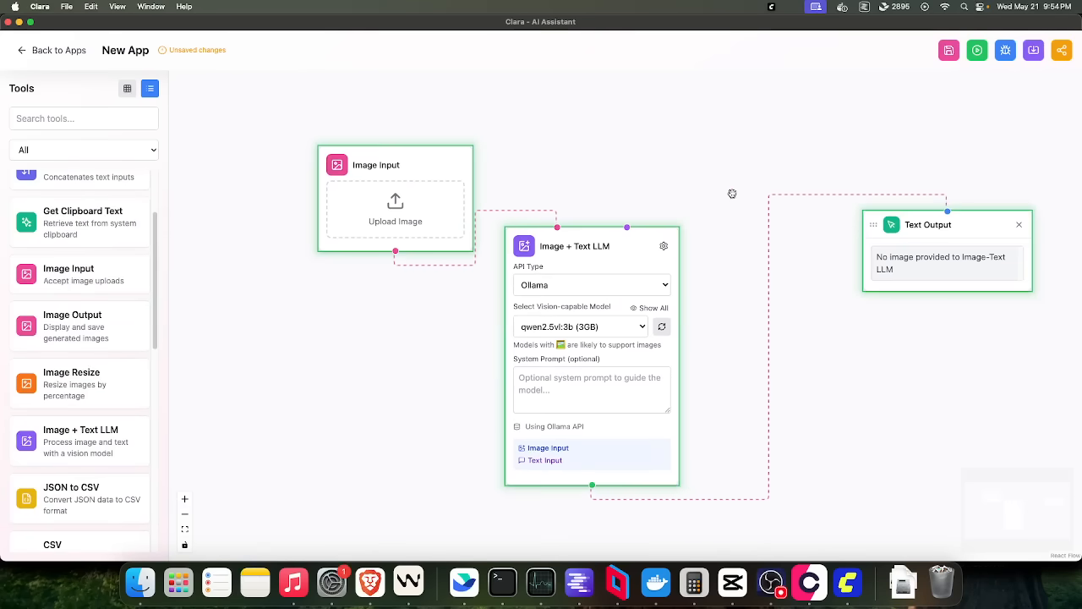
- Upload a picture into the Image Input node of the vision flow
{"action": "left_click", "coordinate": [395, 209]}
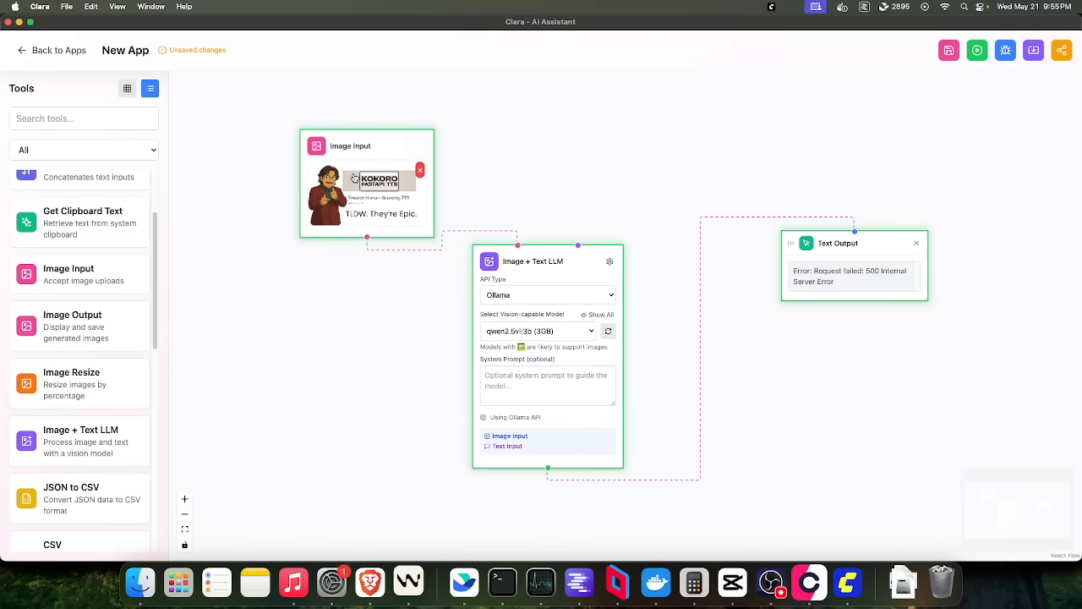
{"action": "scroll", "scroll_direction": "down", "scroll_amount": 3}
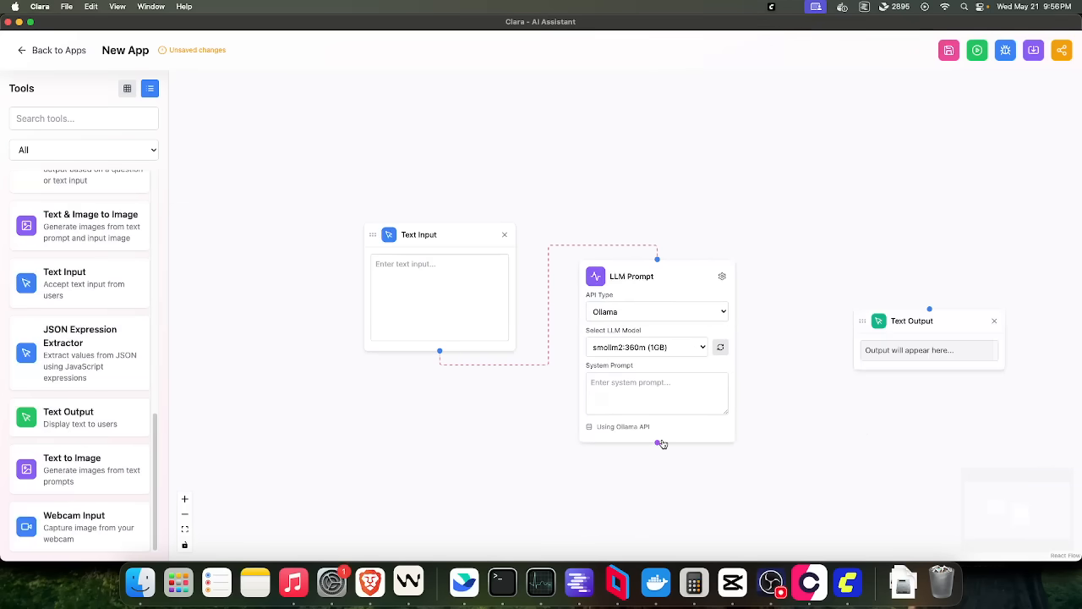
- Run the text chat flow with the message 'Hey mate', then return to the vision flow
{"action": "type", "text": "Hey mate"}
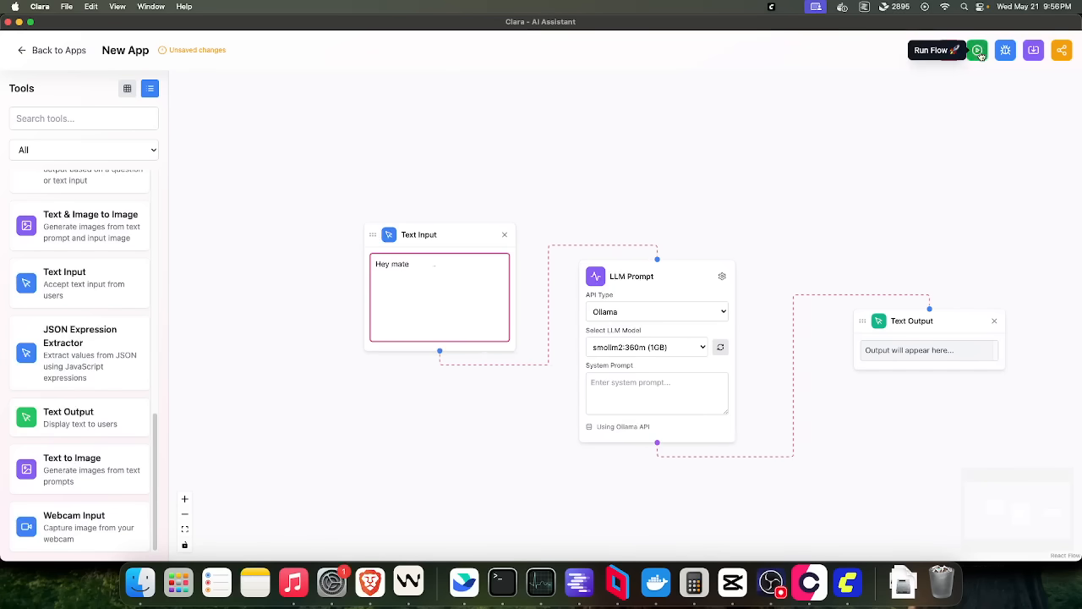
{"action": "left_click", "coordinate": [978, 51]}
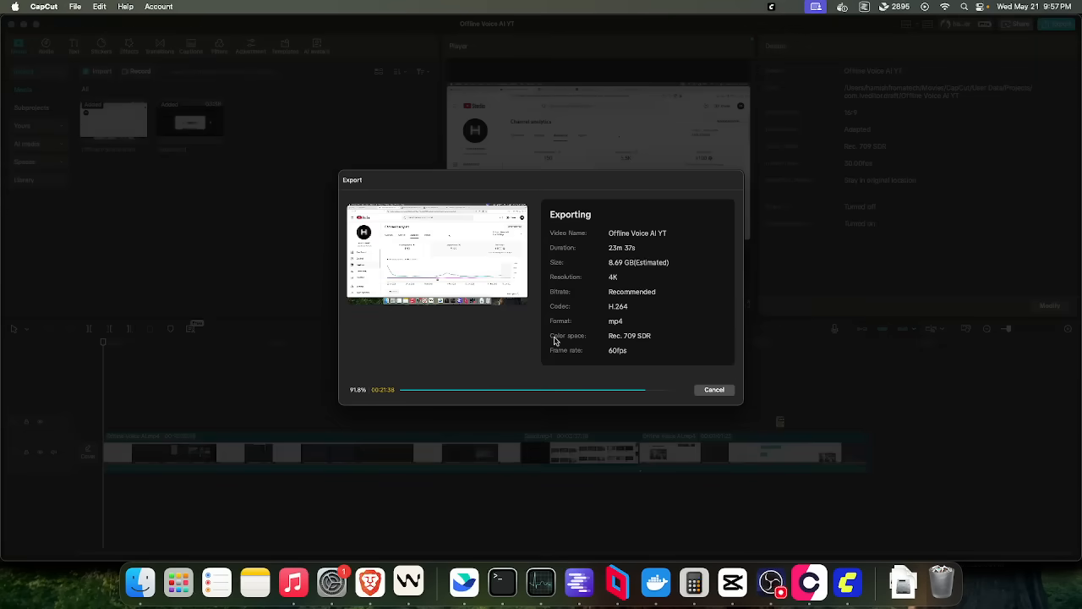
{"action": "mouse_move", "coordinate": [808, 583]}
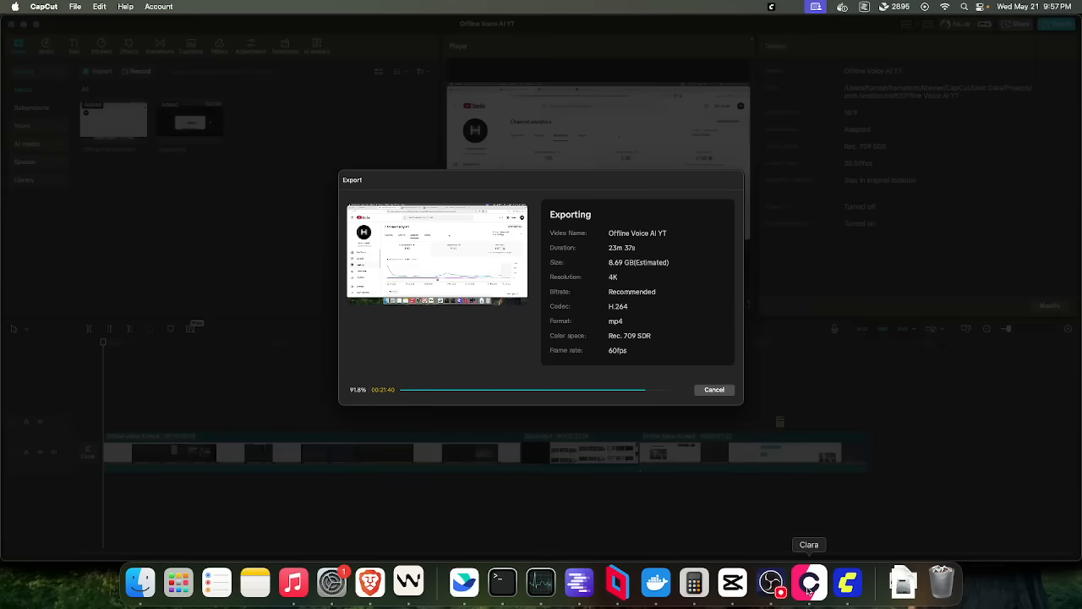
{"action": "left_click", "coordinate": [809, 582]}
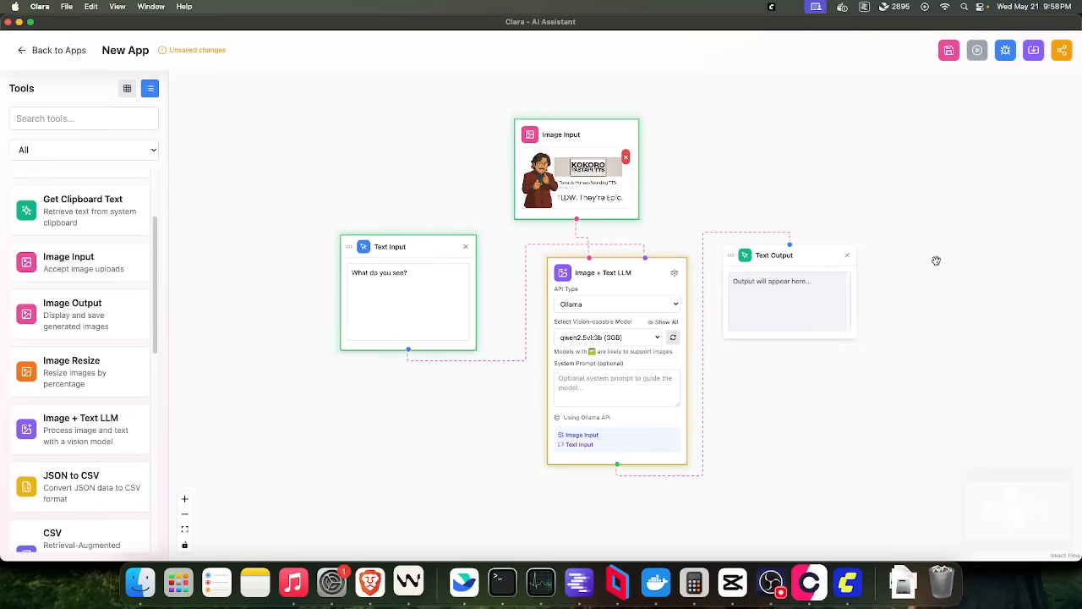
- Run the vision flow with the 'What do you see?' question before saving it as Vision
{"action": "left_click", "coordinate": [977, 51]}
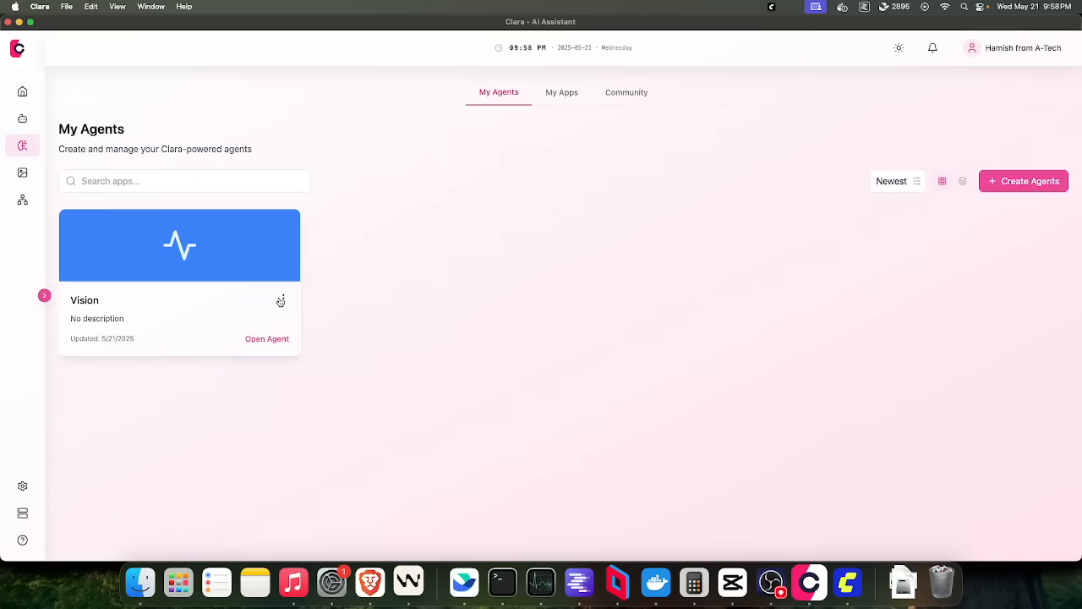
- Open the Vision agent's conversation screen, then go back to the apps list
{"action": "left_click", "coordinate": [267, 338]}
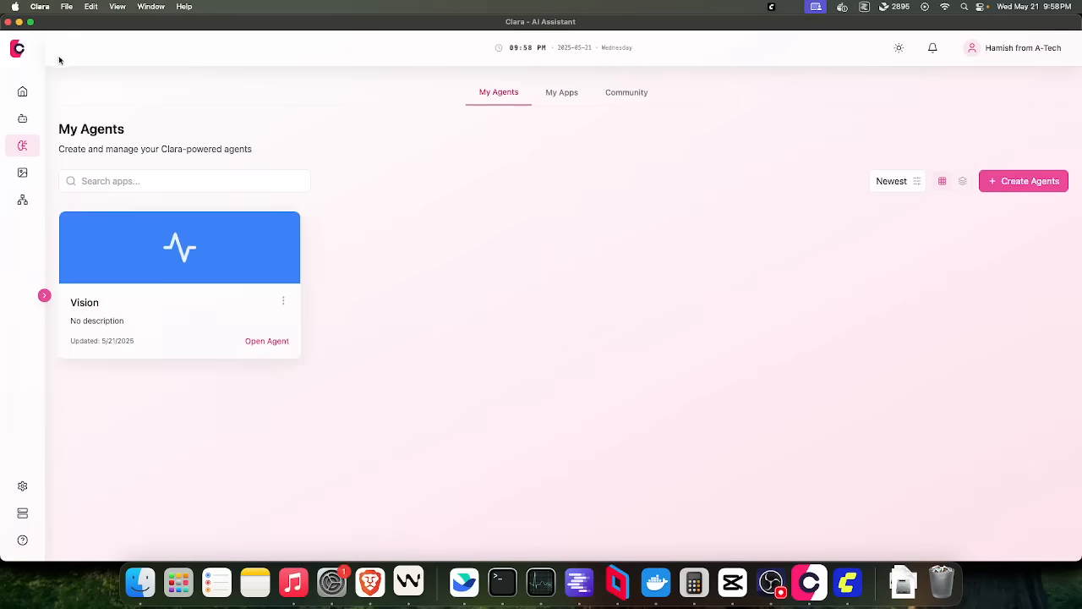
{"action": "left_click", "coordinate": [267, 341]}
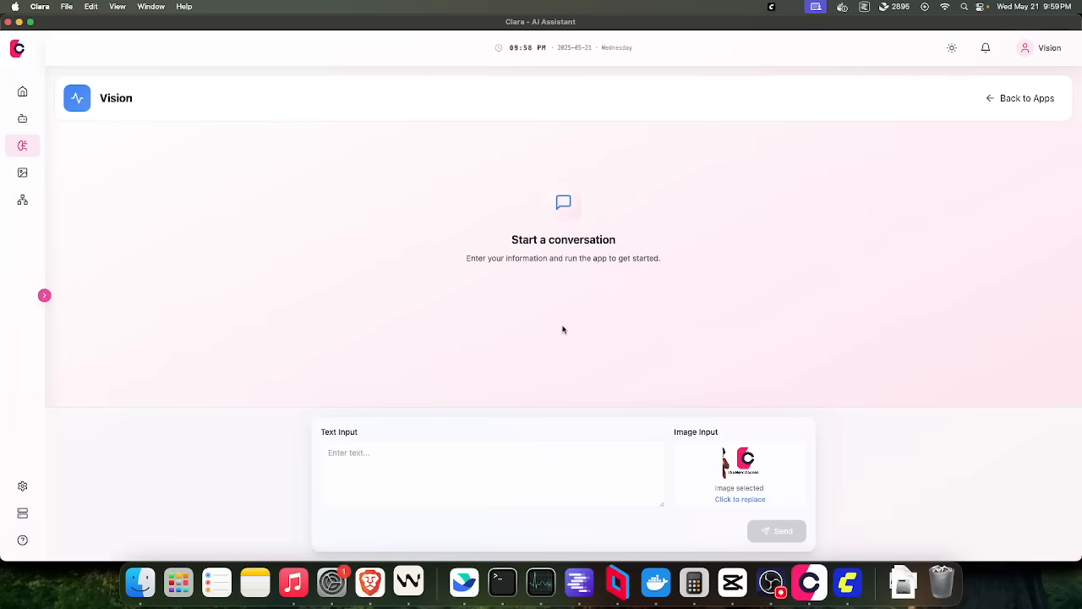
{"action": "left_click", "coordinate": [44, 294]}
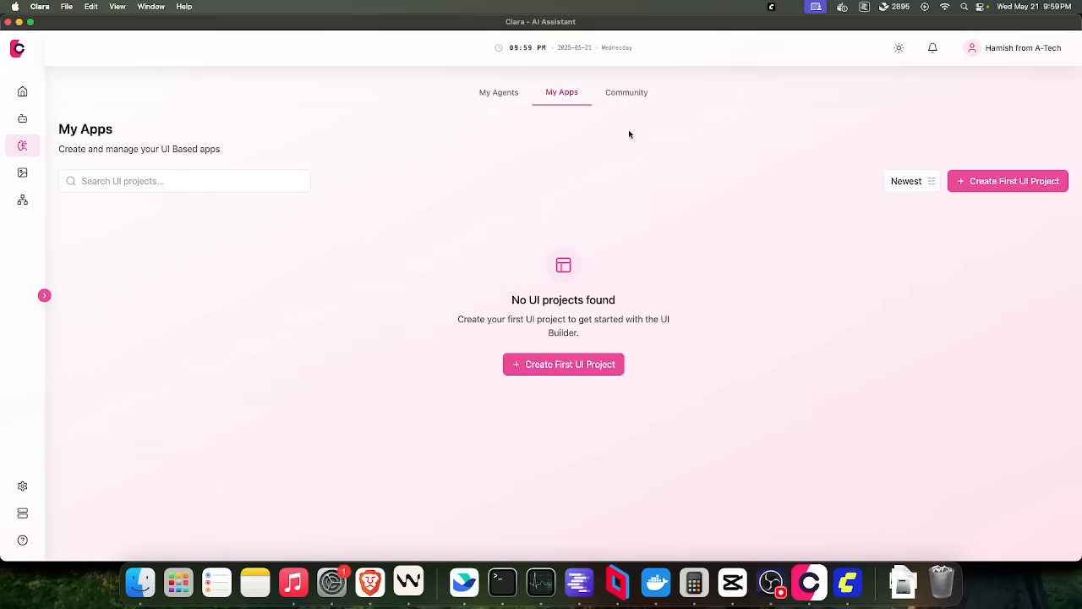
- Start a new Designer UI project in design mode using the qwen3:latest model
{"action": "left_click", "coordinate": [626, 91]}
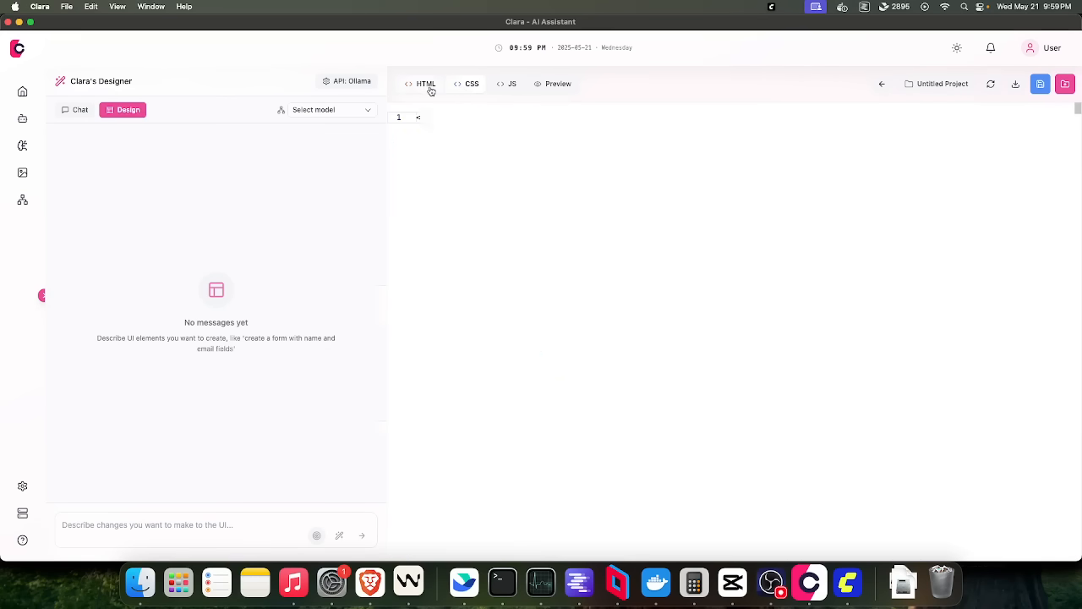
{"action": "left_click", "coordinate": [421, 85]}
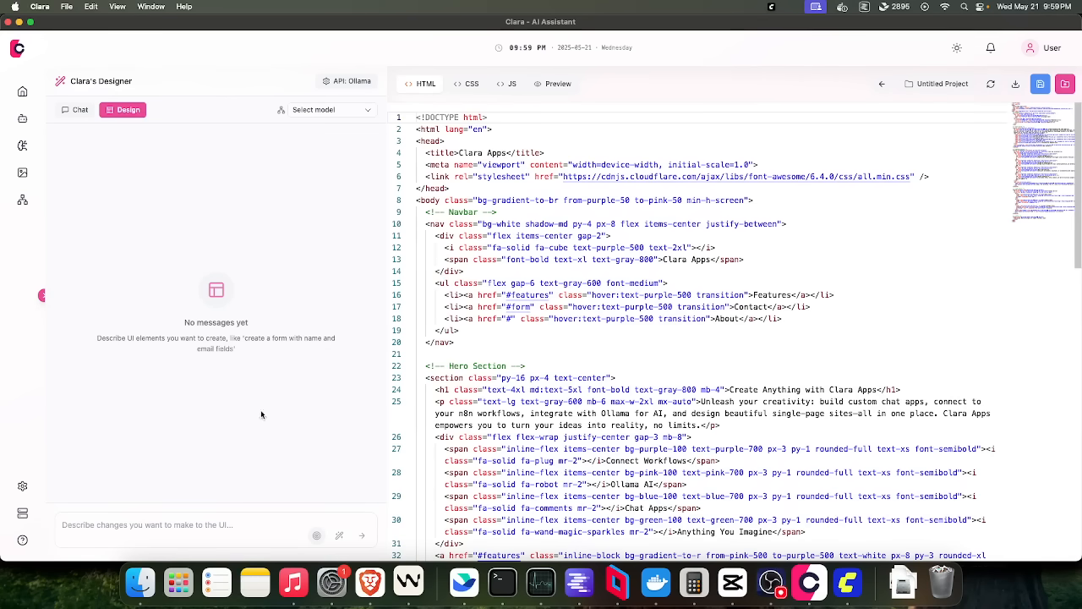
{"action": "left_click", "coordinate": [74, 108]}
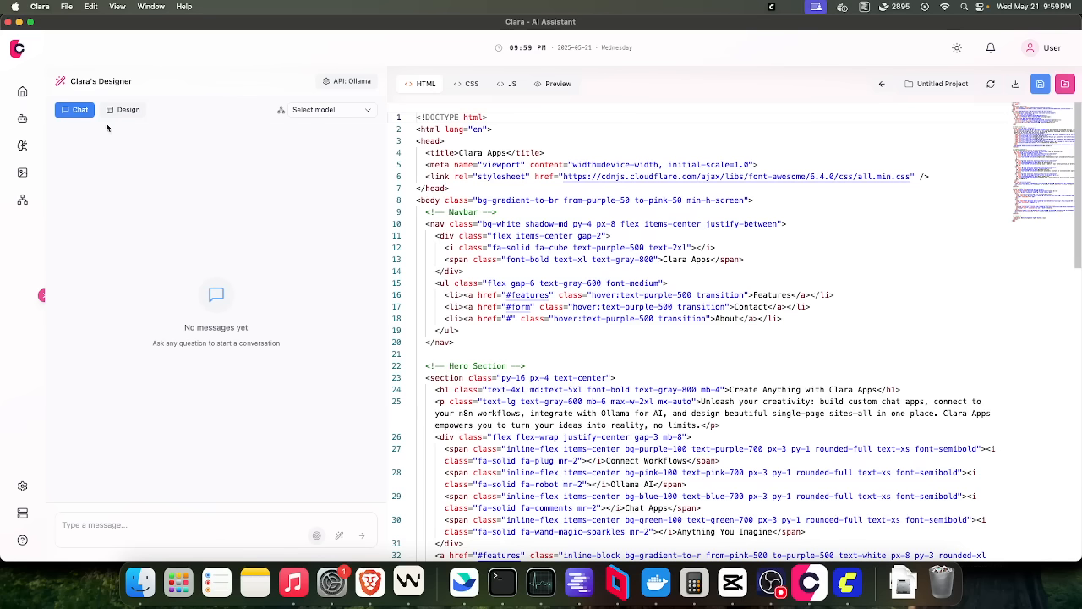
{"action": "left_click", "coordinate": [128, 109]}
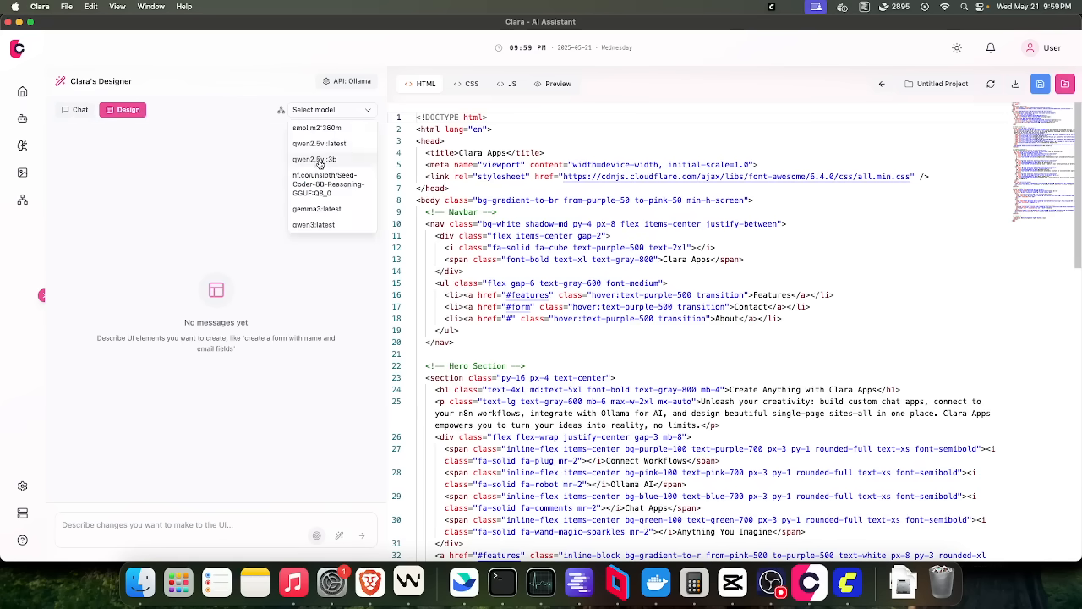
{"action": "left_click", "coordinate": [315, 223]}
{"action": "type", "text": "create a form with name a e"}
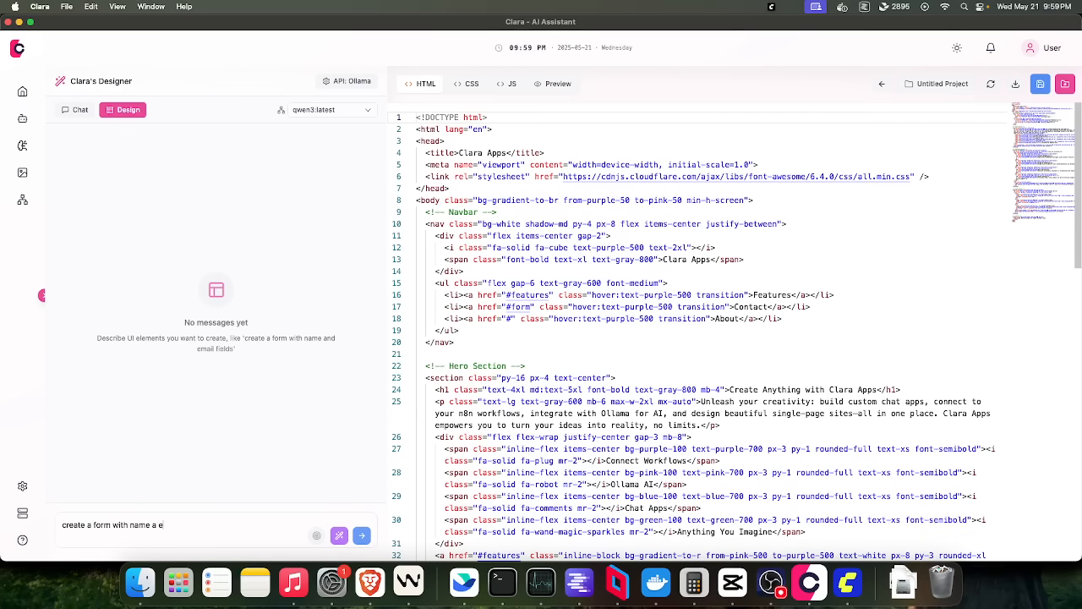
- Ask the Designer to create a form with name and email fields
{"action": "left_click", "coordinate": [361, 534]}
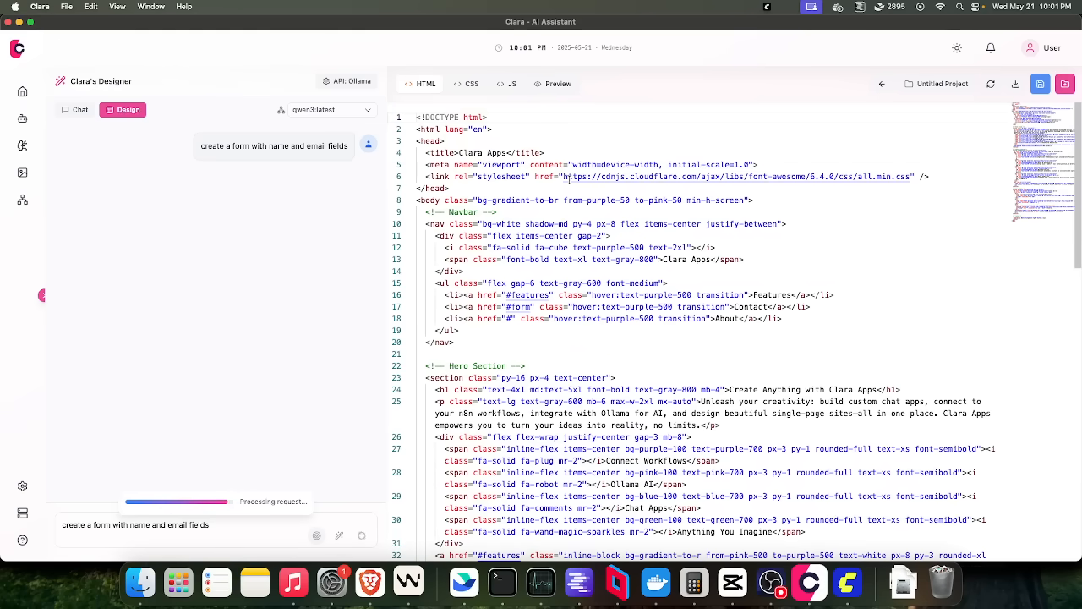
{"action": "mouse_move", "coordinate": [808, 88]}
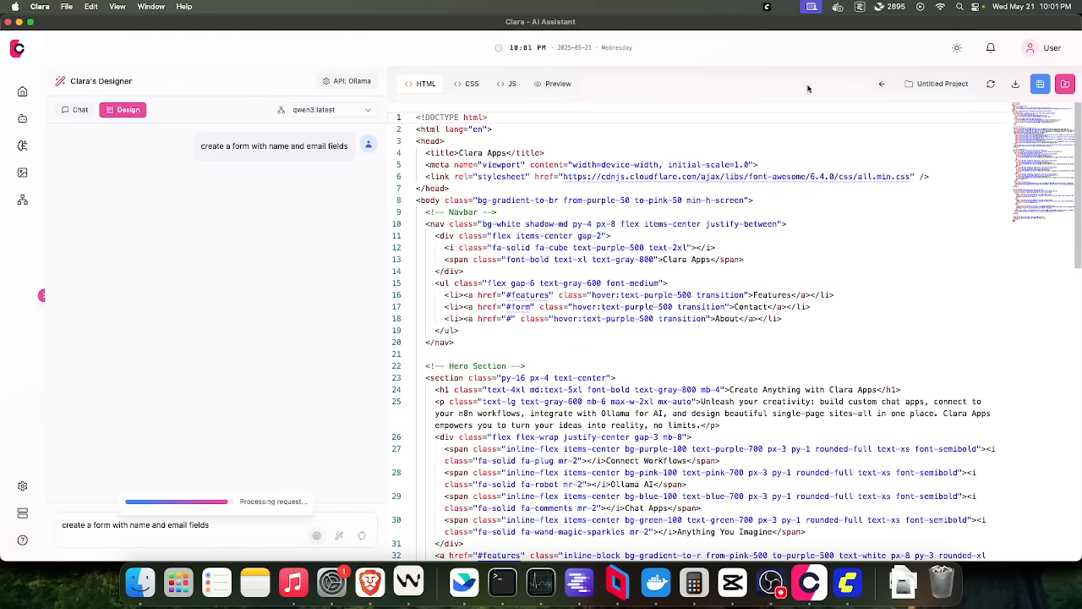
{"action": "mouse_move", "coordinate": [162, 303]}
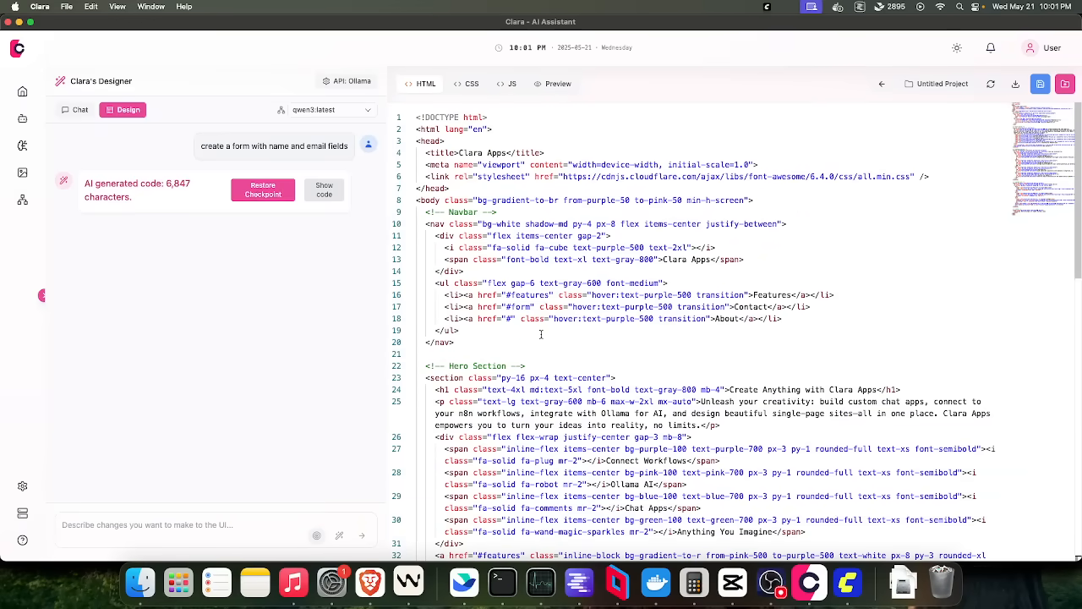
- Show the live preview of the Designer-generated Clara Apps page
{"action": "left_click", "coordinate": [553, 84]}
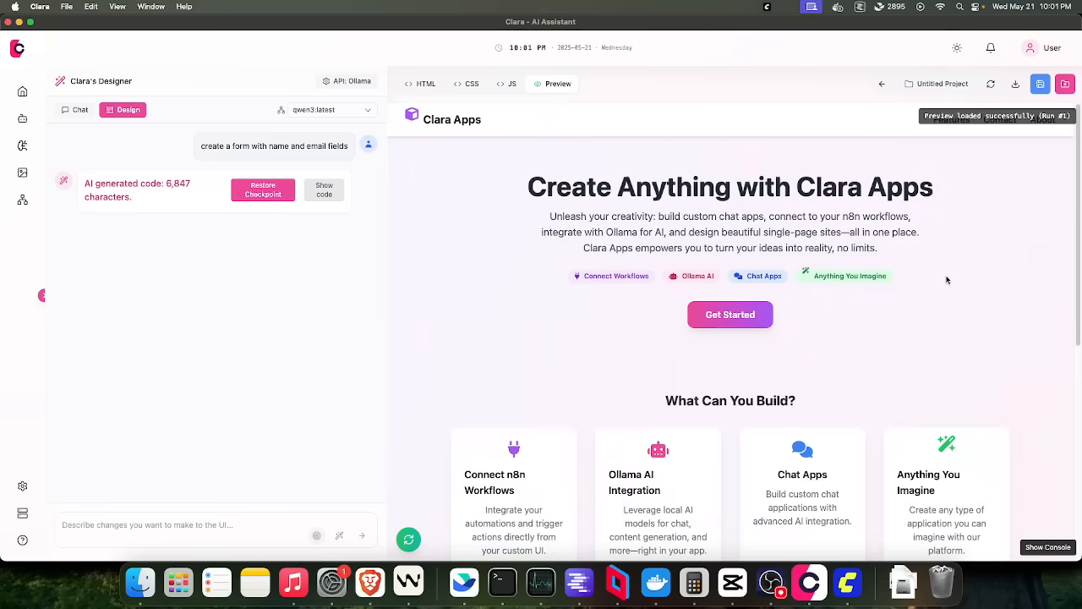
{"action": "mouse_move", "coordinate": [1042, 315]}
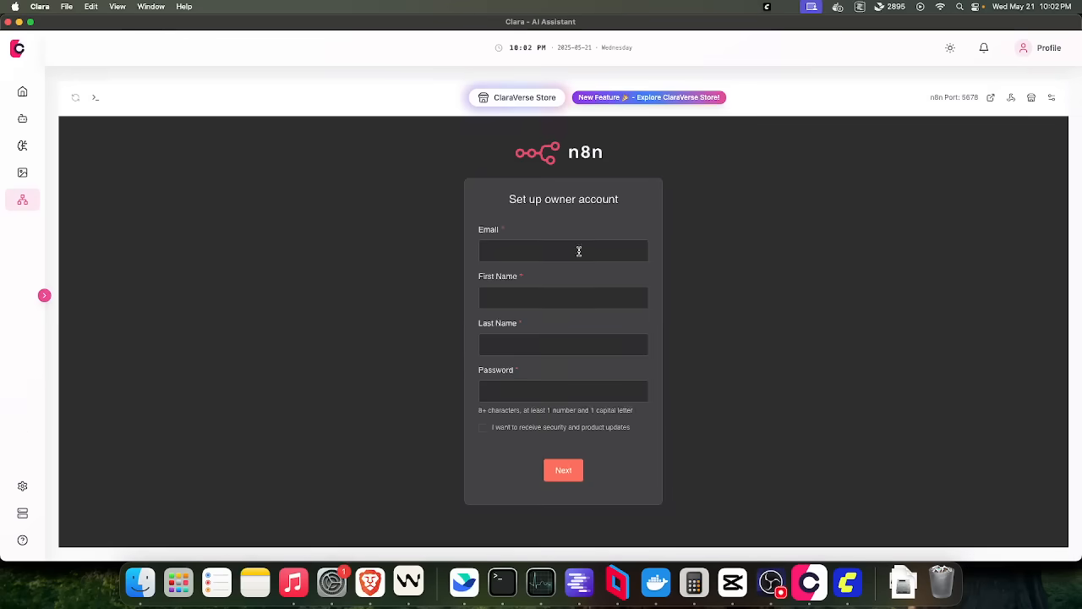
- Leave the n8n owner setup fields empty and go to the My Agents list showing Vision
{"action": "left_click", "coordinate": [563, 470]}
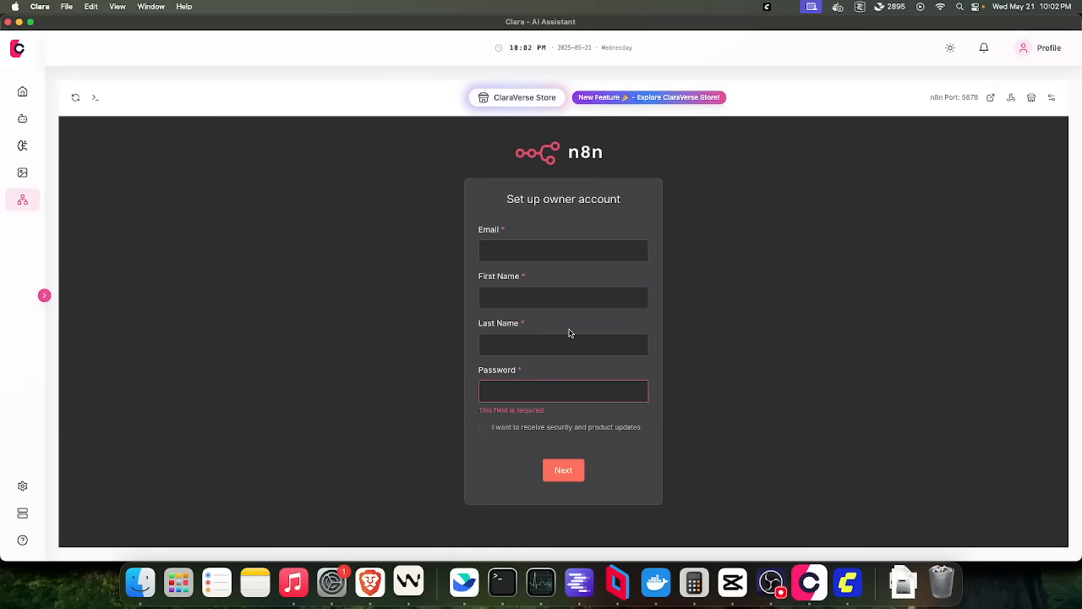
{"action": "left_click", "coordinate": [563, 470]}
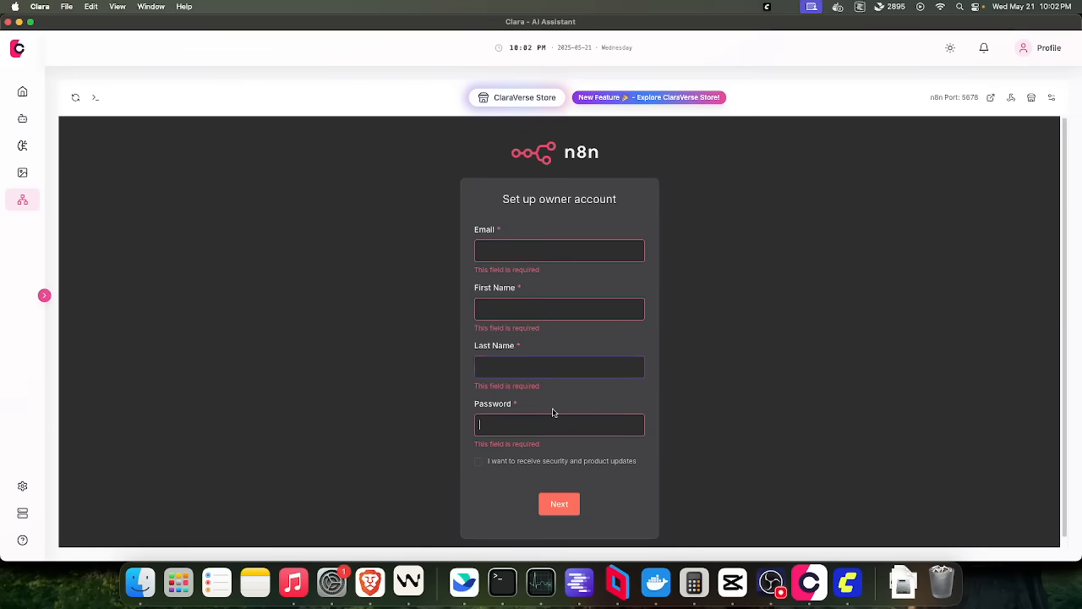
{"action": "left_click", "coordinate": [44, 294]}
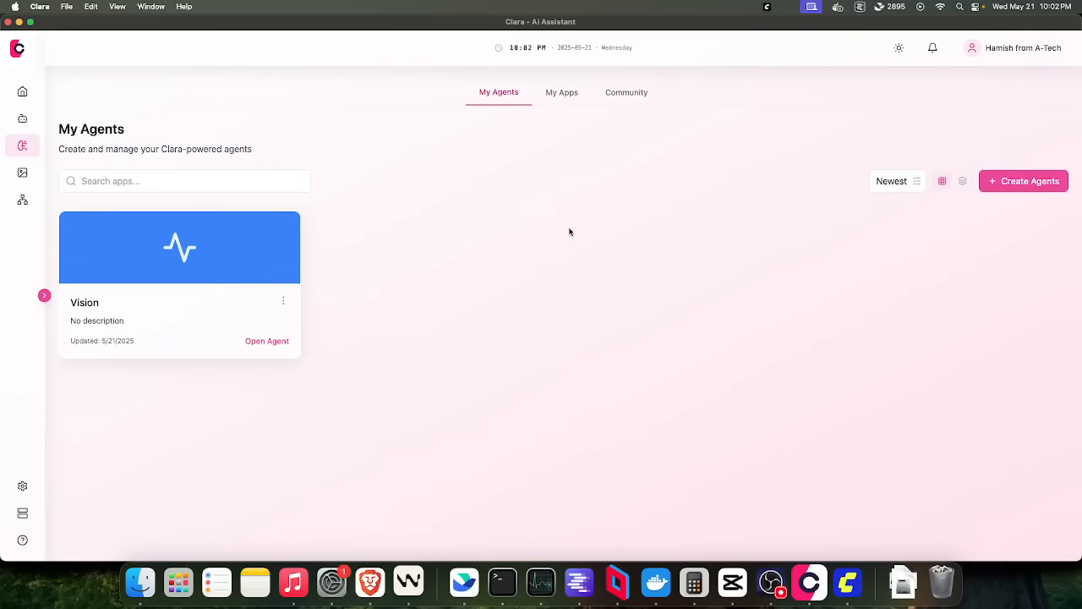
- Look inside the Vision agent's conversation screen and return to the agents list
{"action": "left_click", "coordinate": [267, 342]}
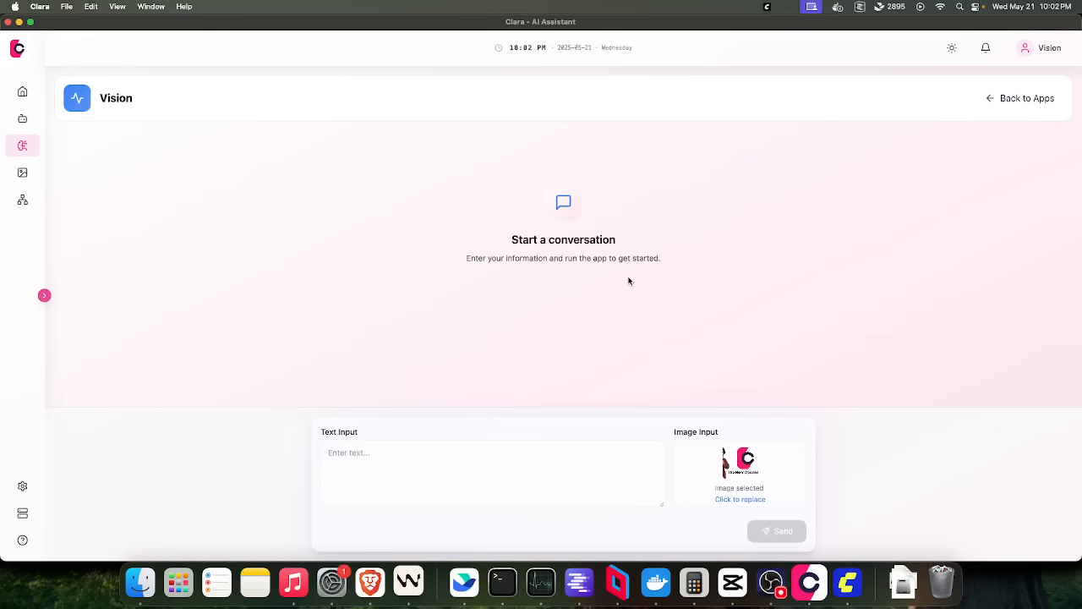
{"action": "mouse_move", "coordinate": [785, 217]}
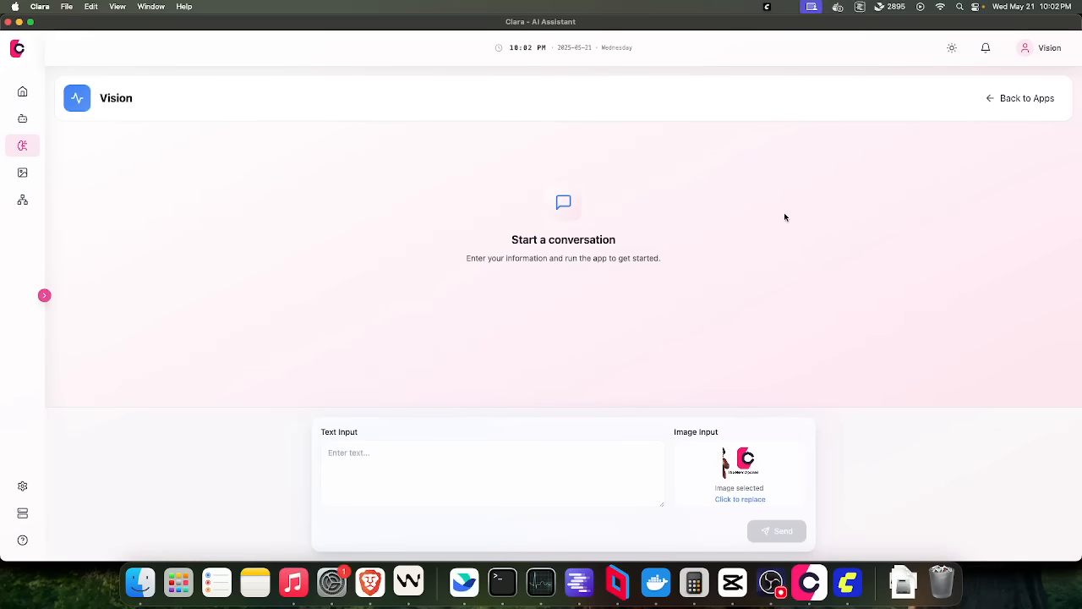
{"action": "left_click", "coordinate": [1021, 98]}
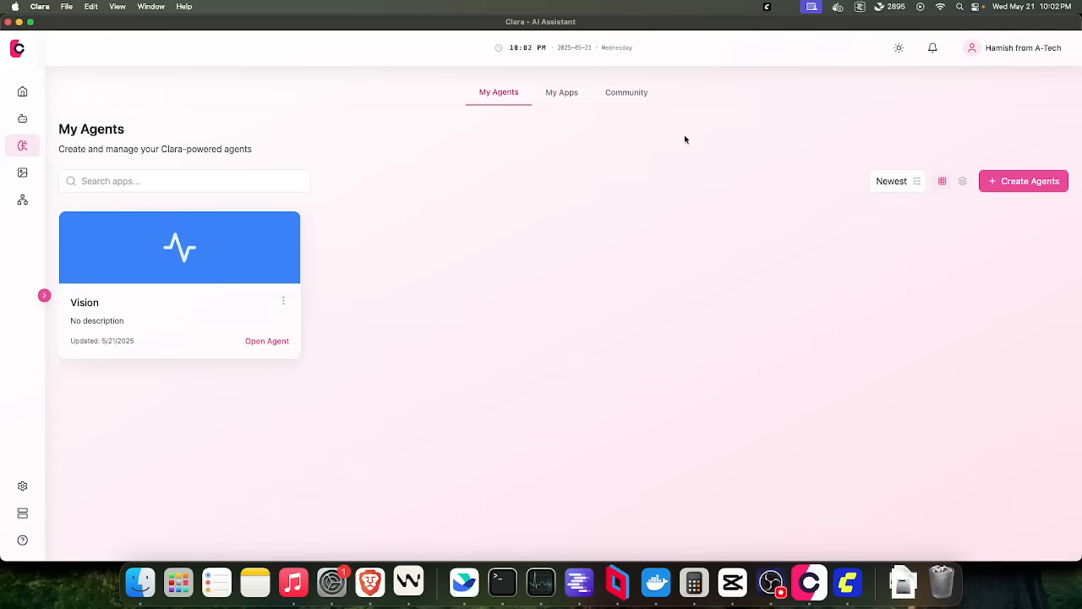
{"action": "mouse_move", "coordinate": [489, 223]}
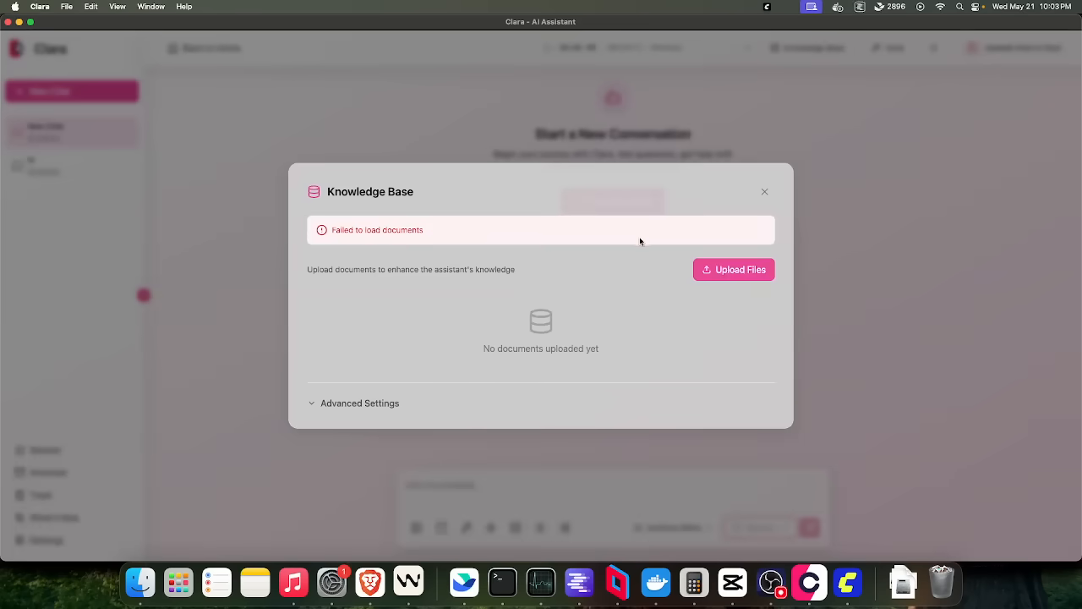
- Attempt uploading Module Two.pdf to the knowledge base, which is rejected, and close it
{"action": "left_click", "coordinate": [733, 269]}
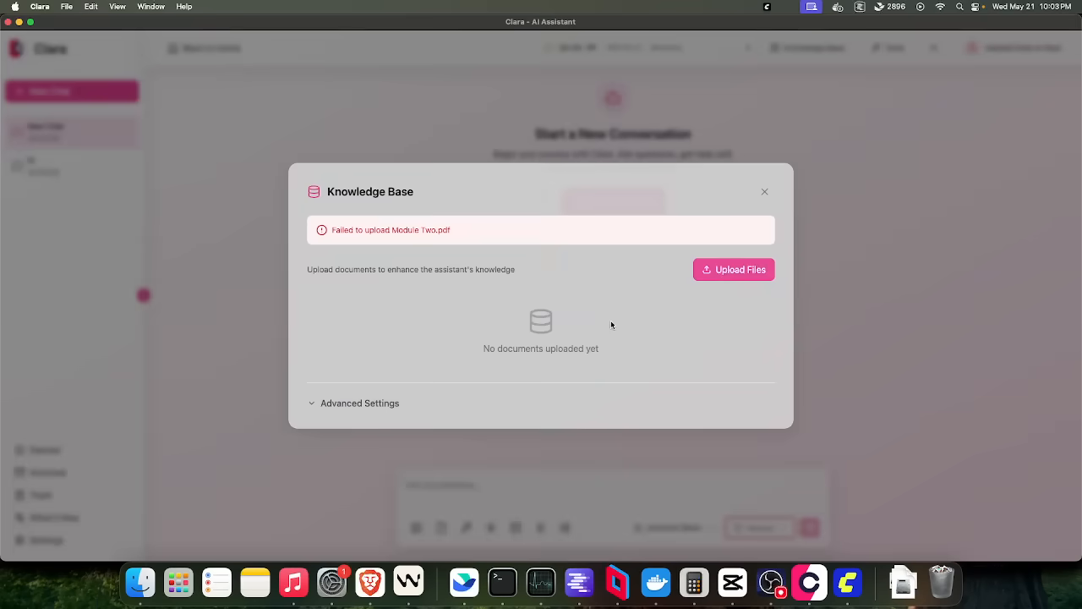
{"action": "left_click", "coordinate": [764, 191]}
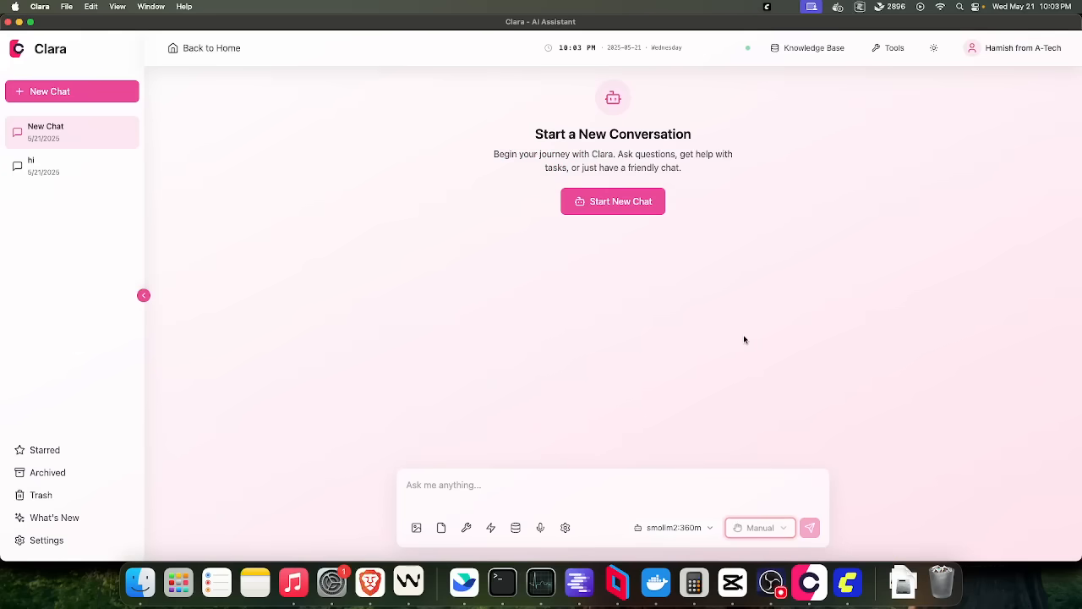
- Glance at the account options and return to the home dashboard
{"action": "left_click", "coordinate": [1011, 48]}
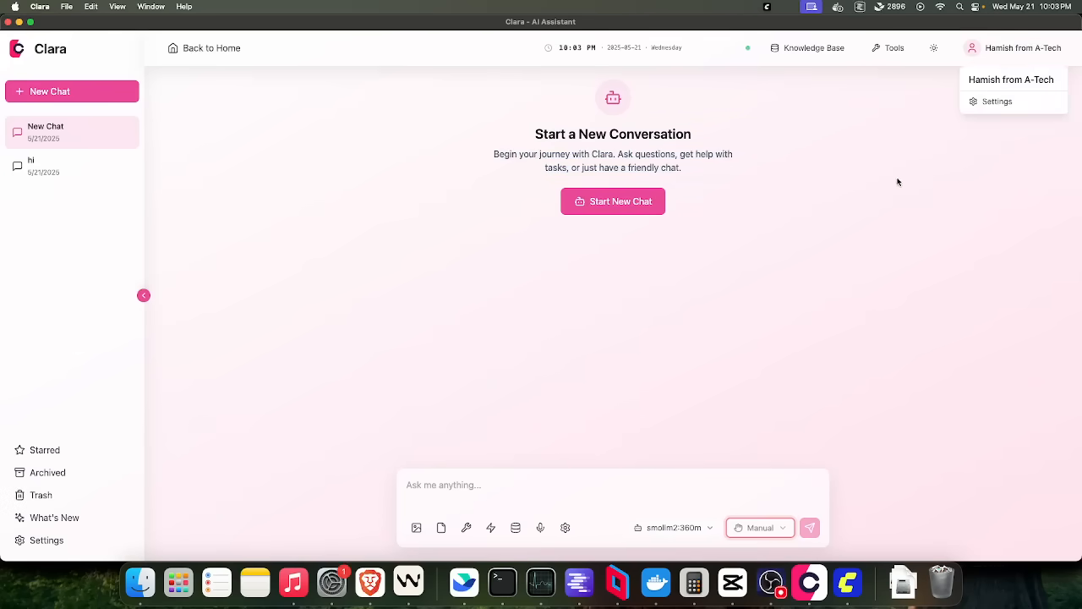
{"action": "left_click", "coordinate": [751, 48]}
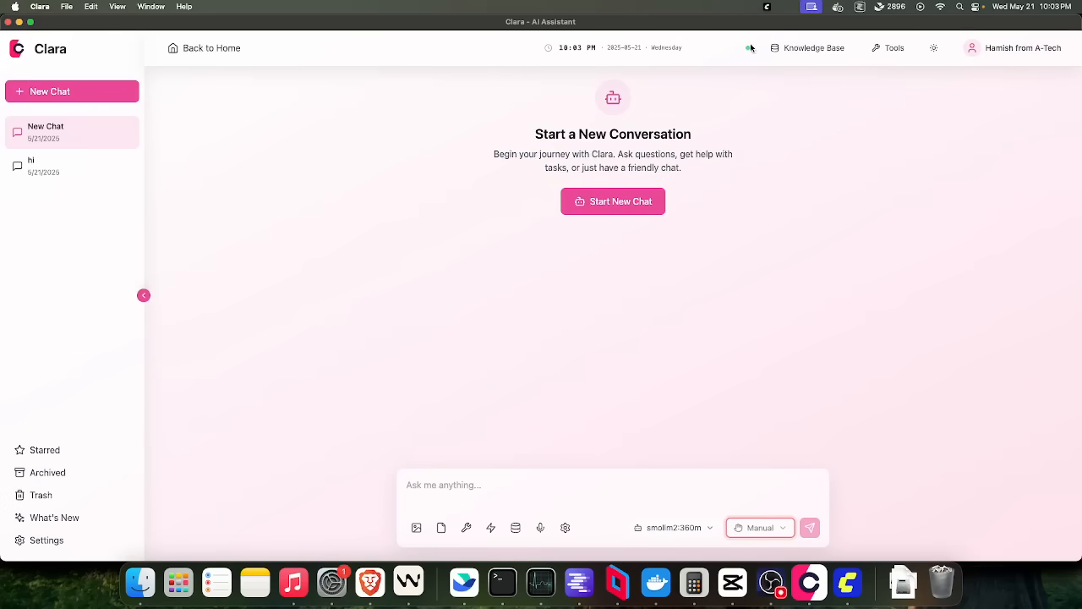
{"action": "left_click", "coordinate": [205, 47]}
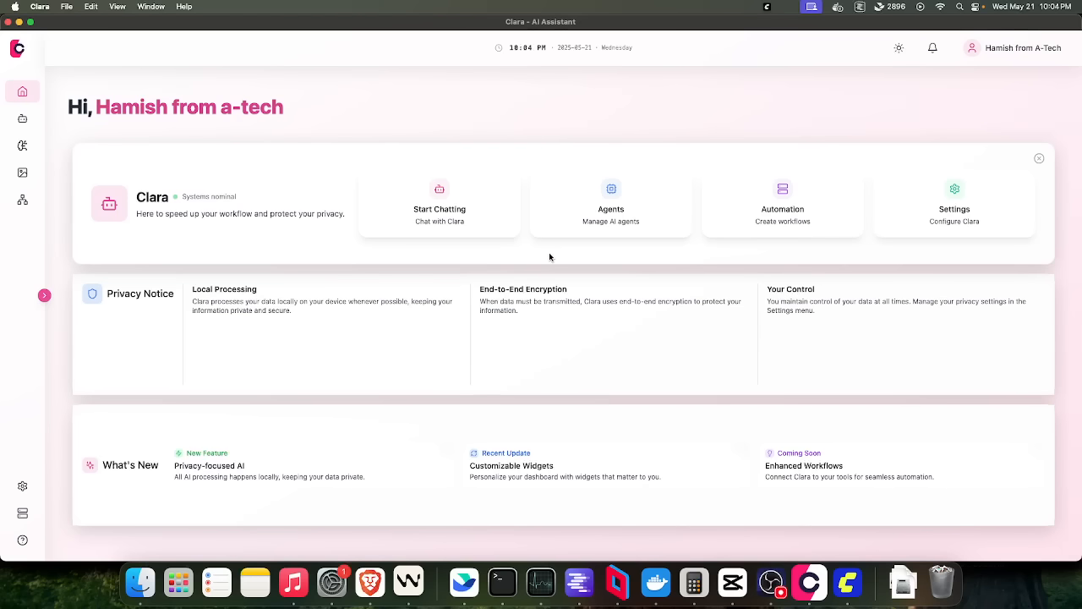
{"action": "mouse_move", "coordinate": [555, 156]}
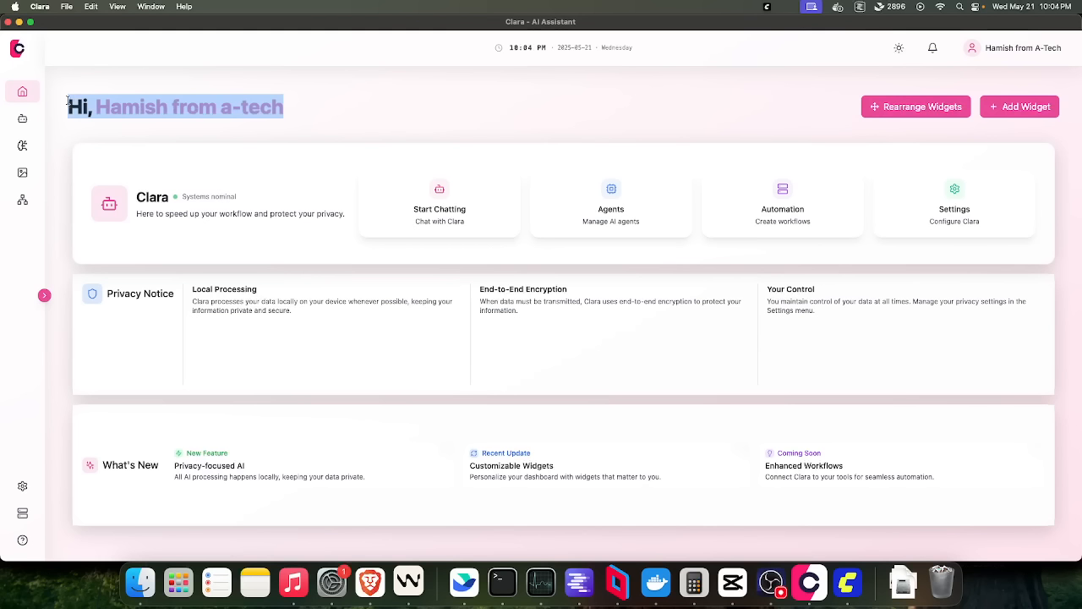
{"action": "left_click", "coordinate": [555, 108]}
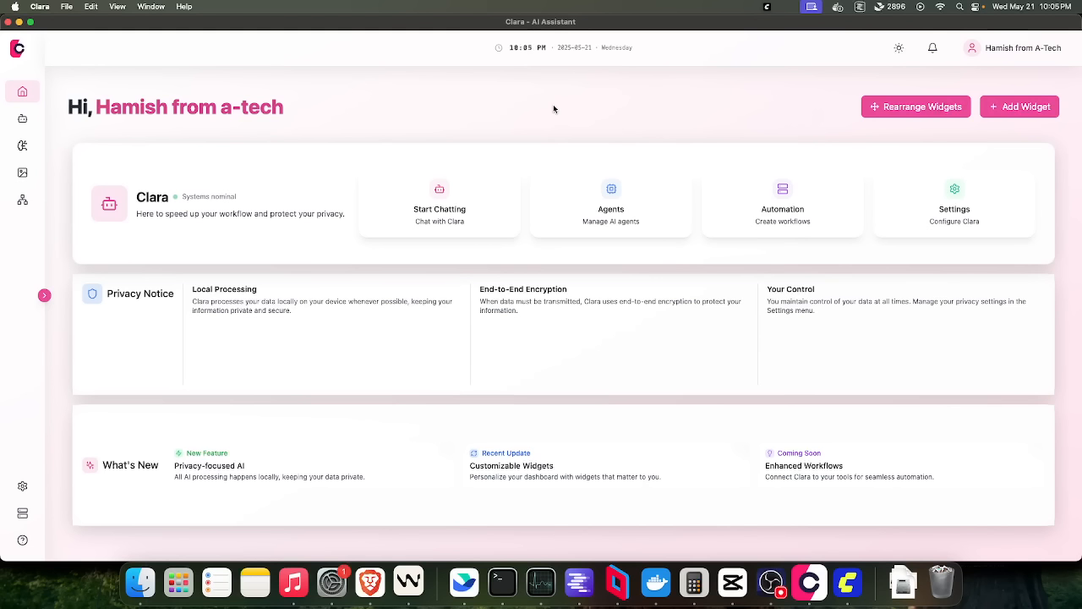
{"action": "left_click_drag", "start_coordinate": [122, 107], "coordinate": [284, 107]}
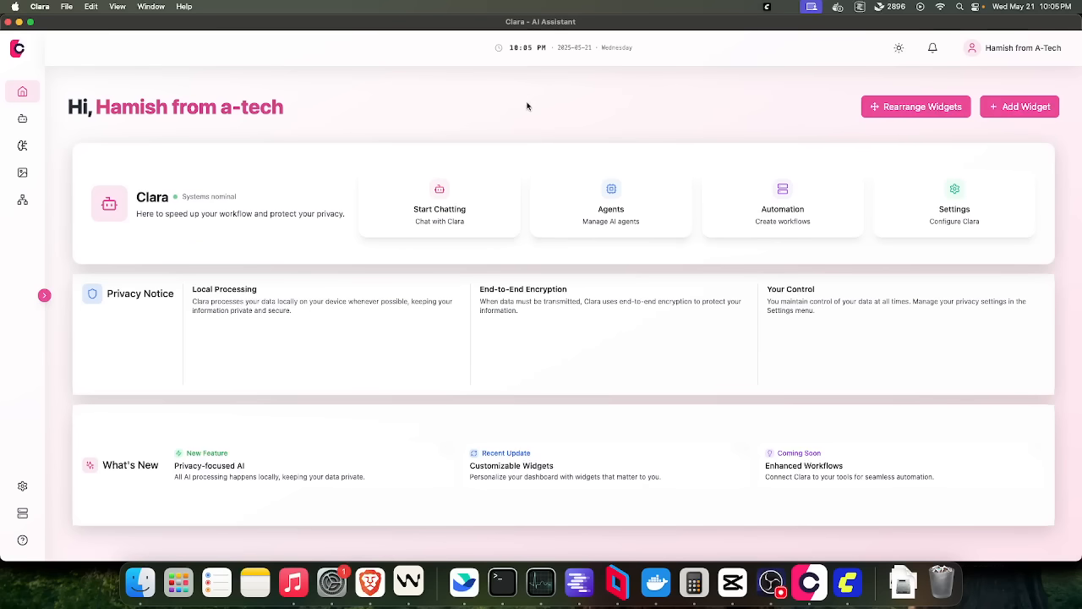
{"action": "mouse_move", "coordinate": [370, 102]}
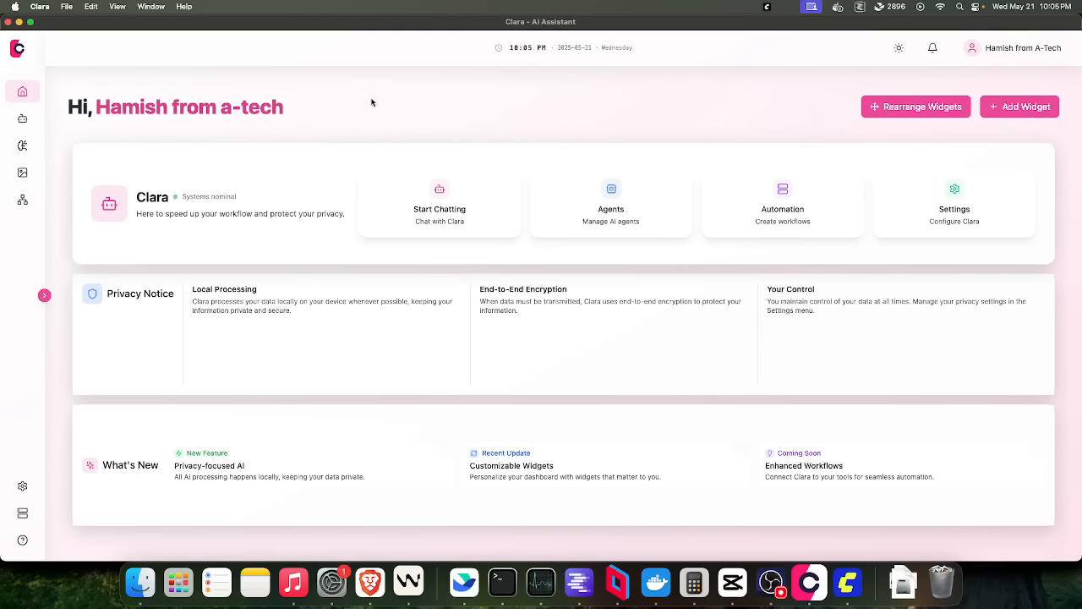